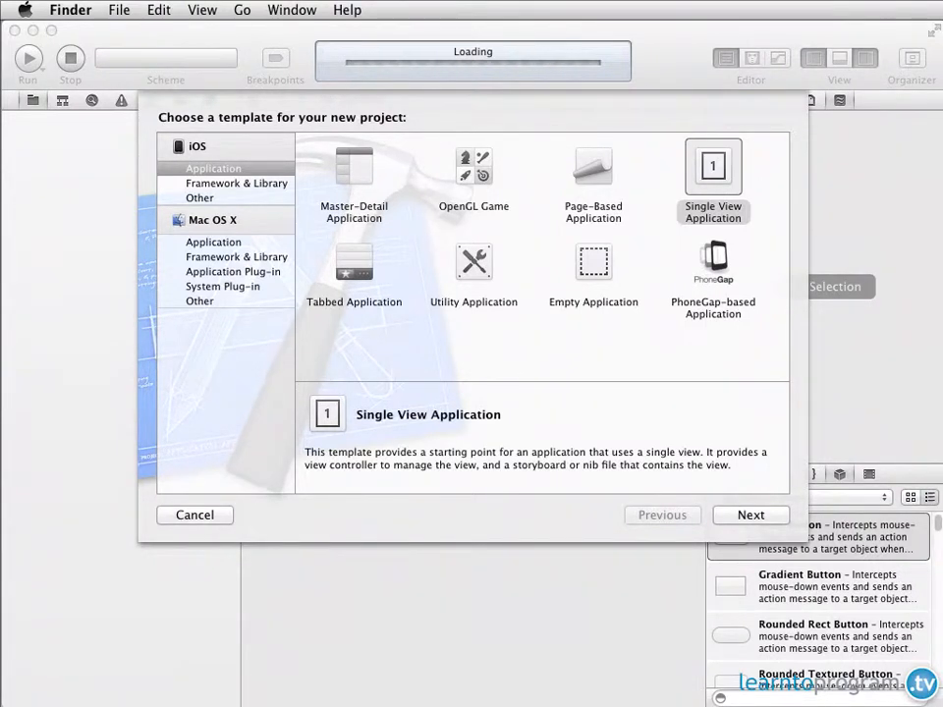
pyautogui.moveTo(496, 601)
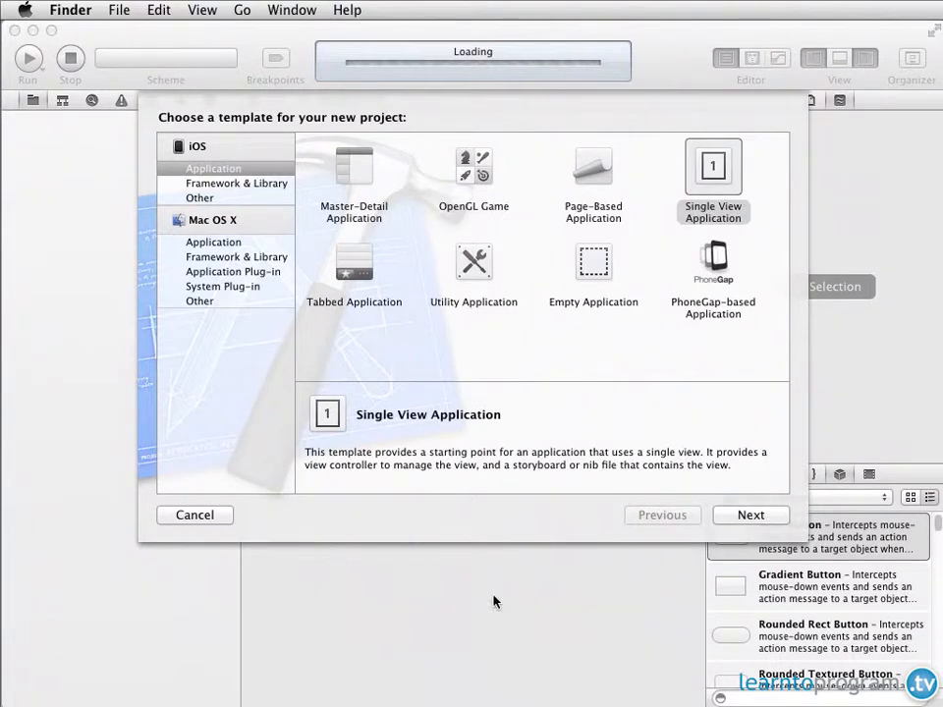
pyautogui.moveTo(459, 389)
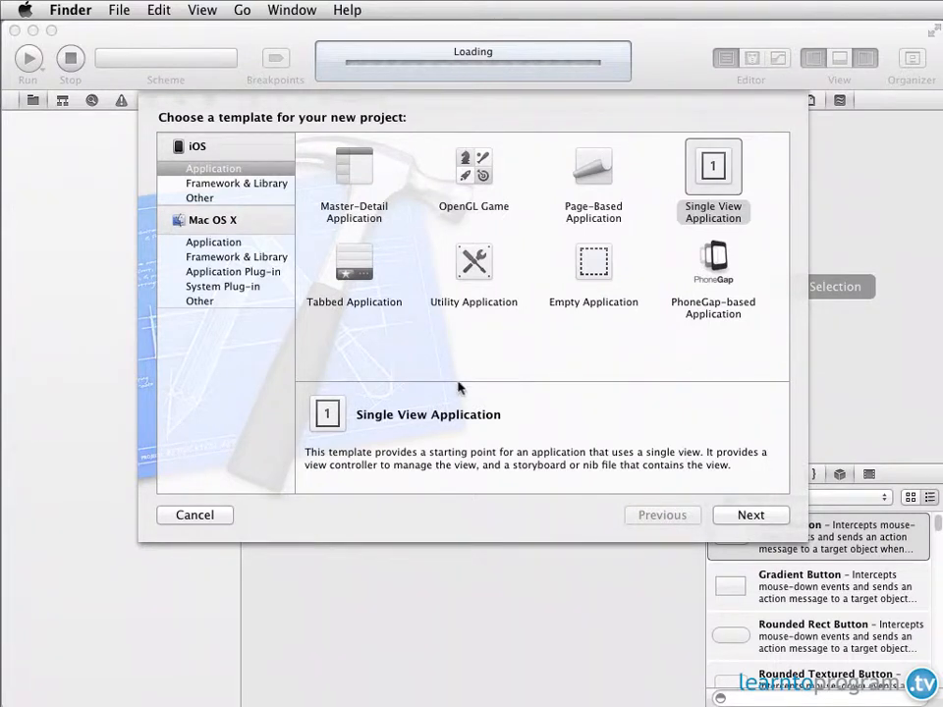
pyautogui.moveTo(232, 378)
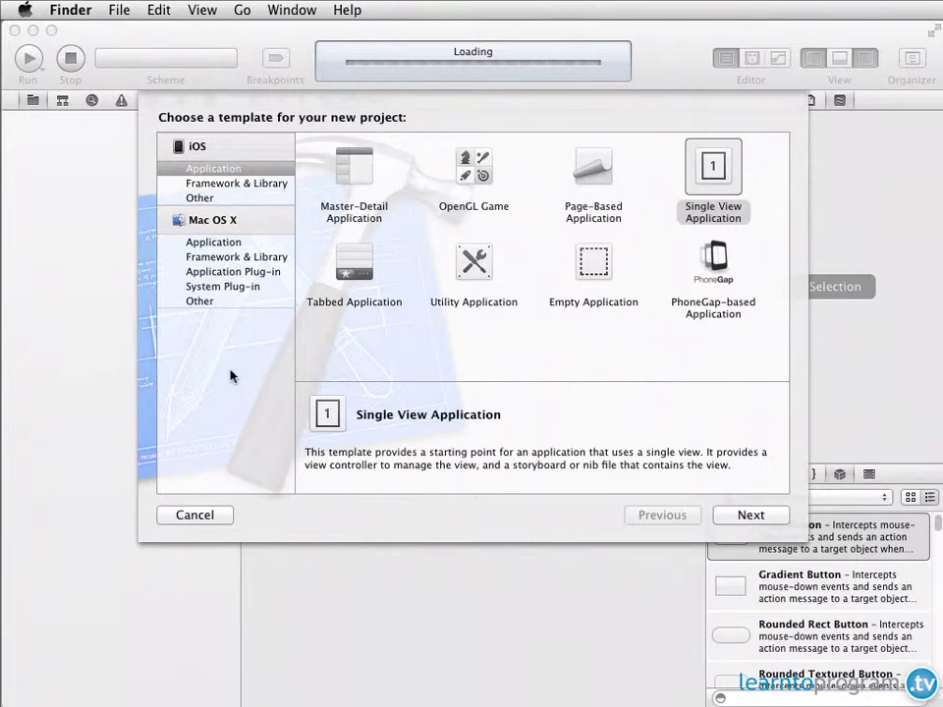
pyautogui.moveTo(271, 456)
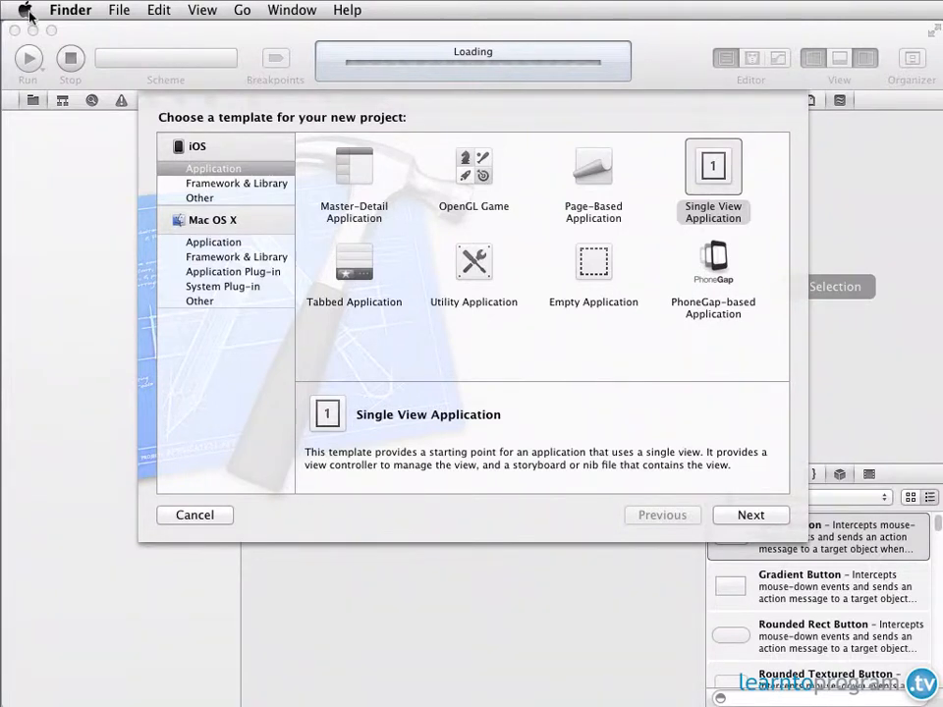
# - Start a new project in Xcode from the File commands
pyautogui.click(28, 8)
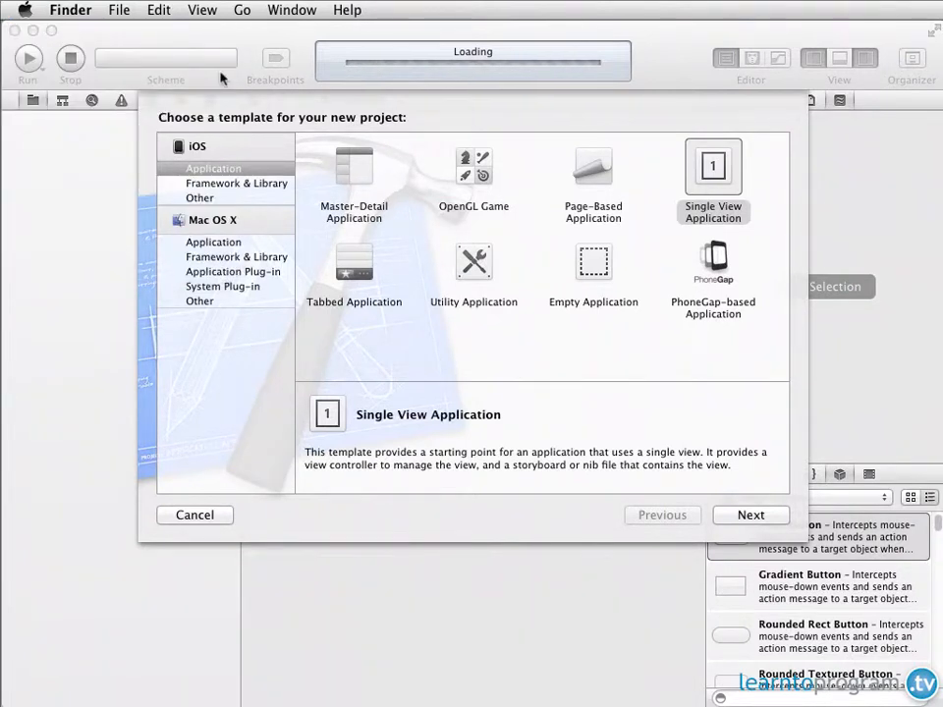
pyautogui.click(118, 10)
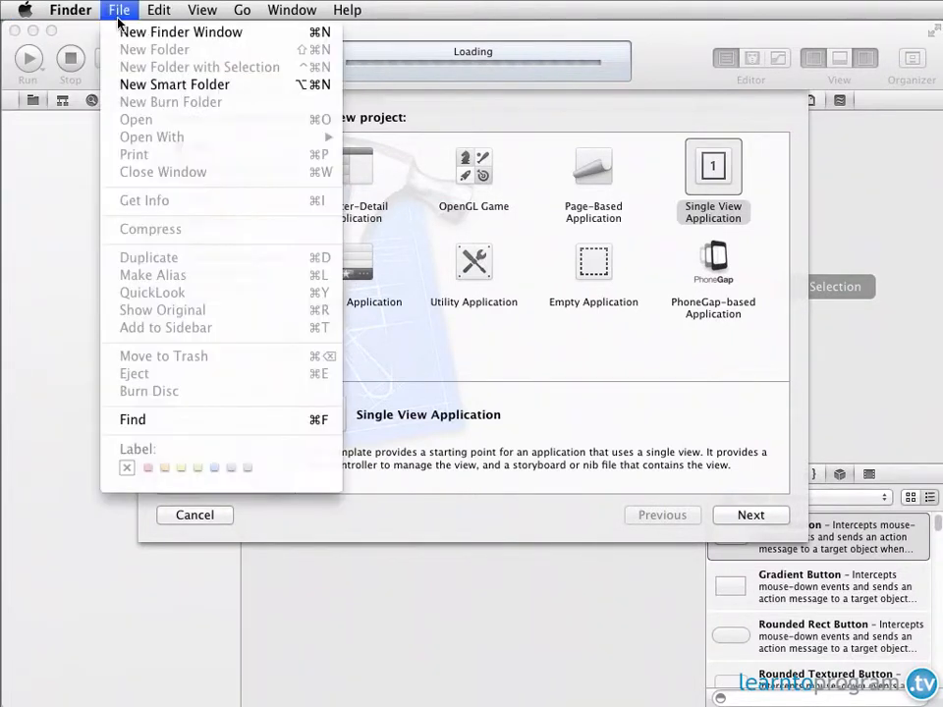
pyautogui.click(118, 8)
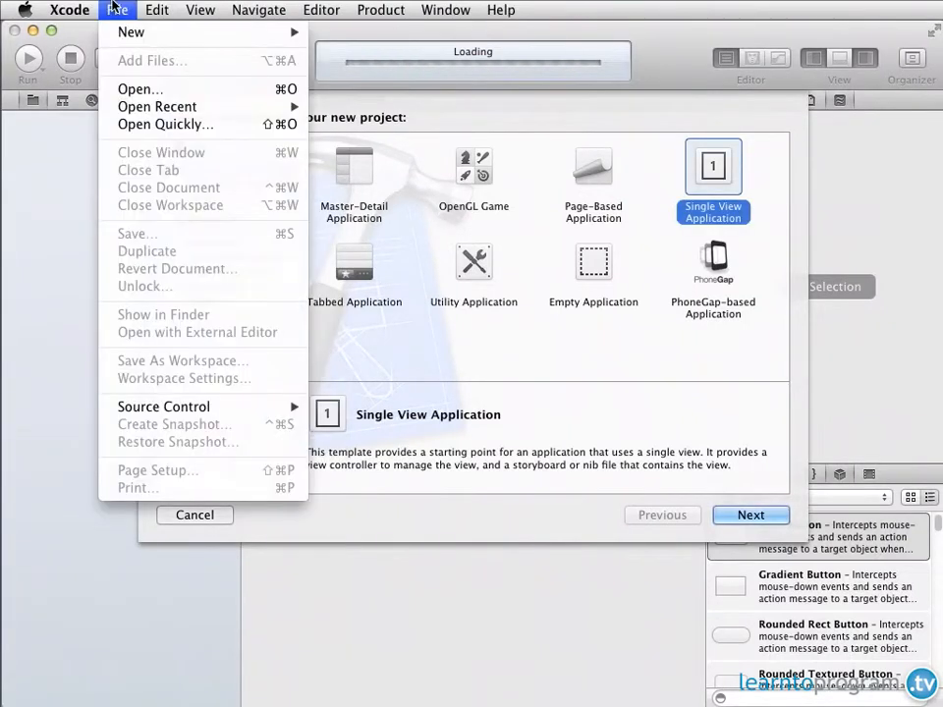
pyautogui.moveTo(129, 31)
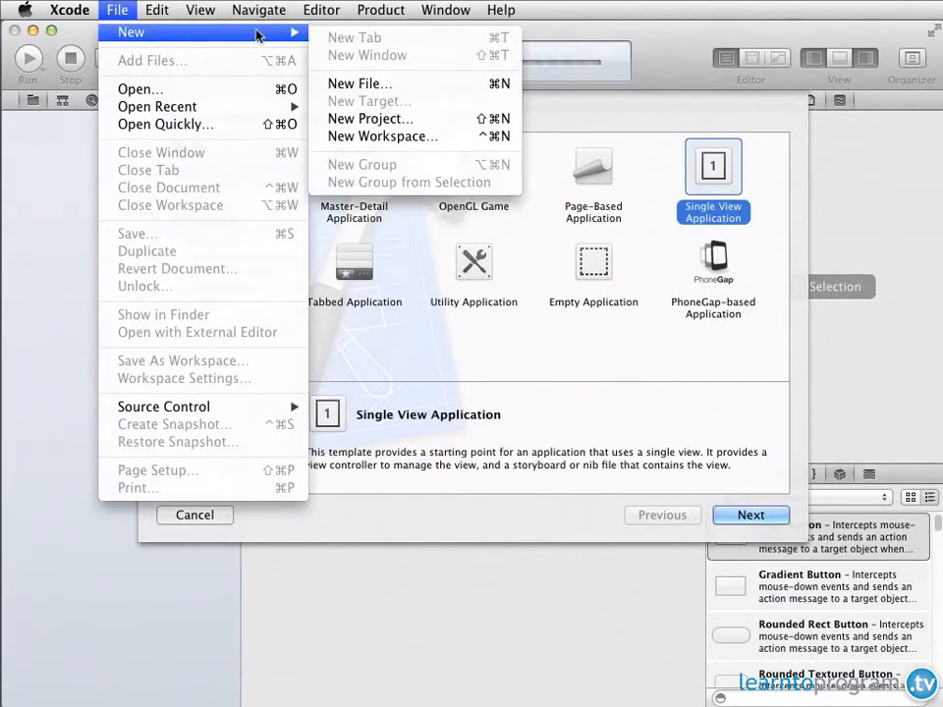
pyautogui.click(369, 118)
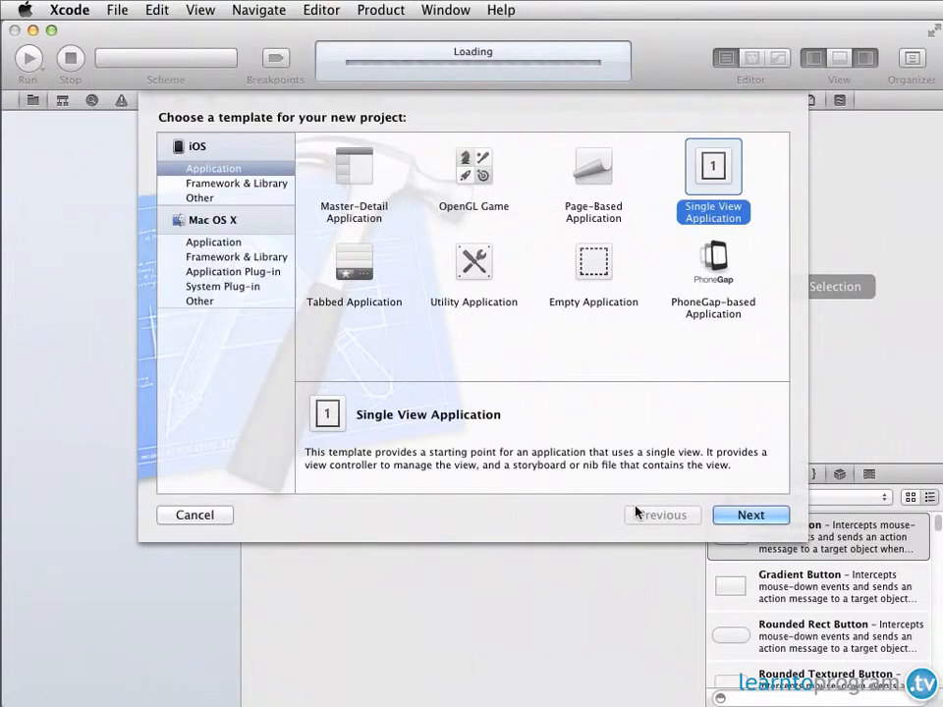
pyautogui.moveTo(550, 369)
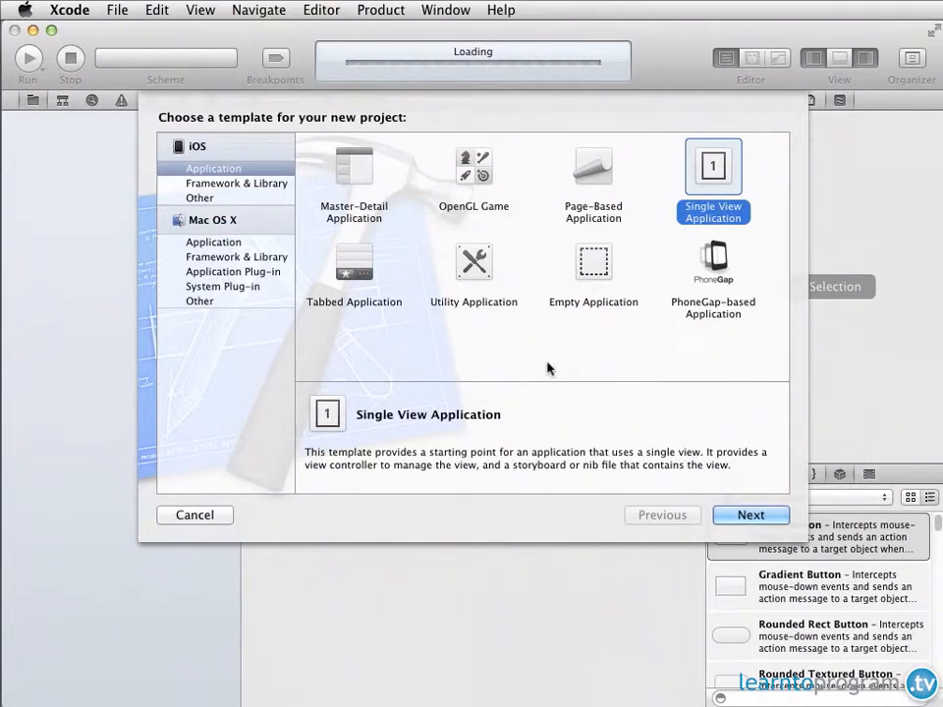
pyautogui.moveTo(542, 578)
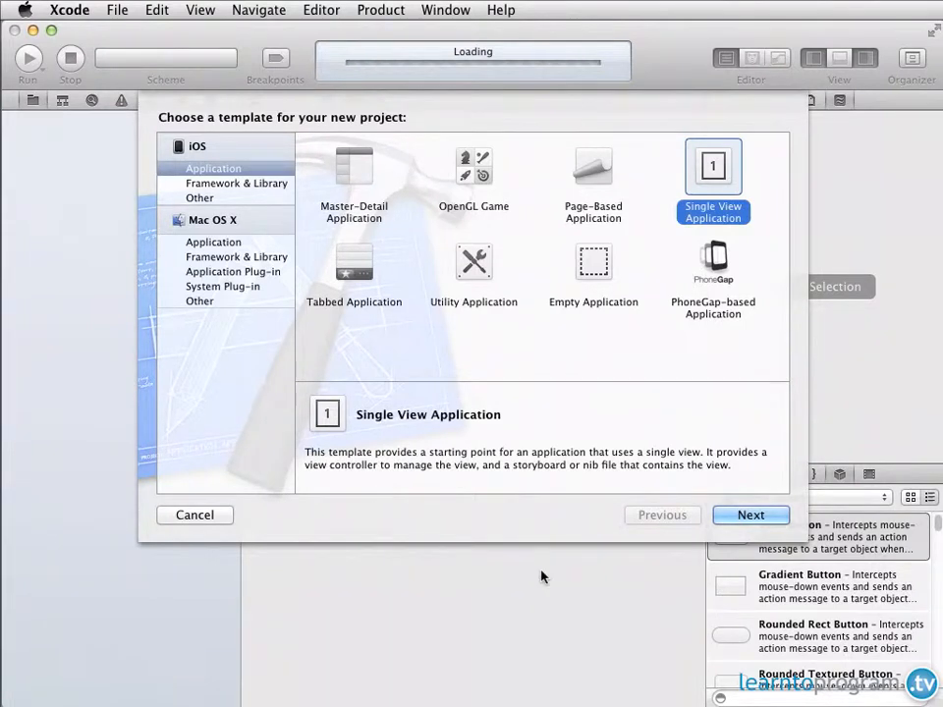
pyautogui.moveTo(269, 439)
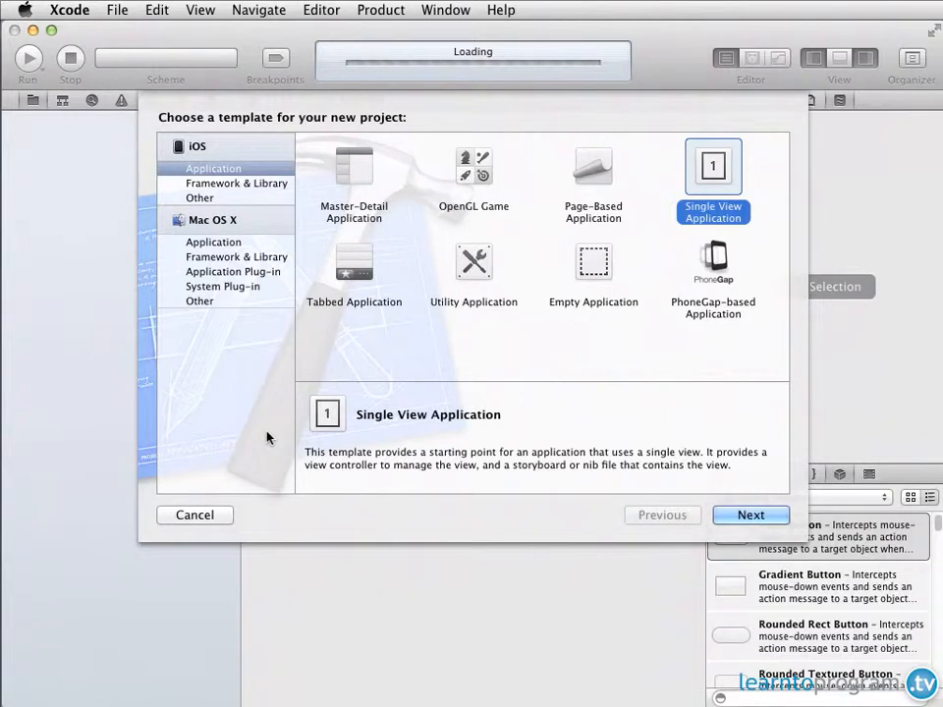
pyautogui.moveTo(236, 161)
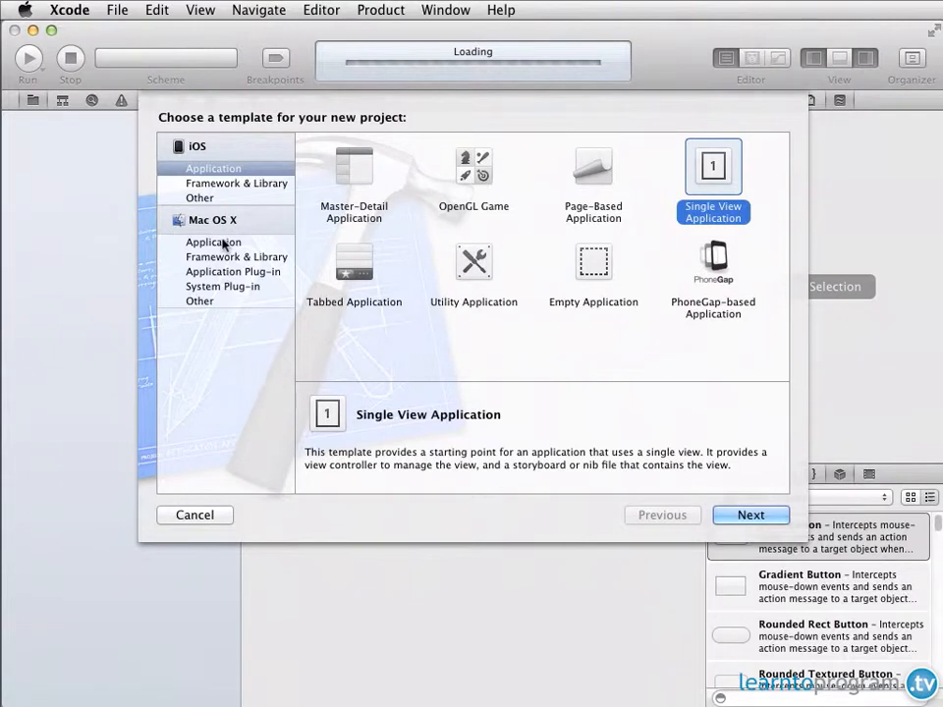
# - Choose the iOS Single View Application template after glancing at the Mac OS X templates
pyautogui.click(212, 241)
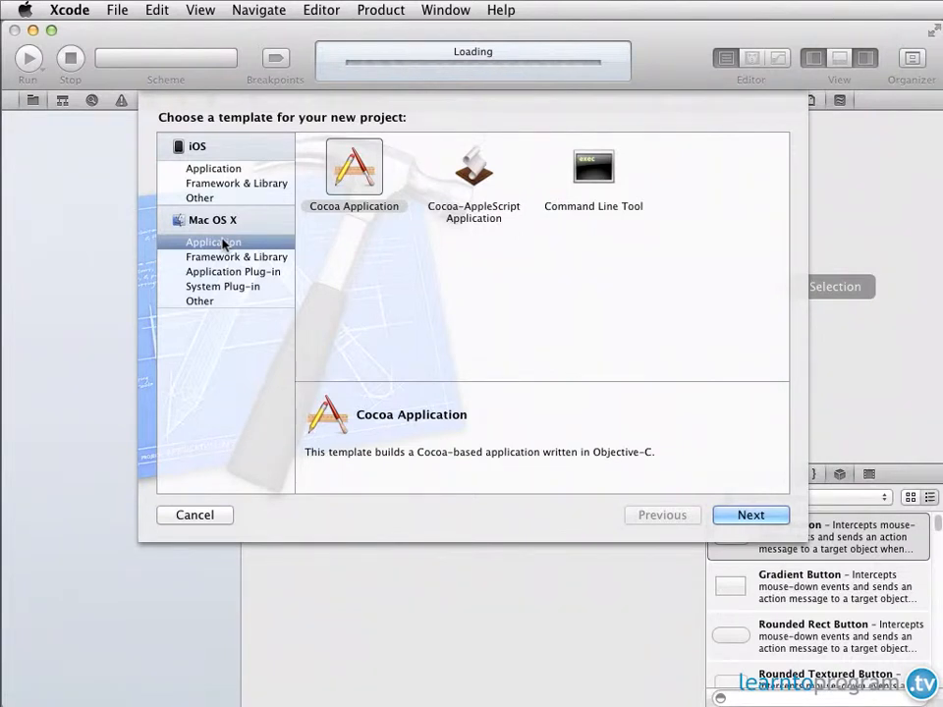
pyautogui.moveTo(672, 184)
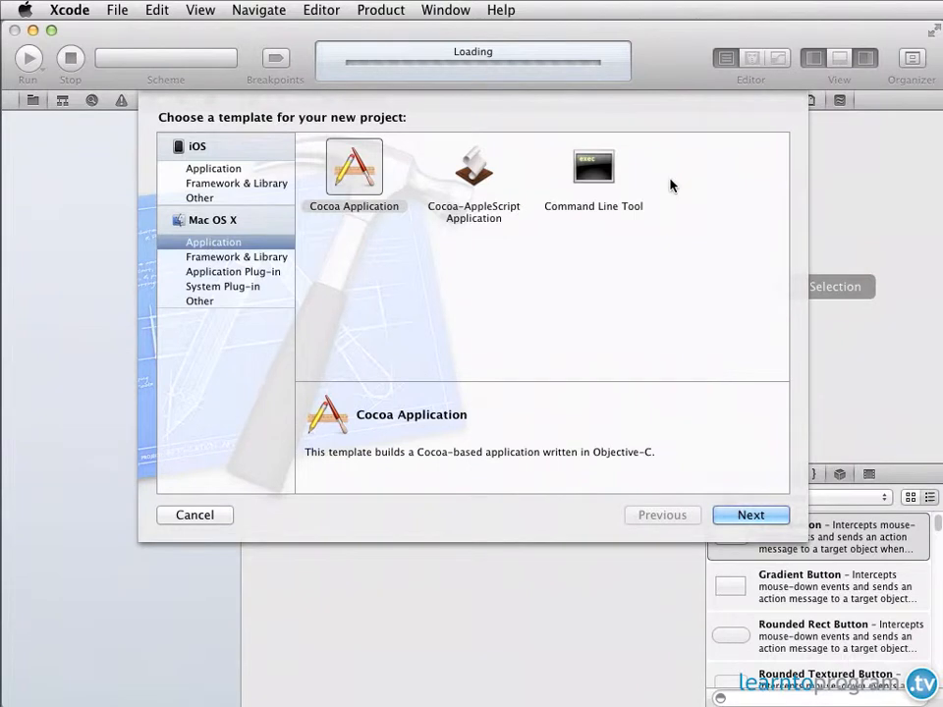
pyautogui.moveTo(200, 248)
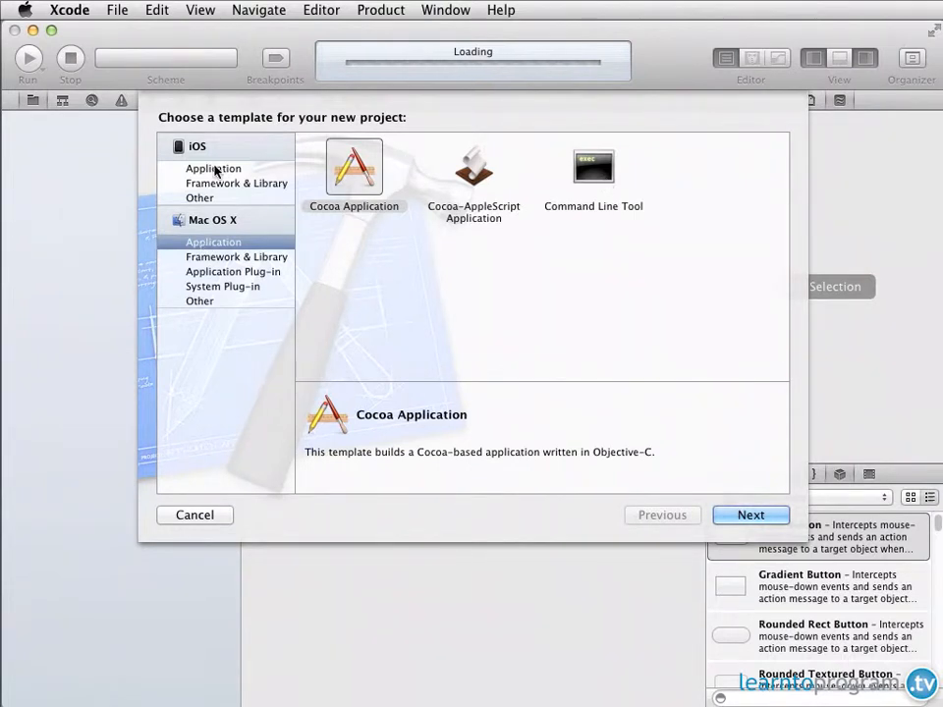
pyautogui.click(212, 169)
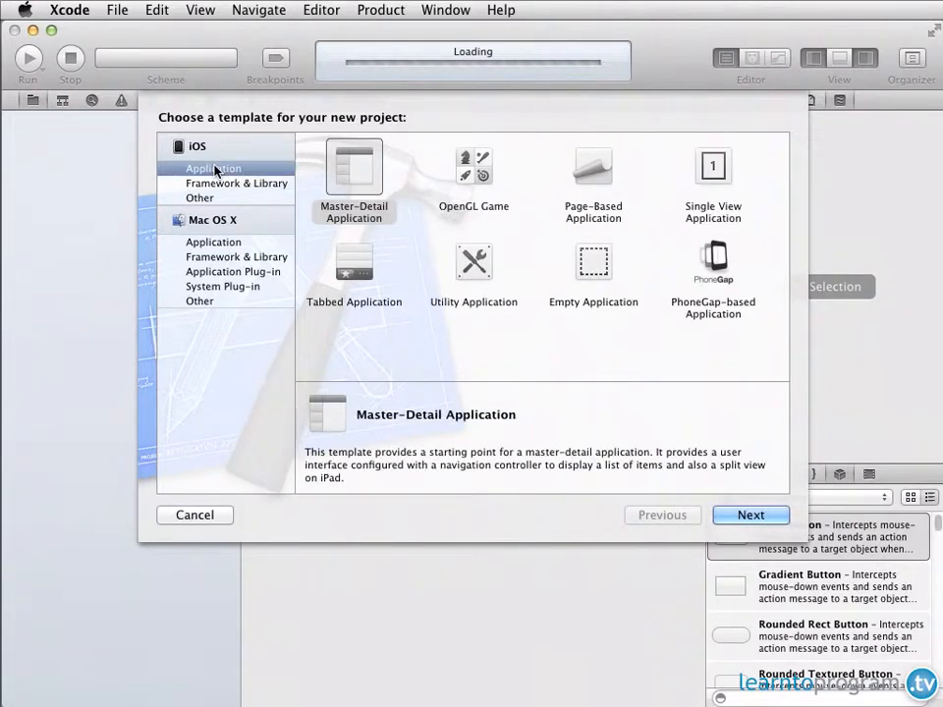
pyautogui.moveTo(633, 195)
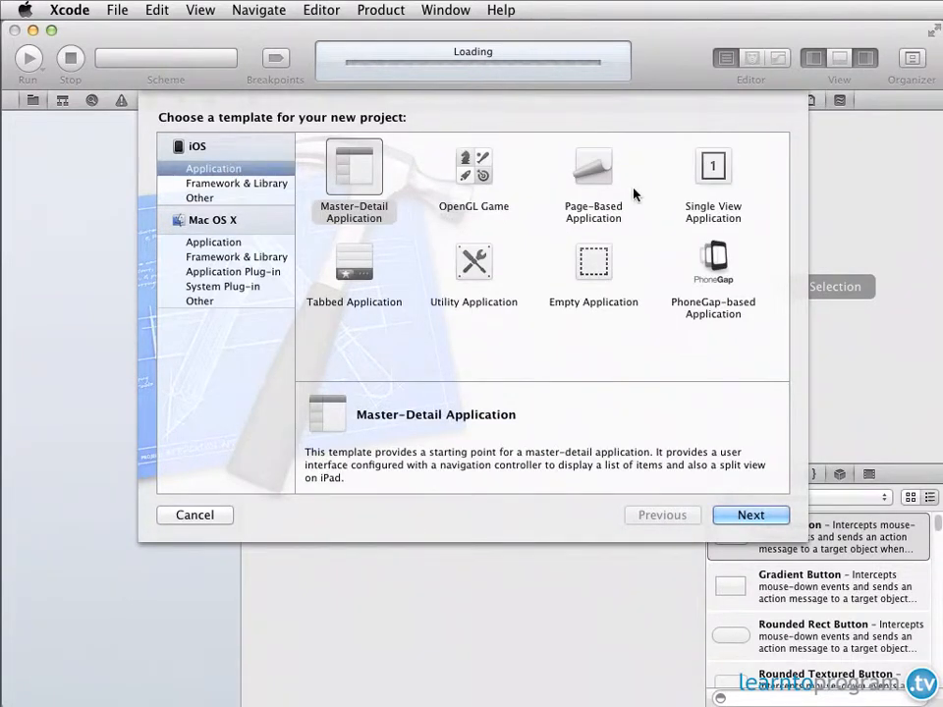
pyautogui.moveTo(291, 283)
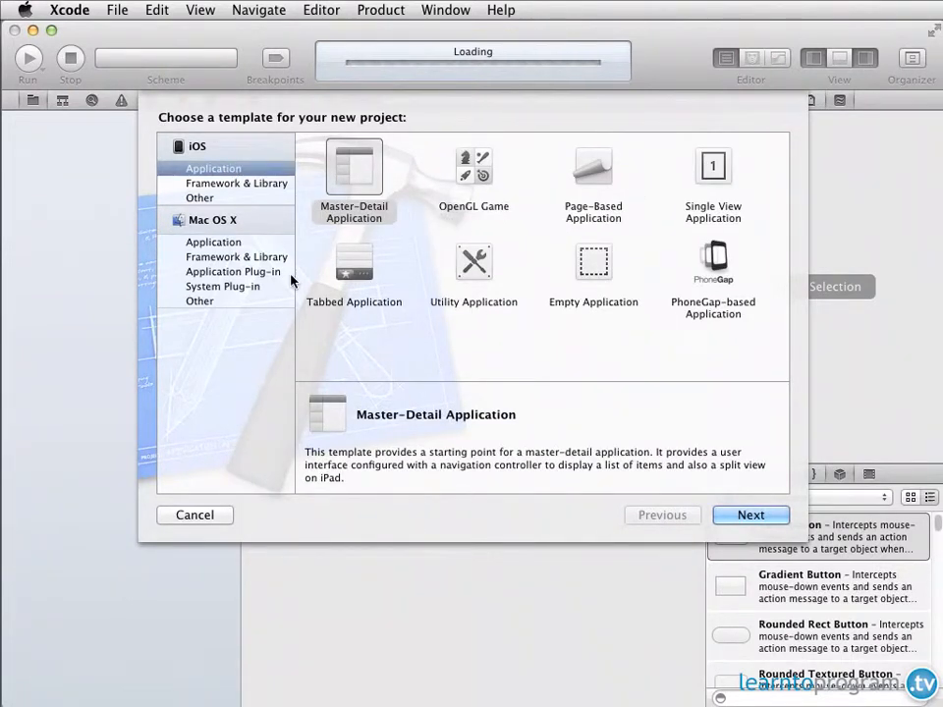
pyautogui.moveTo(362, 247)
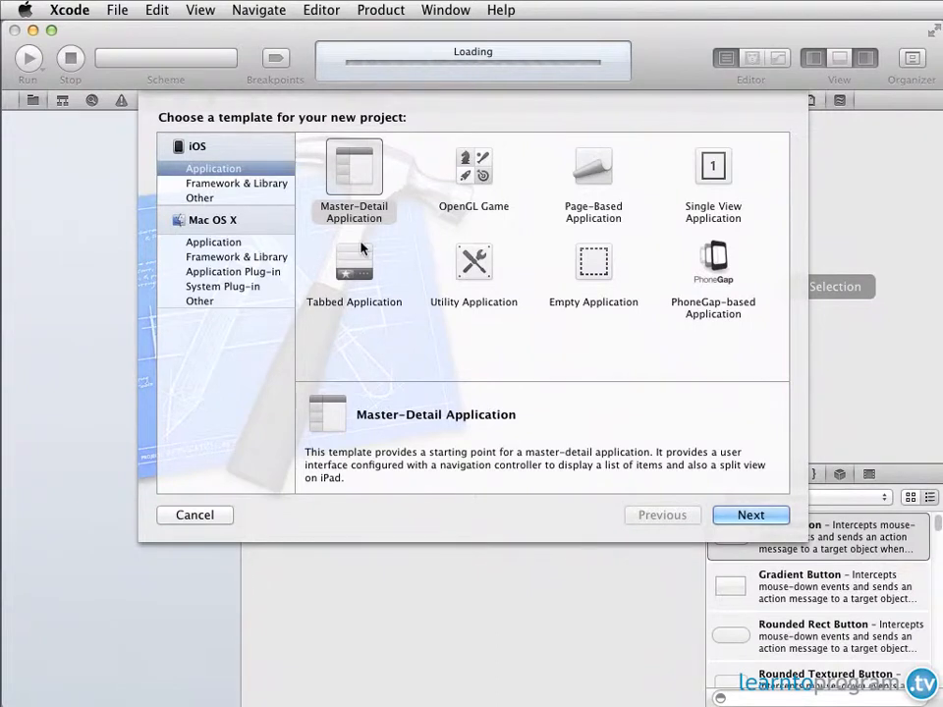
pyautogui.click(713, 165)
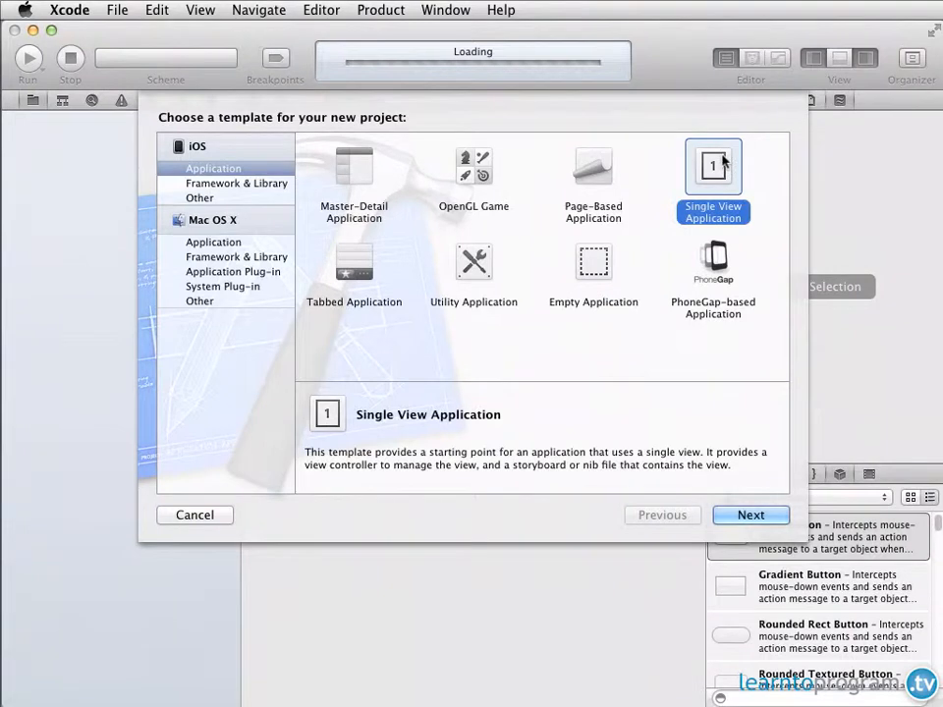
pyautogui.click(751, 515)
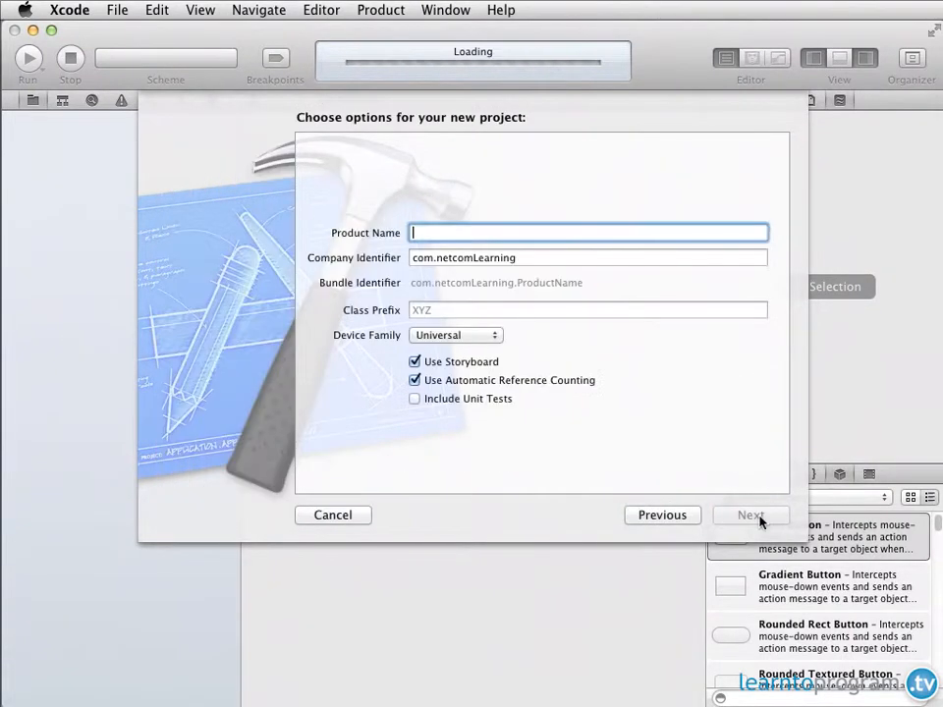
pyautogui.moveTo(593, 283)
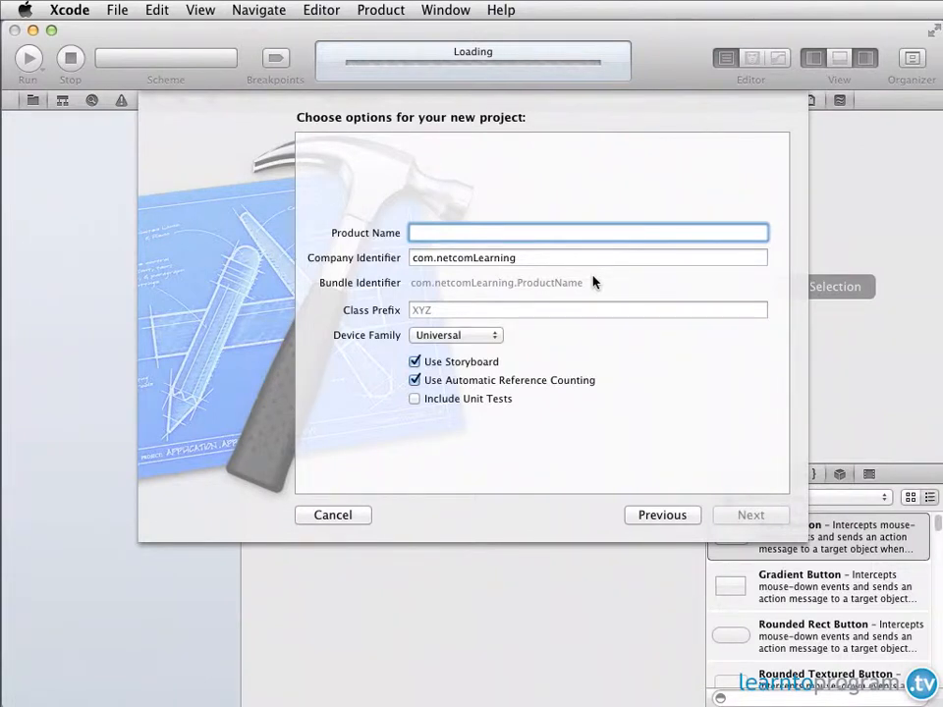
# - Name the product l2pHelloWorld with company identifier com.learnToProgram.ios
pyautogui.click(587, 232)
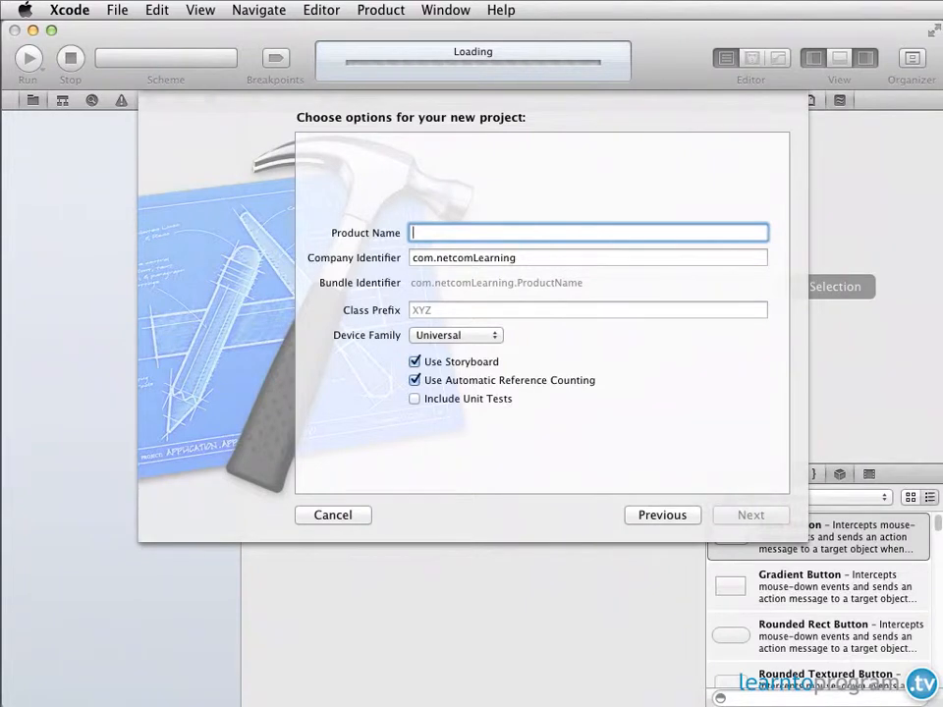
pyautogui.write('l2pHelloWorld')
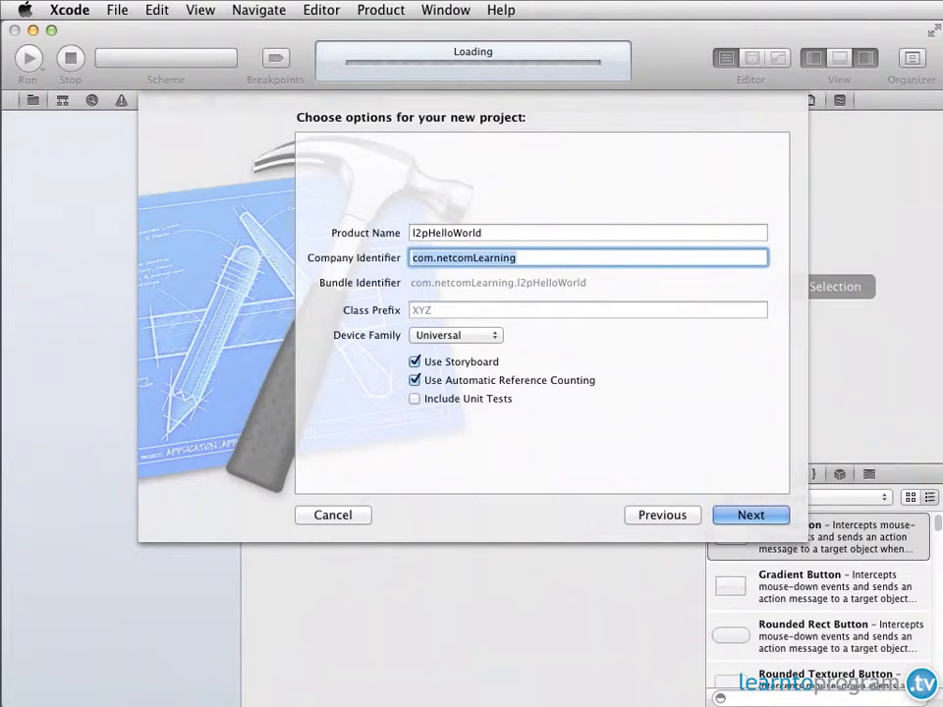
pyautogui.write('com')
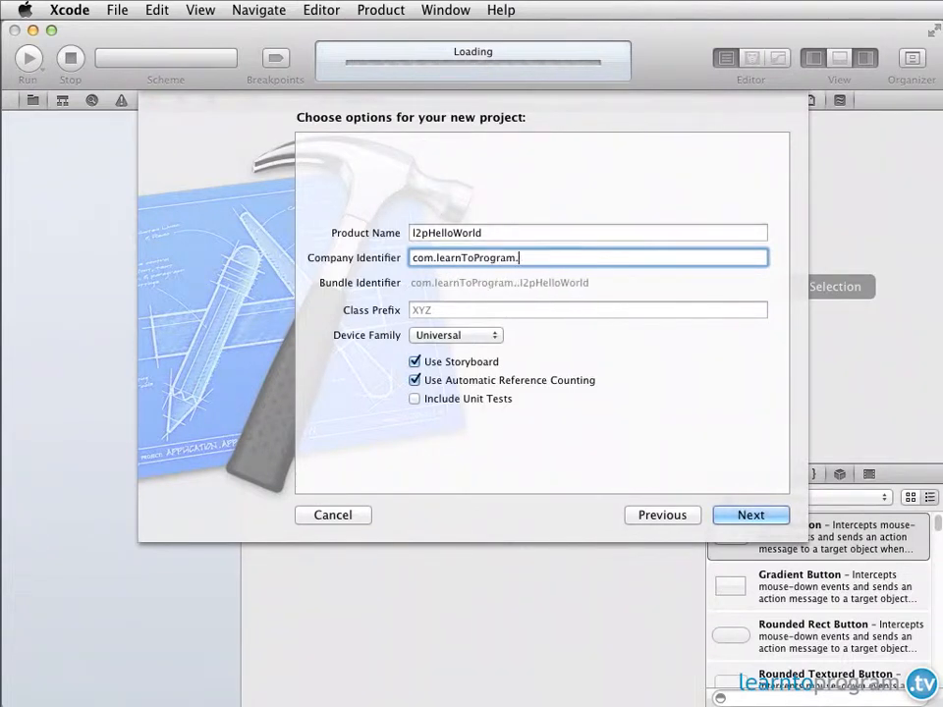
pyautogui.write('ios')
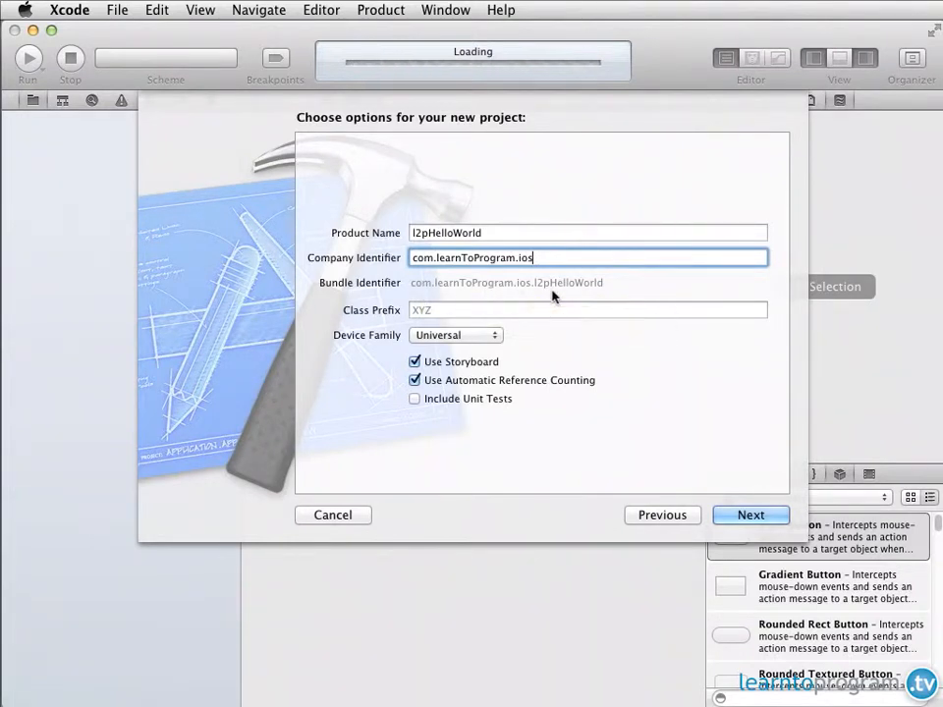
# - Turn off Use Storyboard, leaving Automatic Reference Counting enabled
pyautogui.click(588, 310)
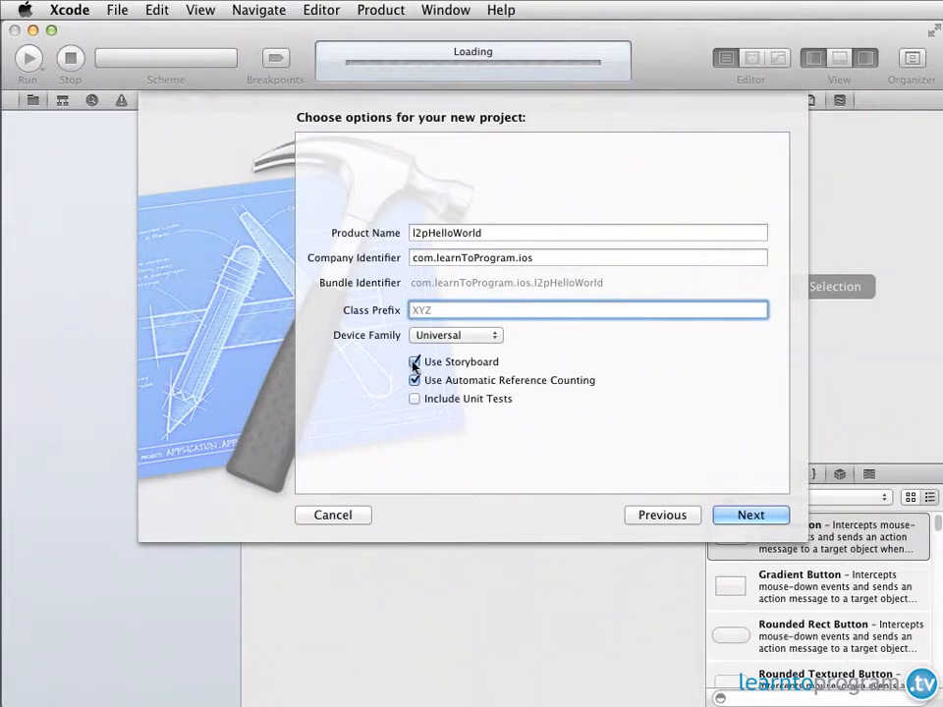
pyautogui.click(415, 362)
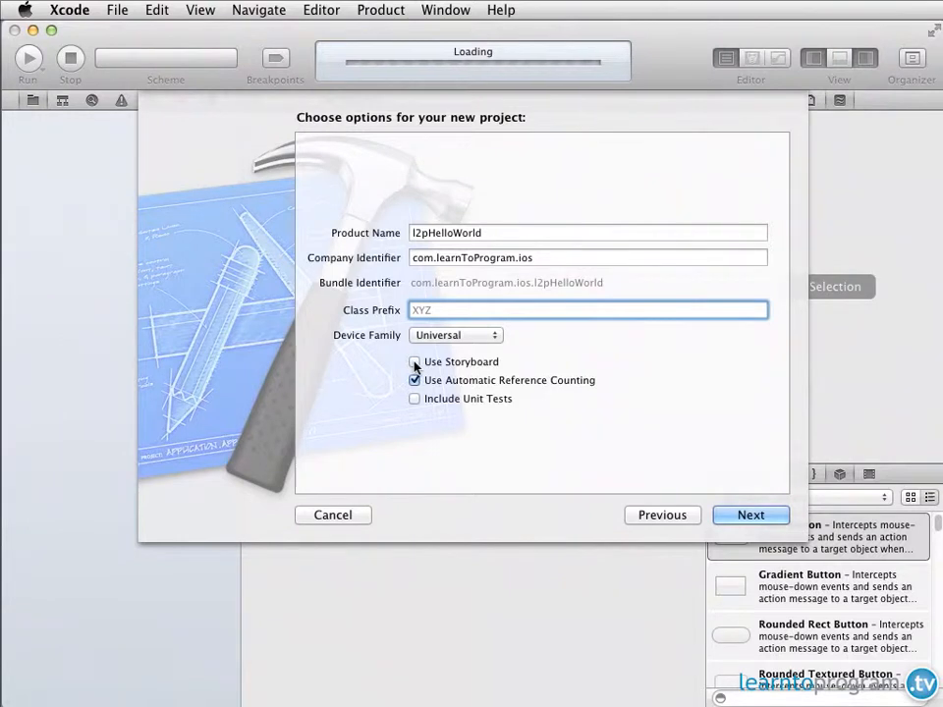
pyautogui.click(415, 361)
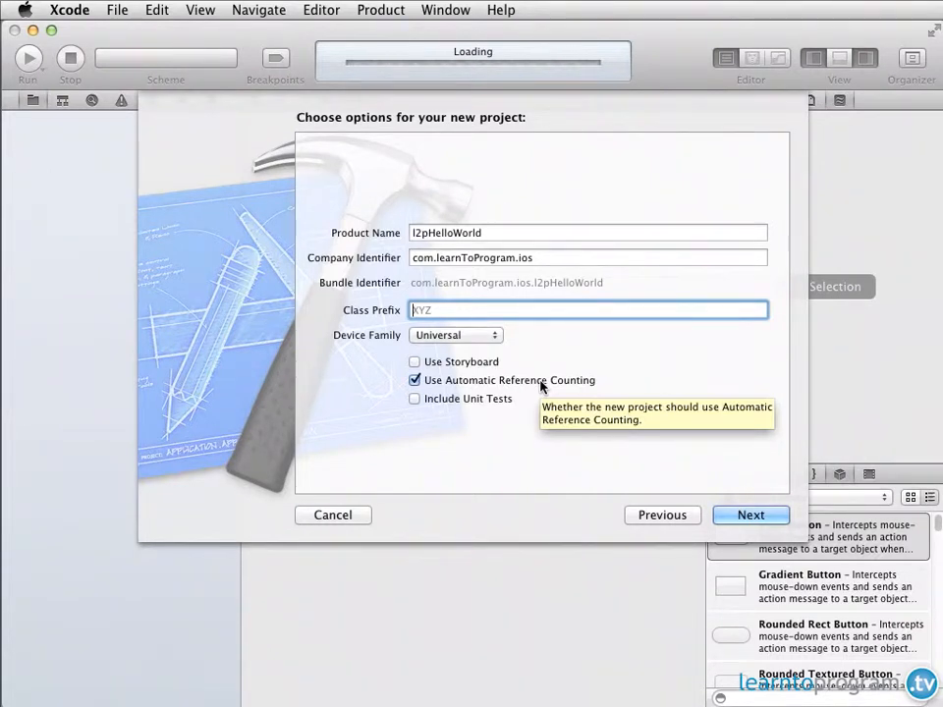
pyautogui.moveTo(470, 391)
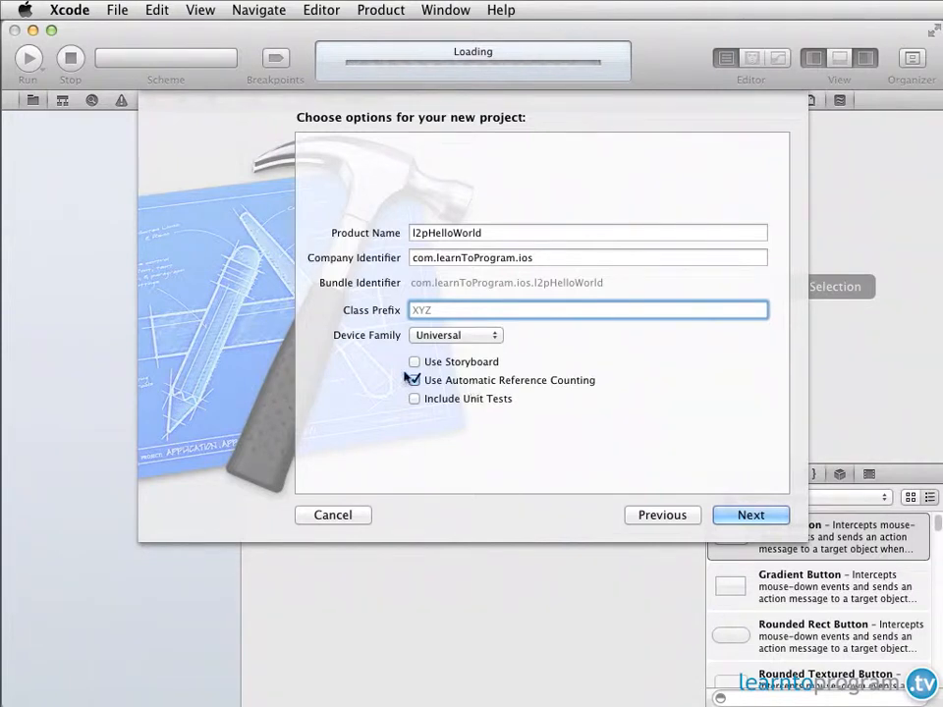
pyautogui.click(412, 381)
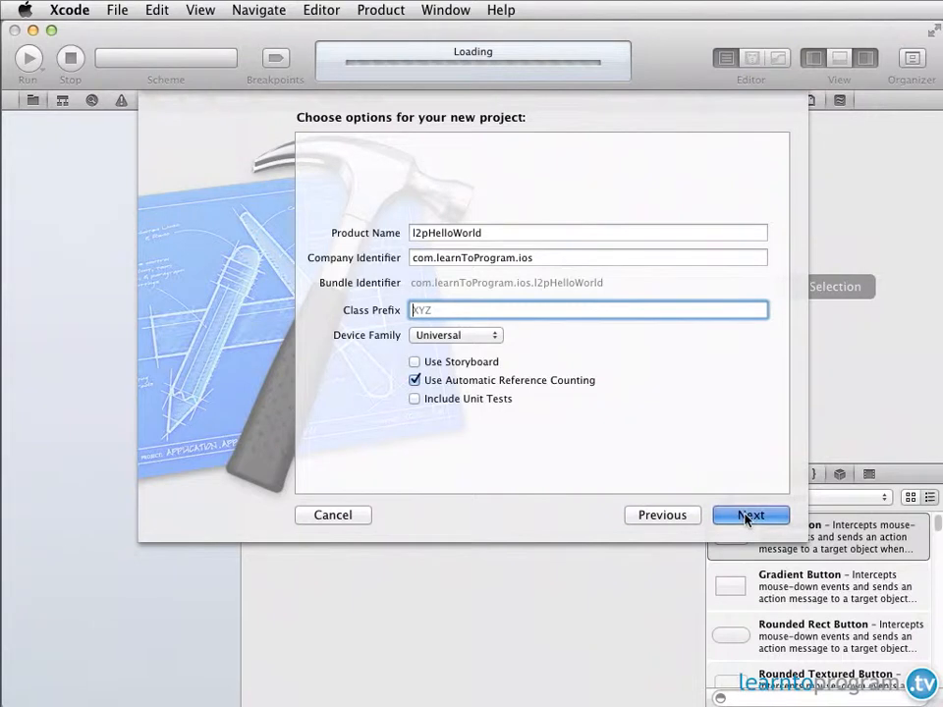
# - Create a new iosCourseFiles folder on the Desktop as the save location
pyautogui.click(751, 515)
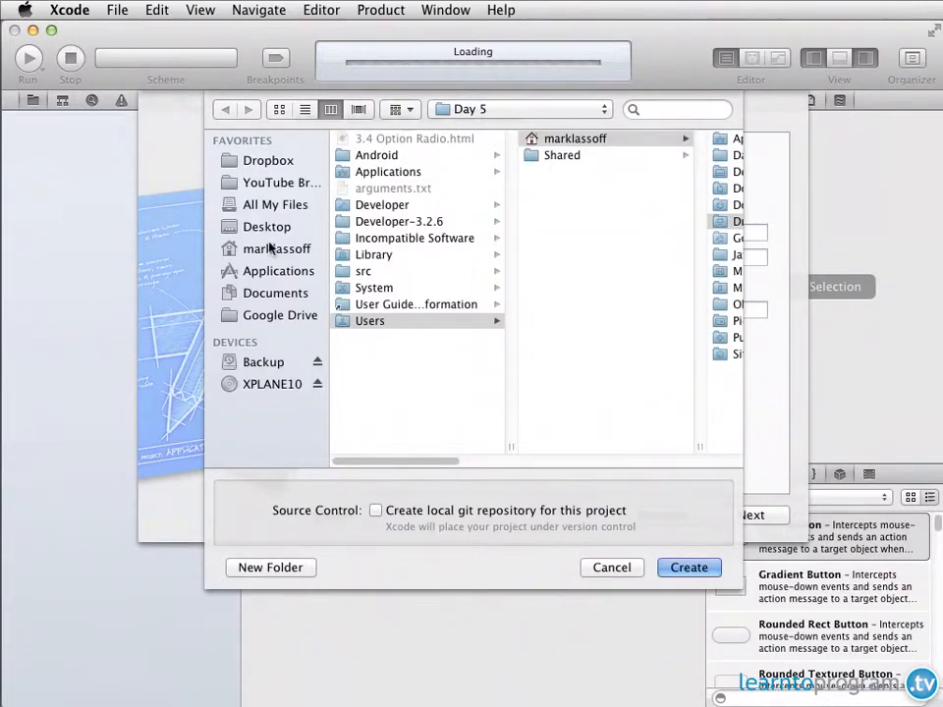
pyautogui.click(268, 226)
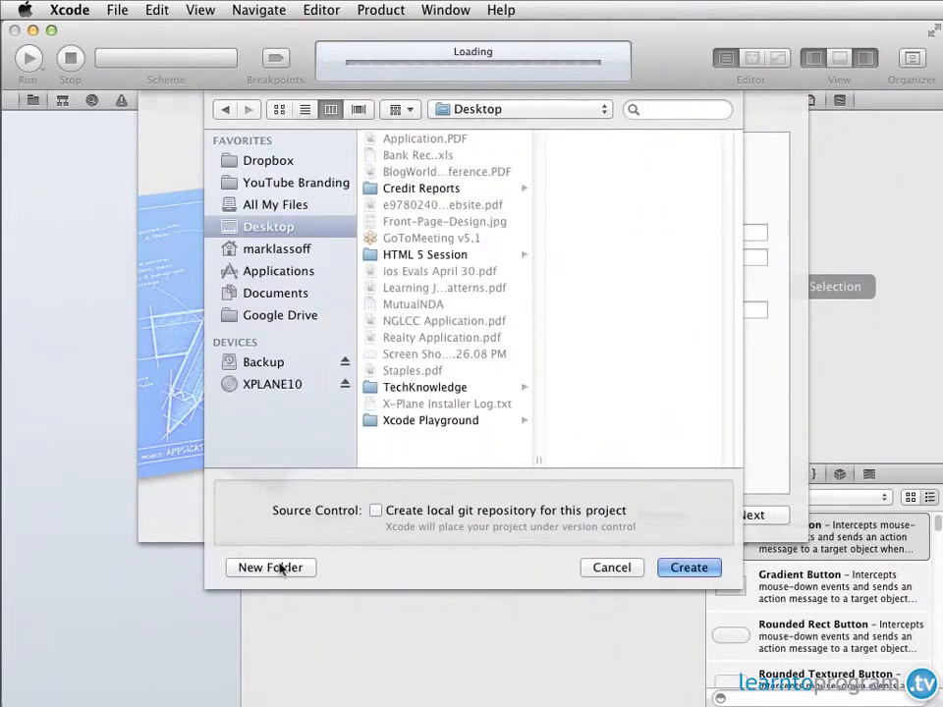
pyautogui.click(271, 566)
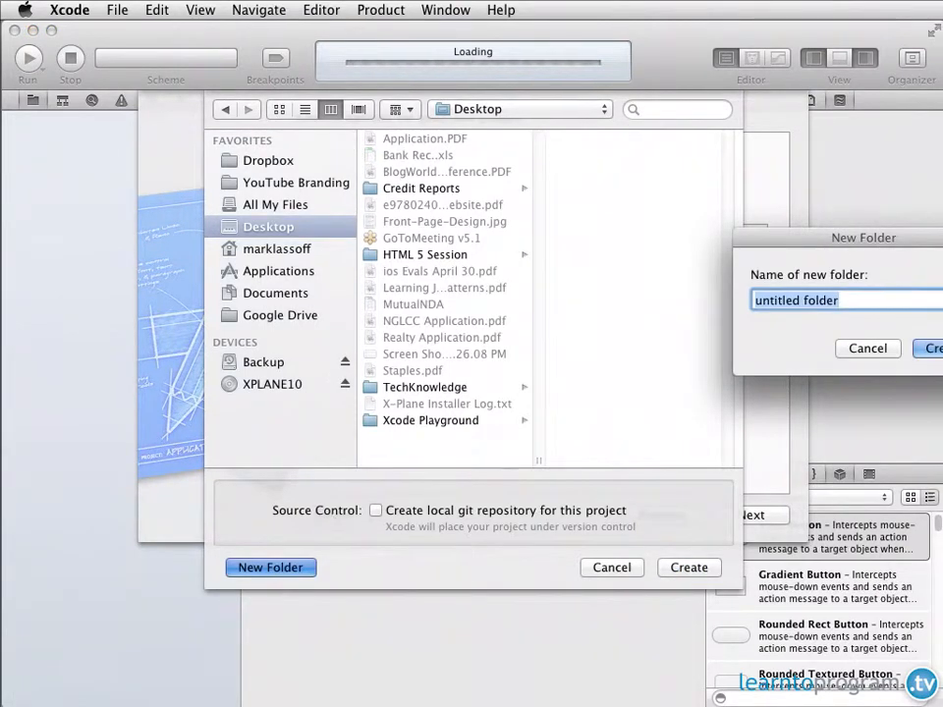
pyautogui.write('io')
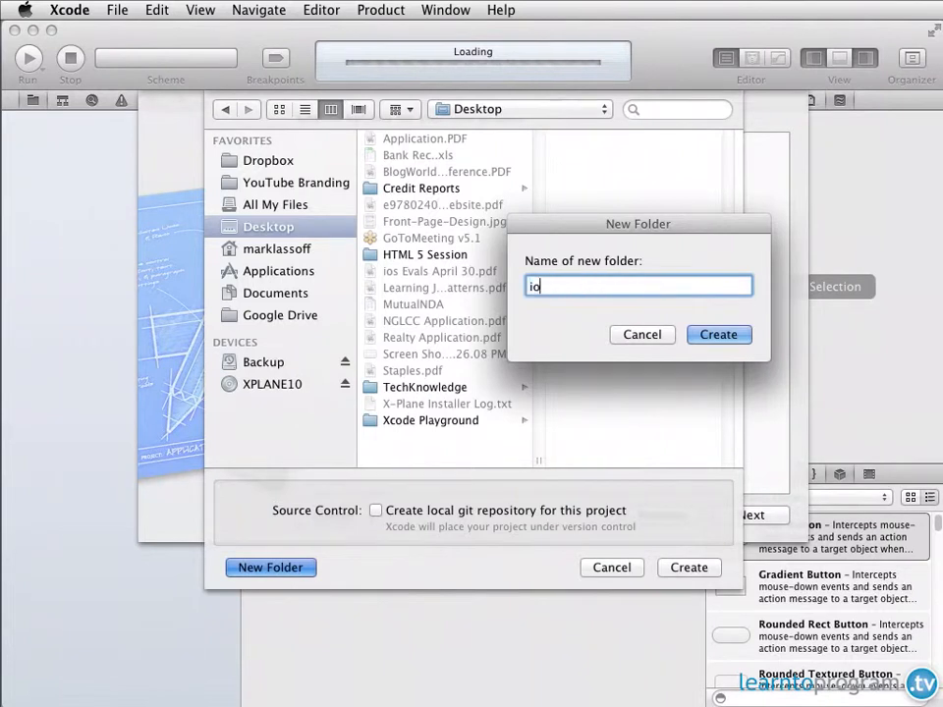
pyautogui.write('S')
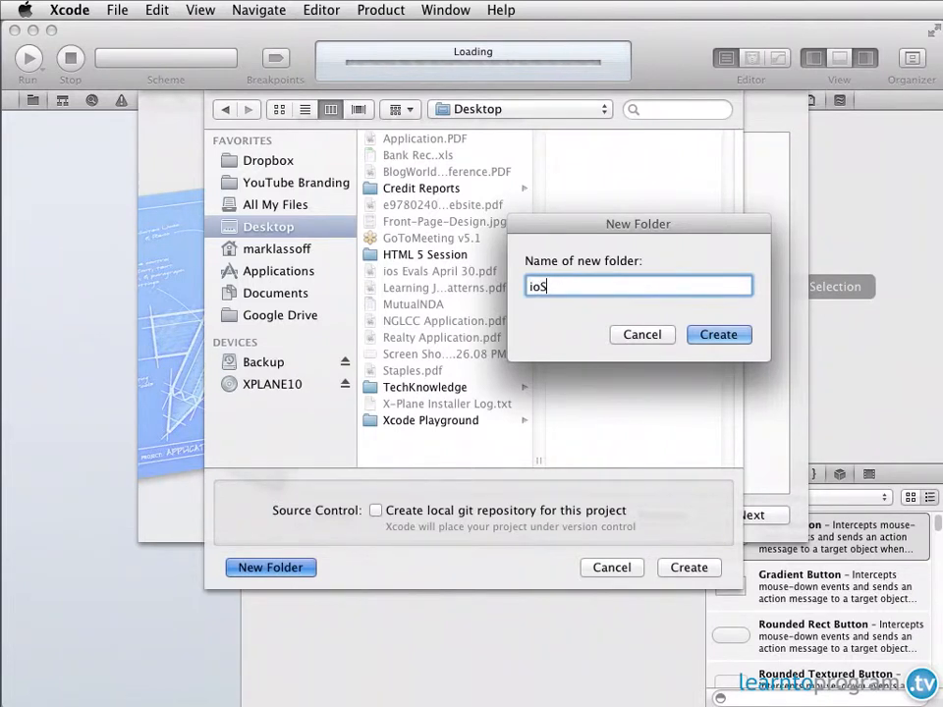
pyautogui.write('CourseFiles')
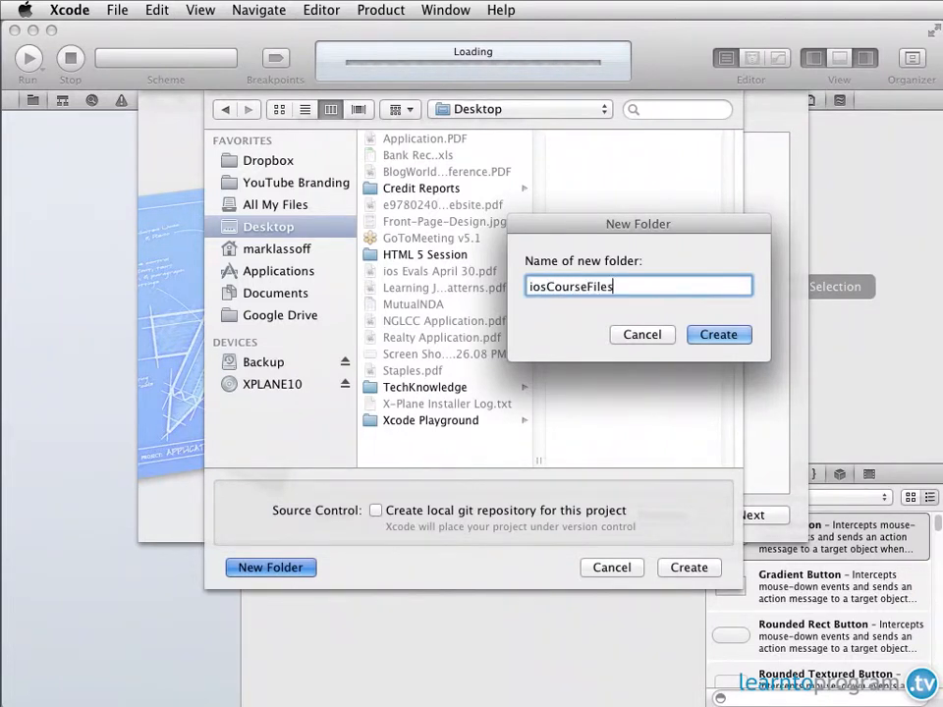
pyautogui.click(719, 334)
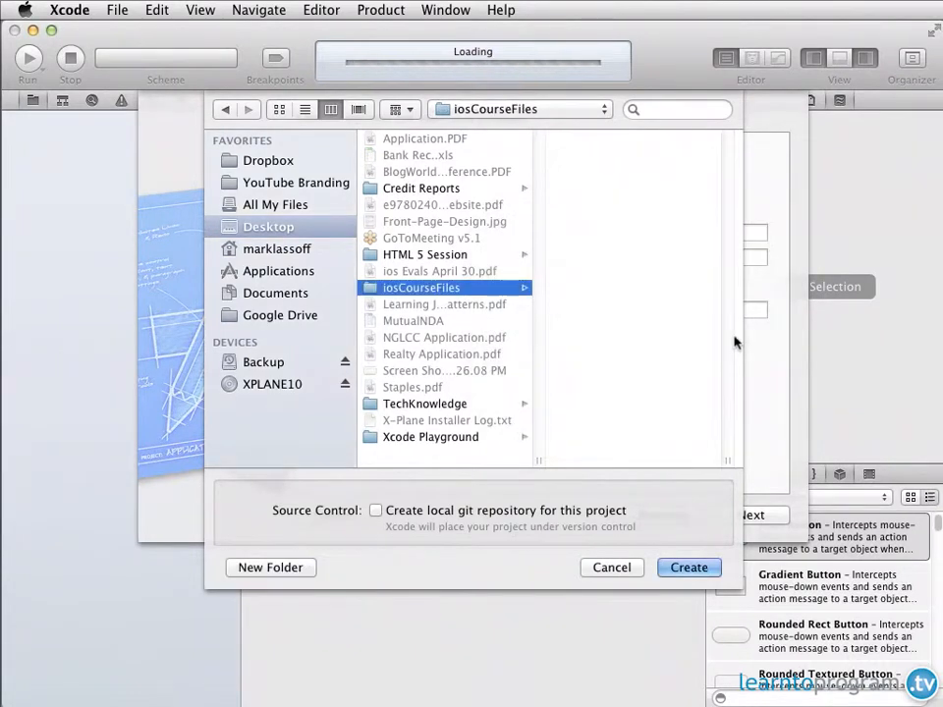
pyautogui.moveTo(640, 413)
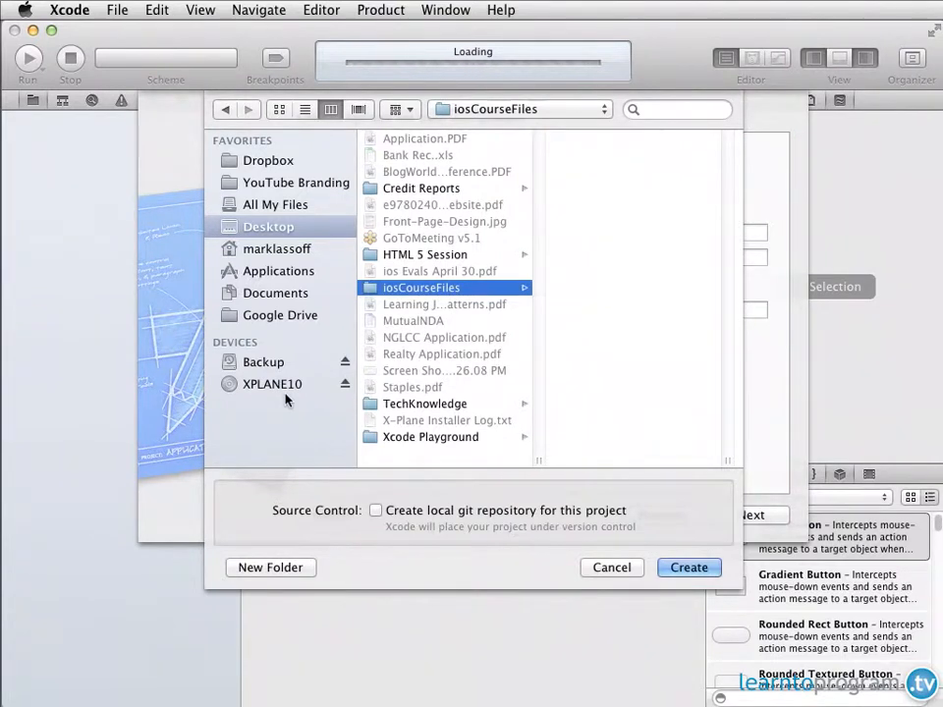
pyautogui.moveTo(342, 547)
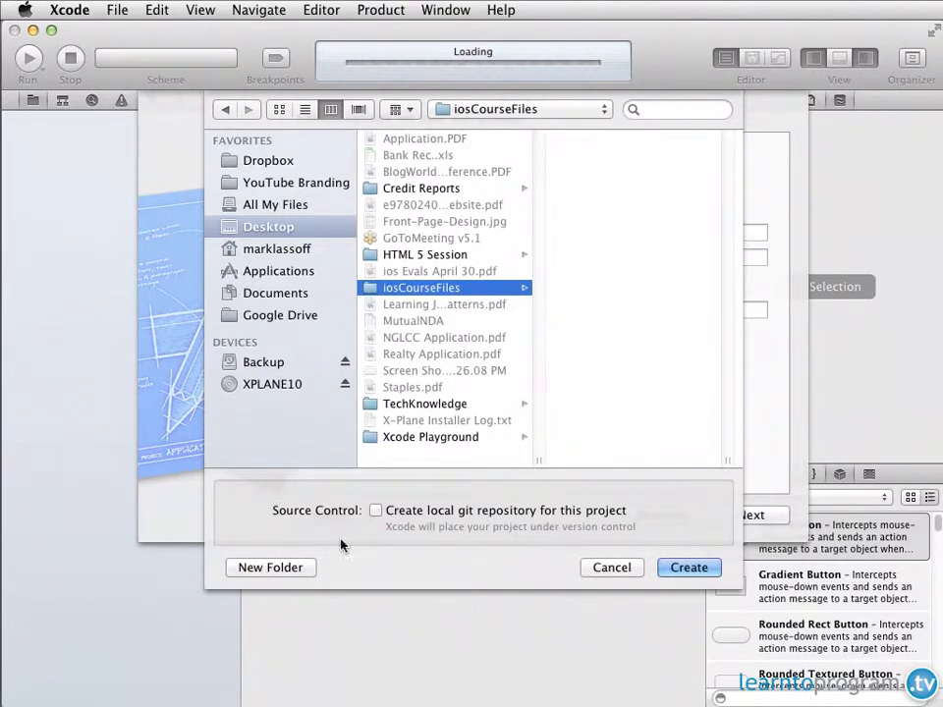
pyautogui.moveTo(523, 570)
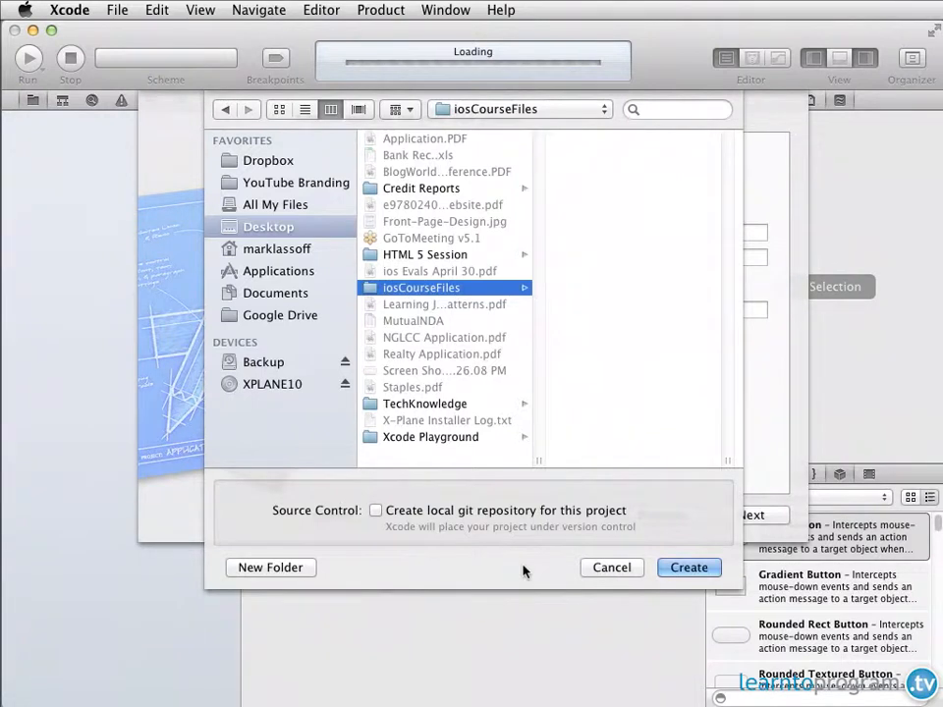
pyautogui.moveTo(252, 501)
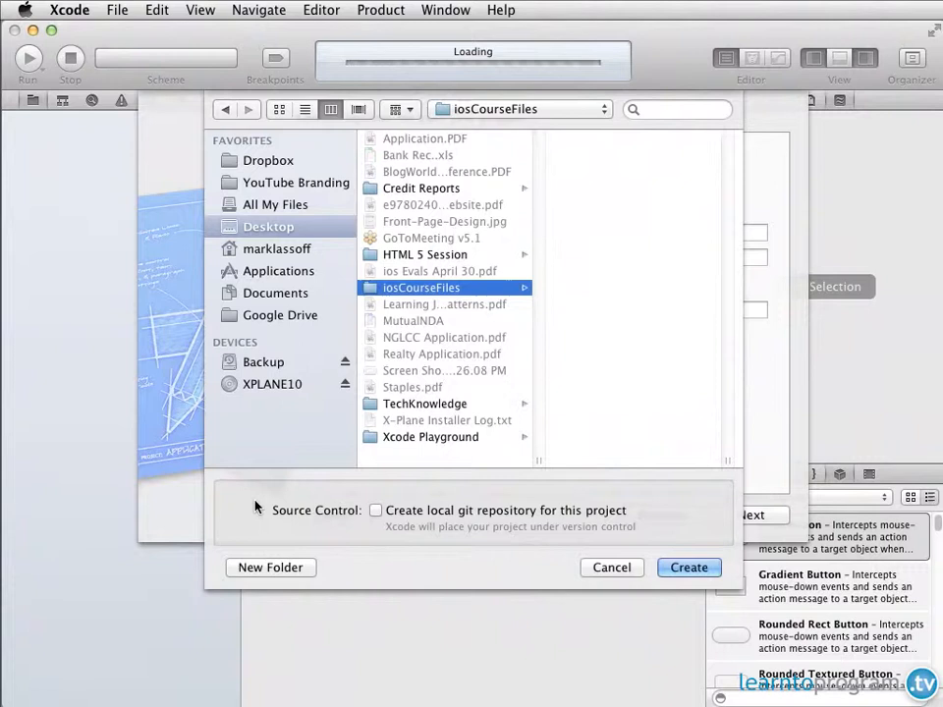
pyautogui.moveTo(383, 521)
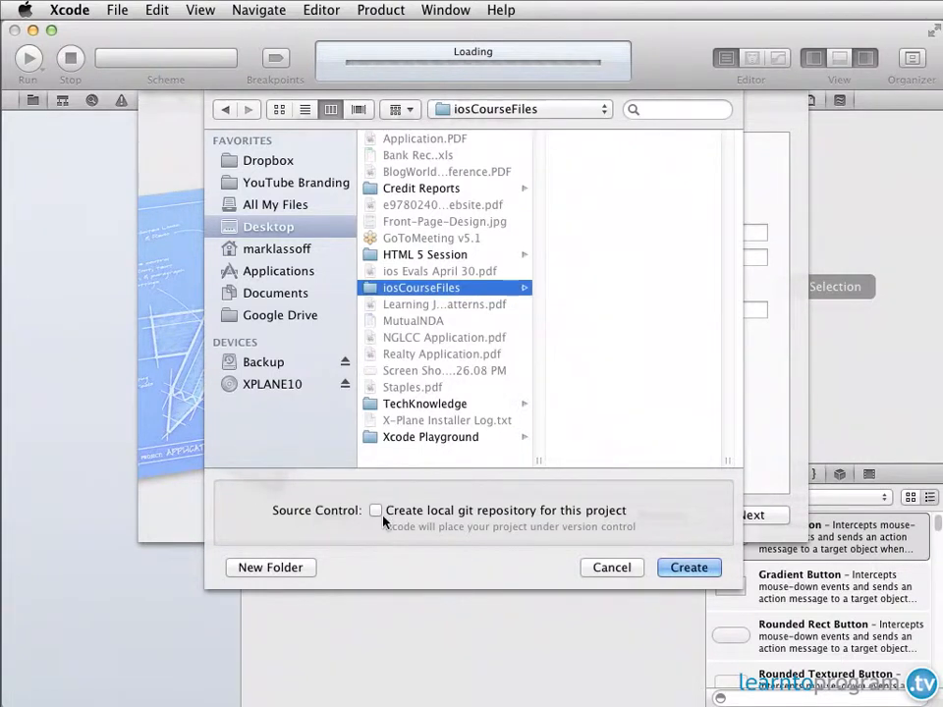
pyautogui.moveTo(456, 527)
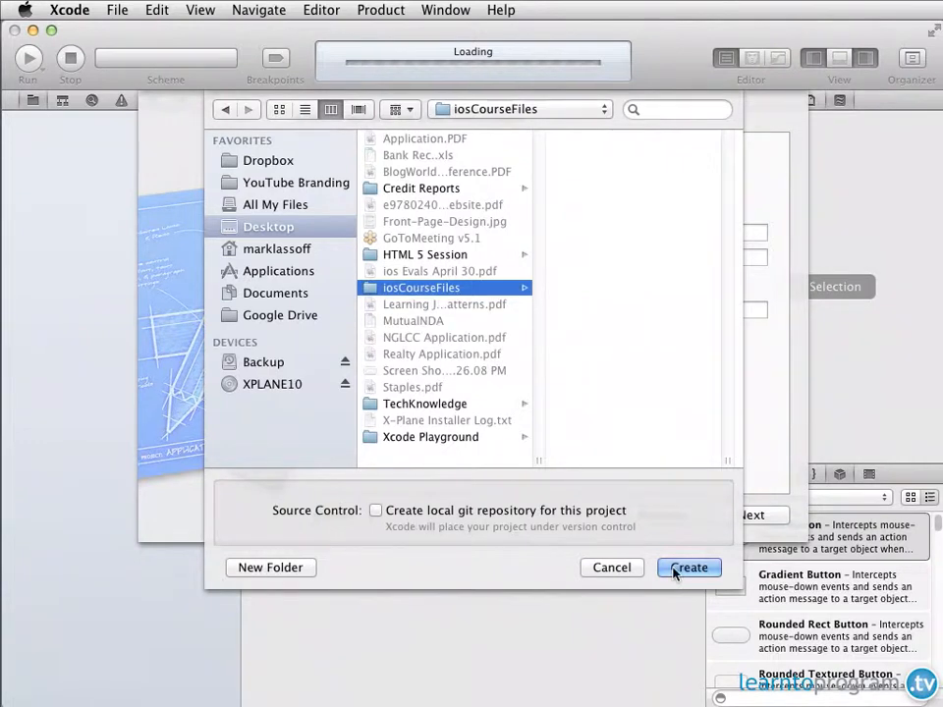
# - Create the project in iosCourseFiles and select it in the navigator
pyautogui.click(688, 568)
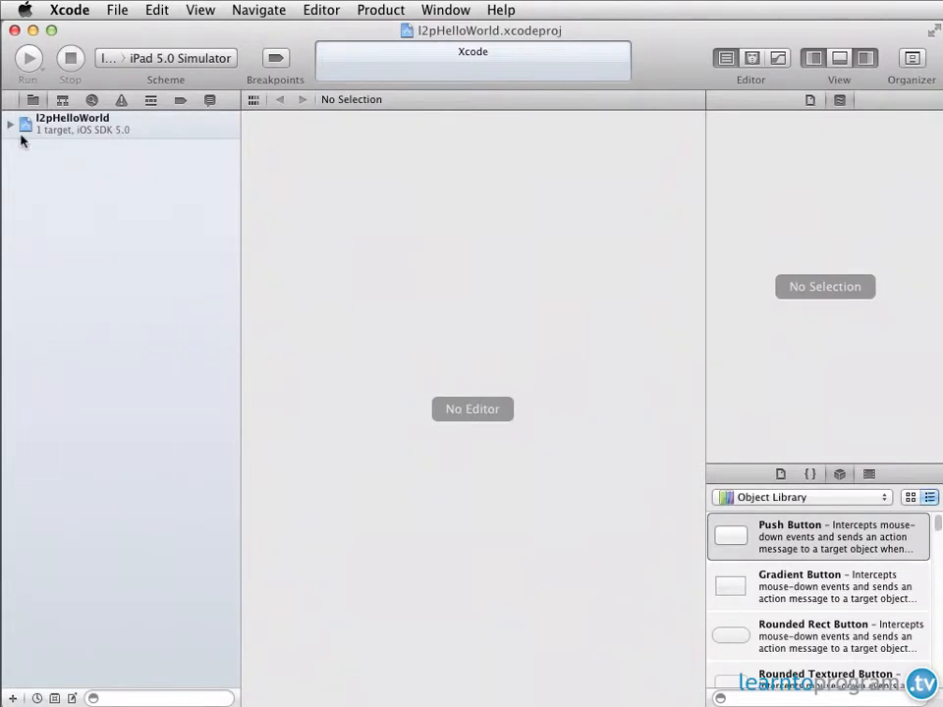
pyautogui.click(12, 123)
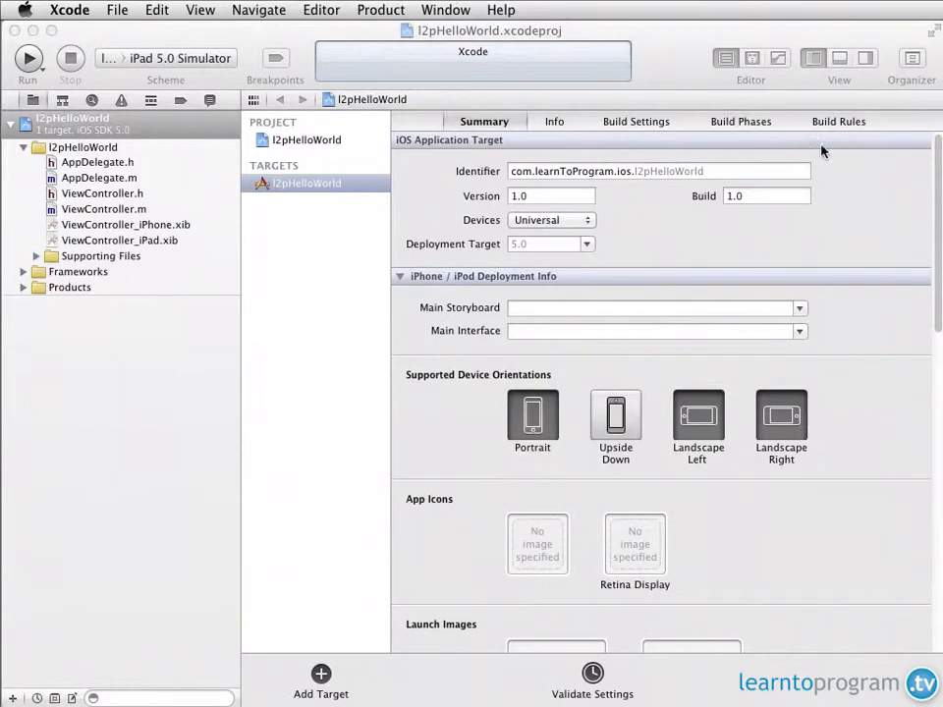
pyautogui.moveTo(664, 188)
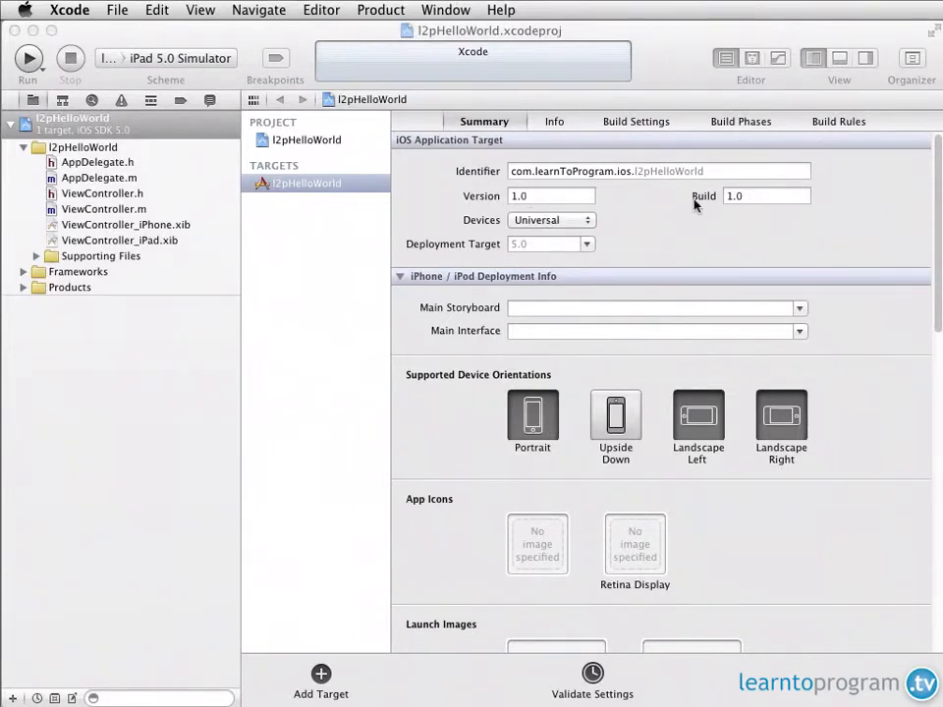
# - Change the target's supported Devices from Universal to iPhone in the Summary
pyautogui.click(550, 220)
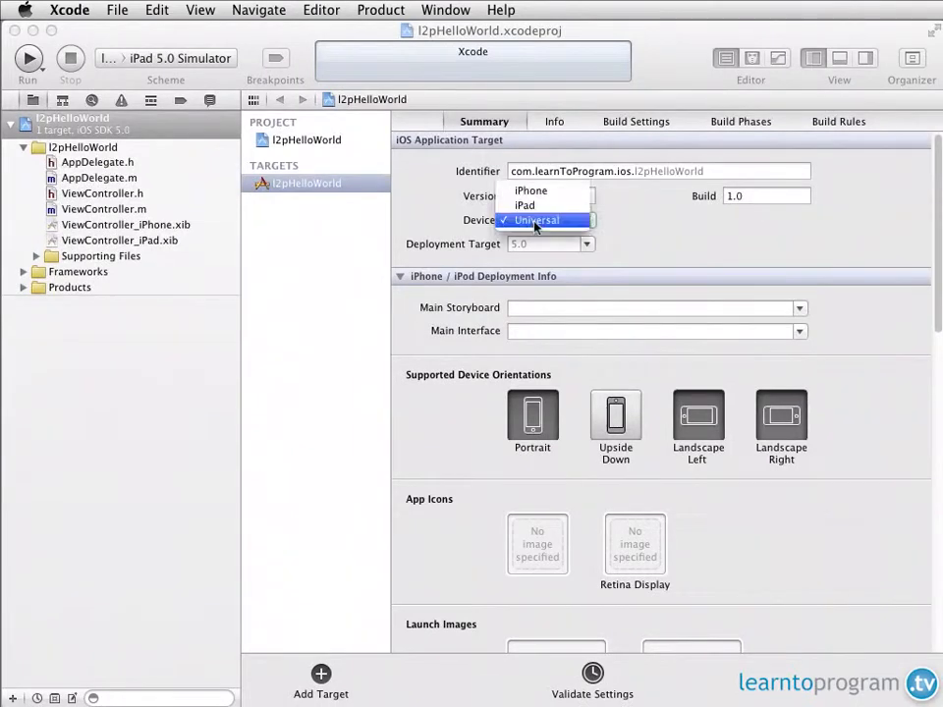
pyautogui.click(536, 220)
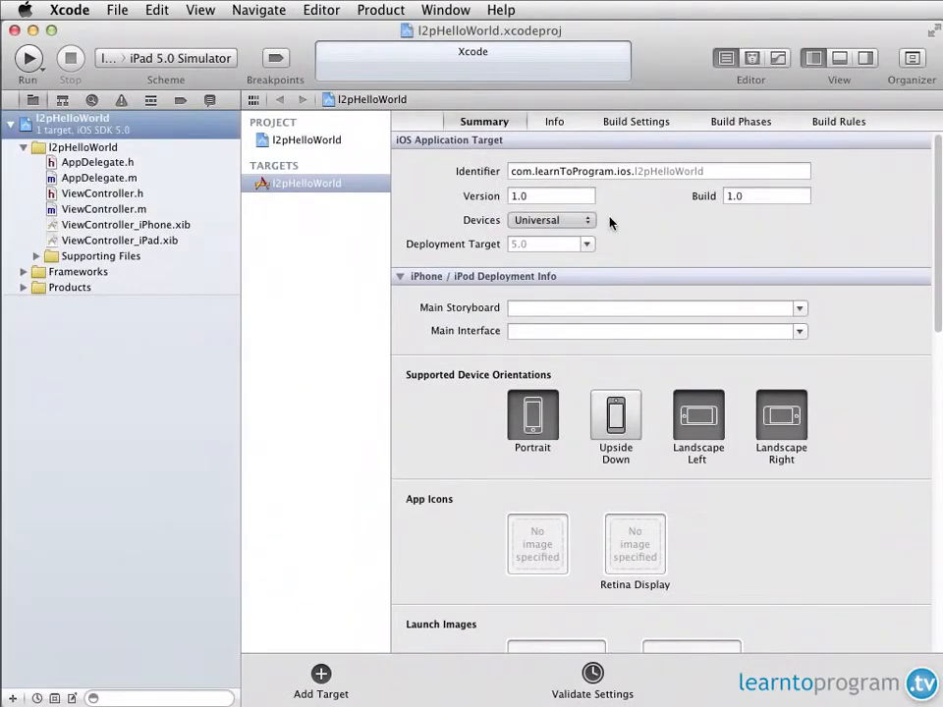
pyautogui.click(551, 221)
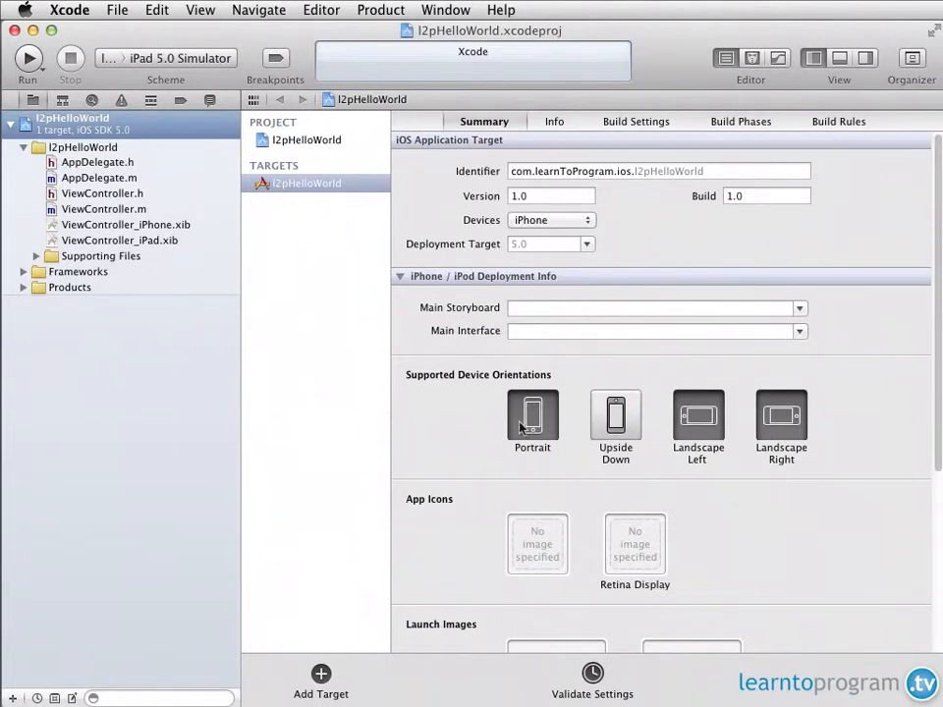
pyautogui.moveTo(692, 464)
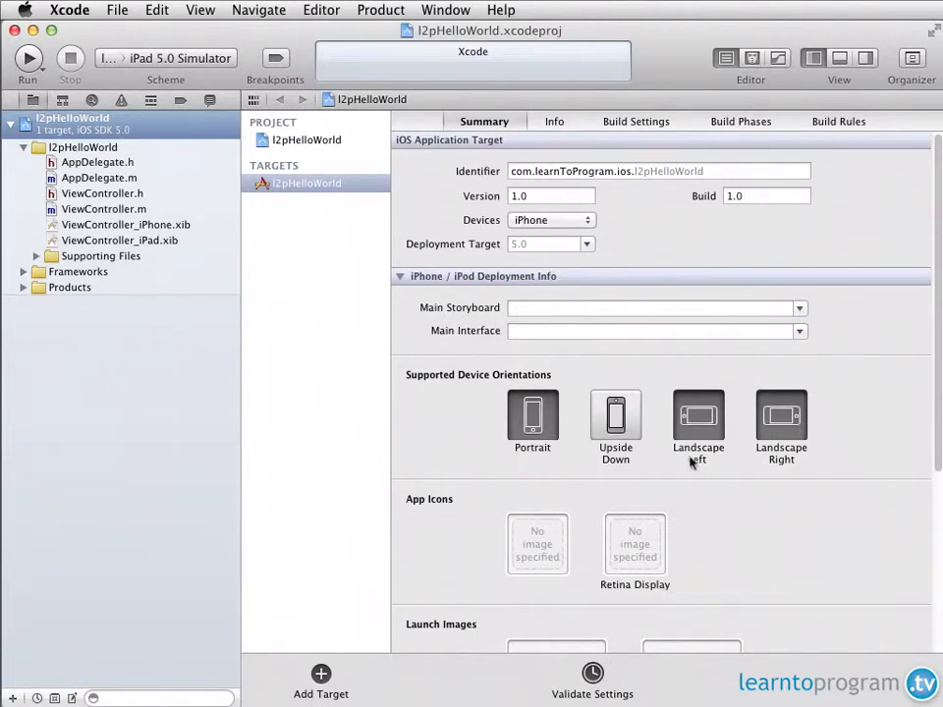
pyautogui.scroll(-3)
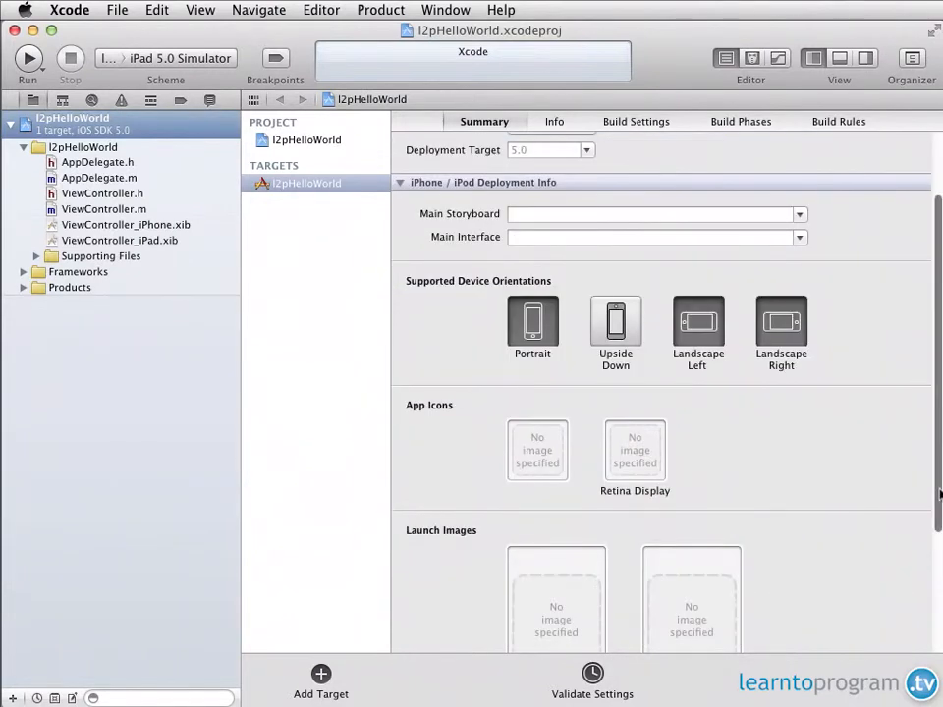
pyautogui.scroll(-3)
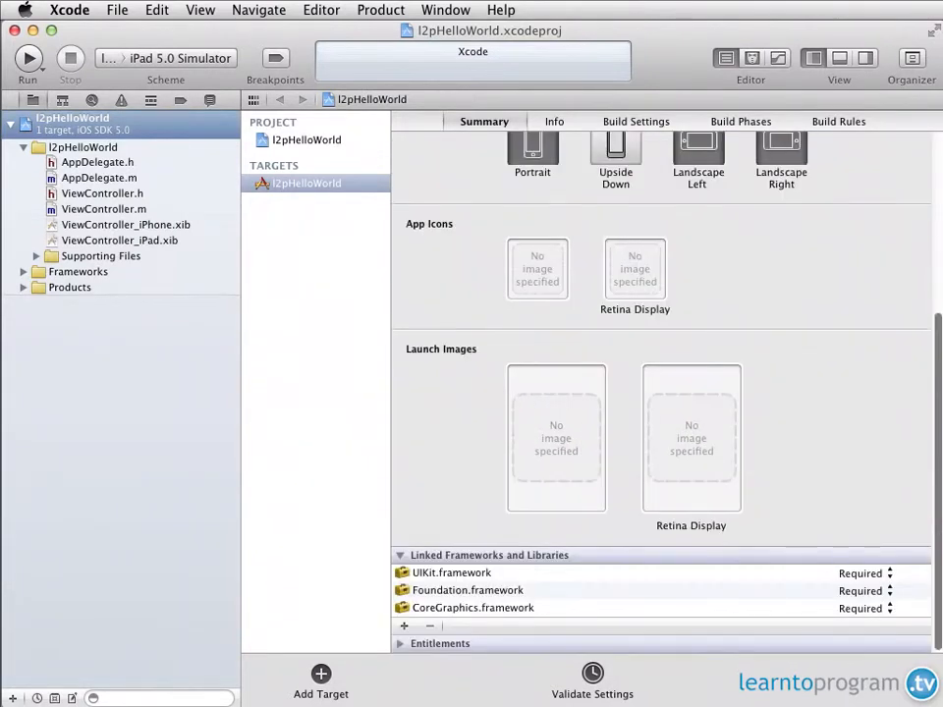
pyautogui.scroll(3)
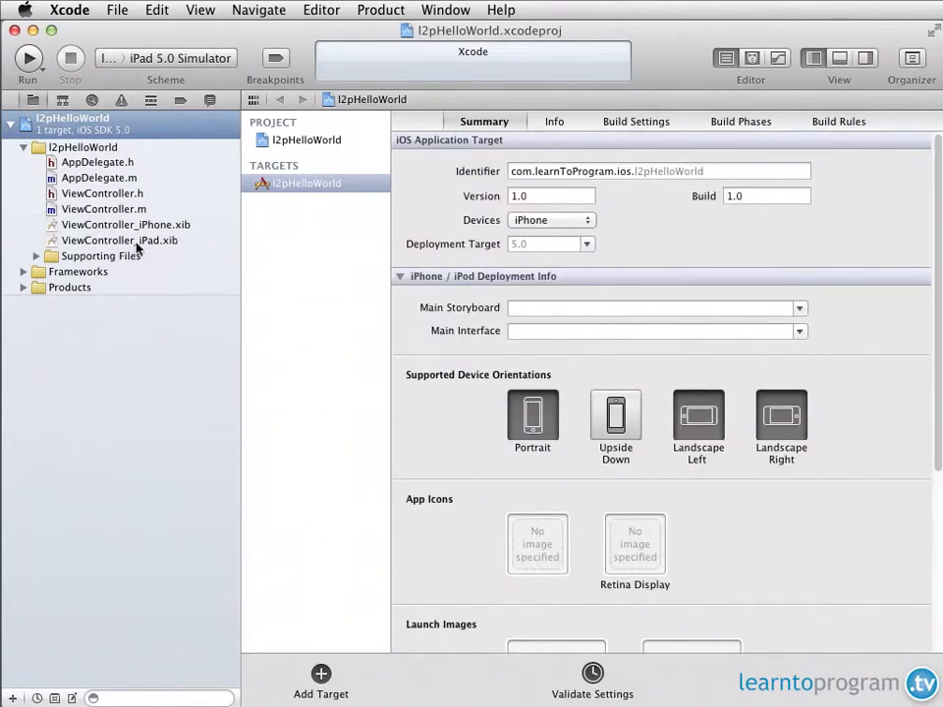
pyautogui.click(126, 224)
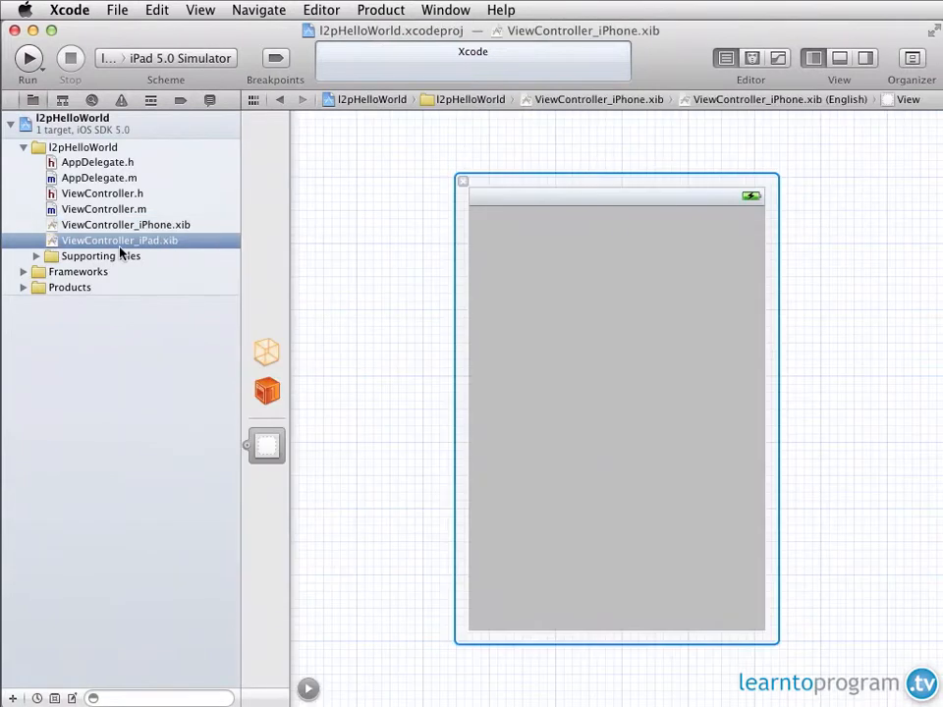
pyautogui.click(118, 239)
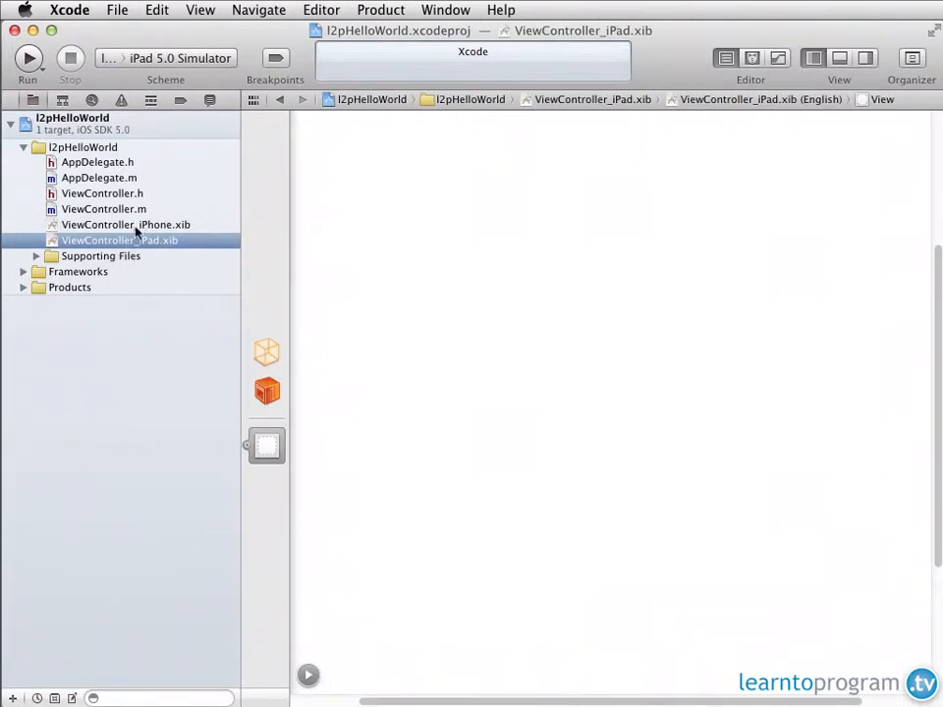
pyautogui.click(126, 224)
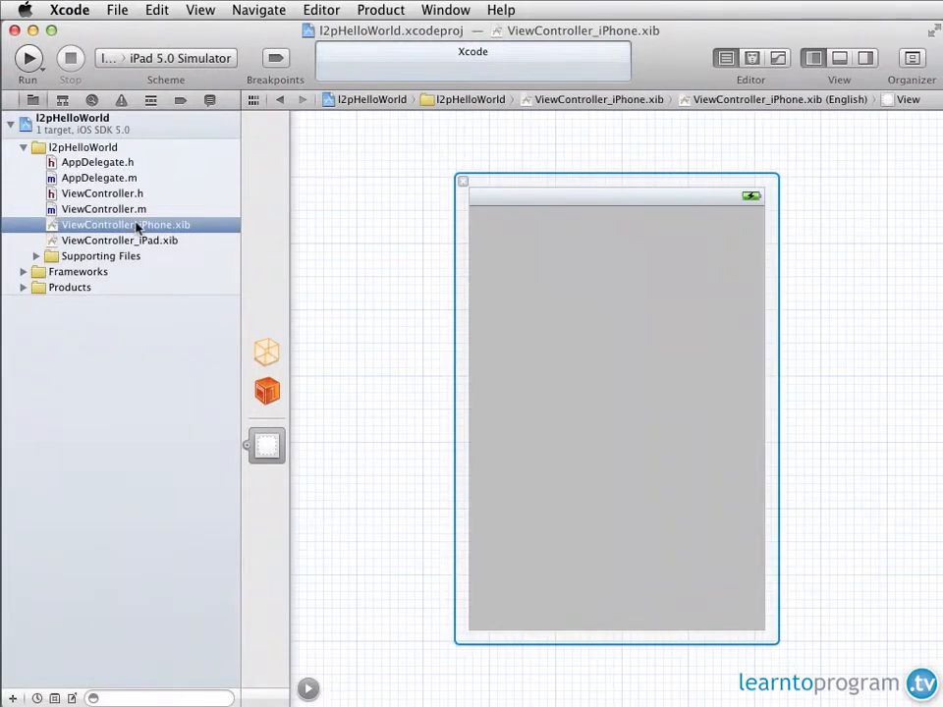
pyautogui.moveTo(189, 226)
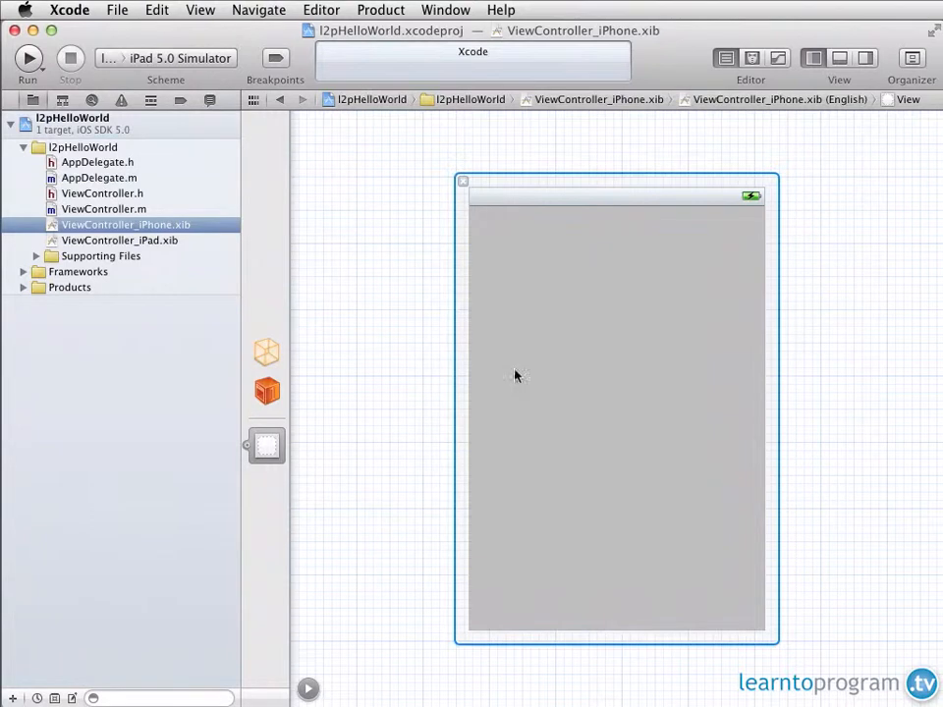
pyautogui.moveTo(688, 326)
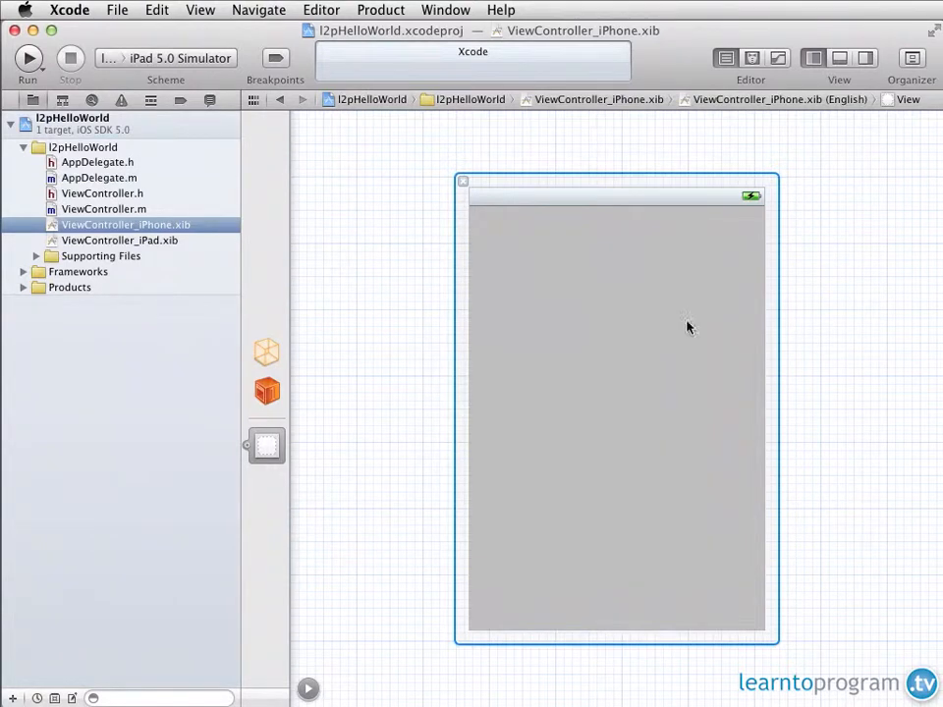
pyautogui.moveTo(639, 326)
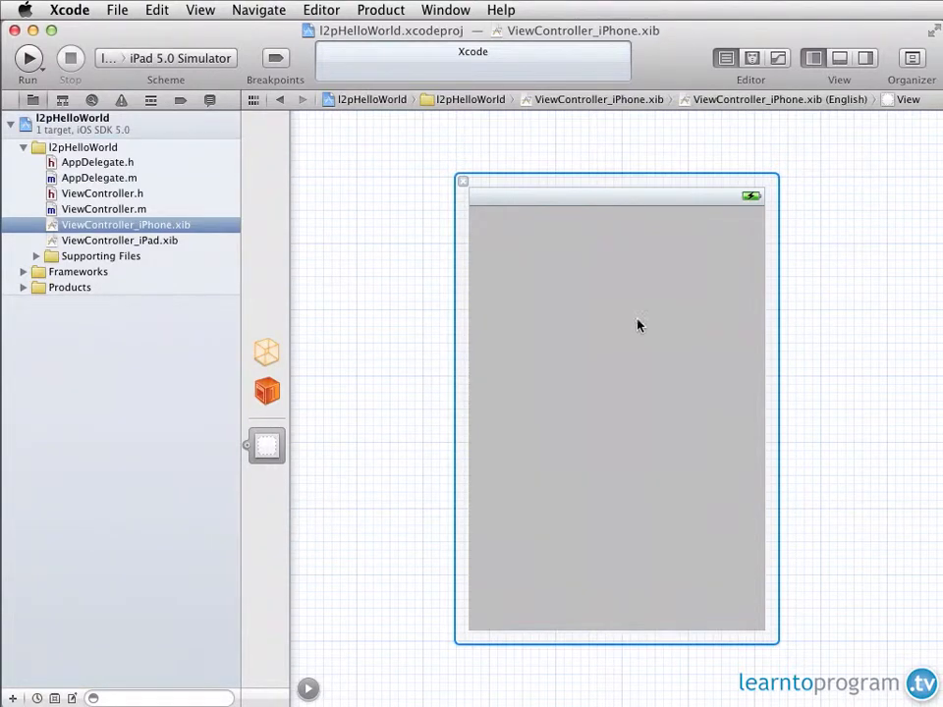
pyautogui.moveTo(148, 199)
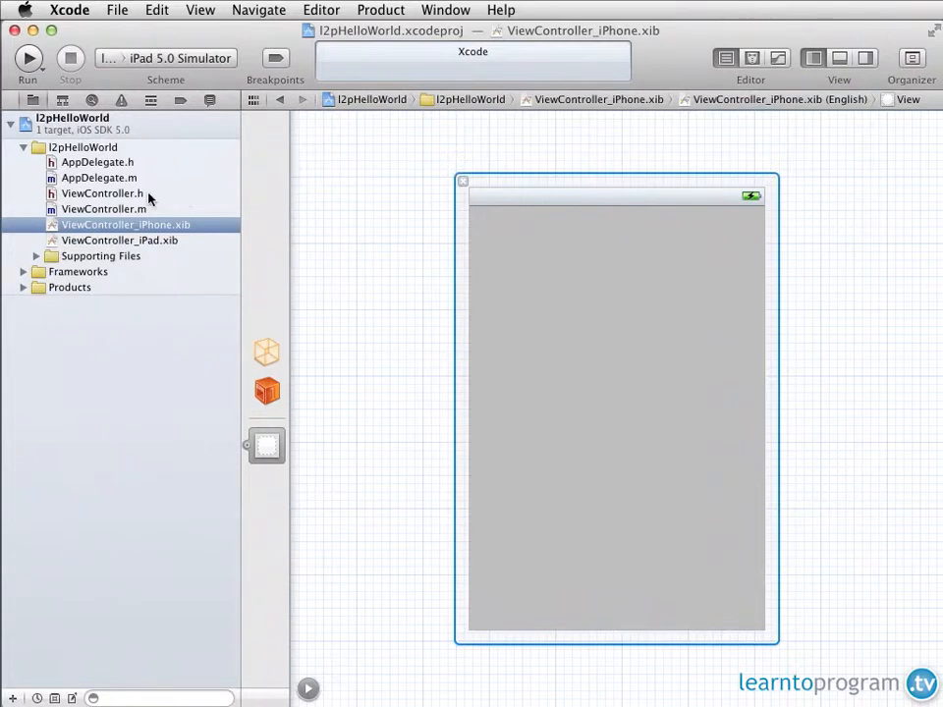
pyautogui.moveTo(145, 201)
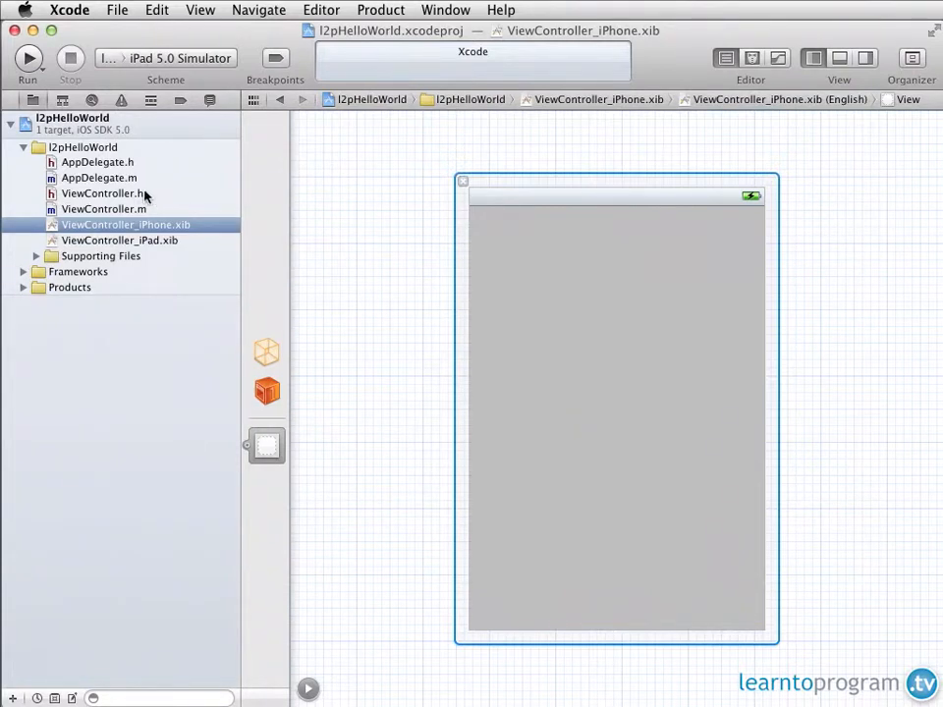
# - Step through ViewController.h, the iPhone xib and ViewController.m, then pick AppDelegate.h
pyautogui.click(102, 192)
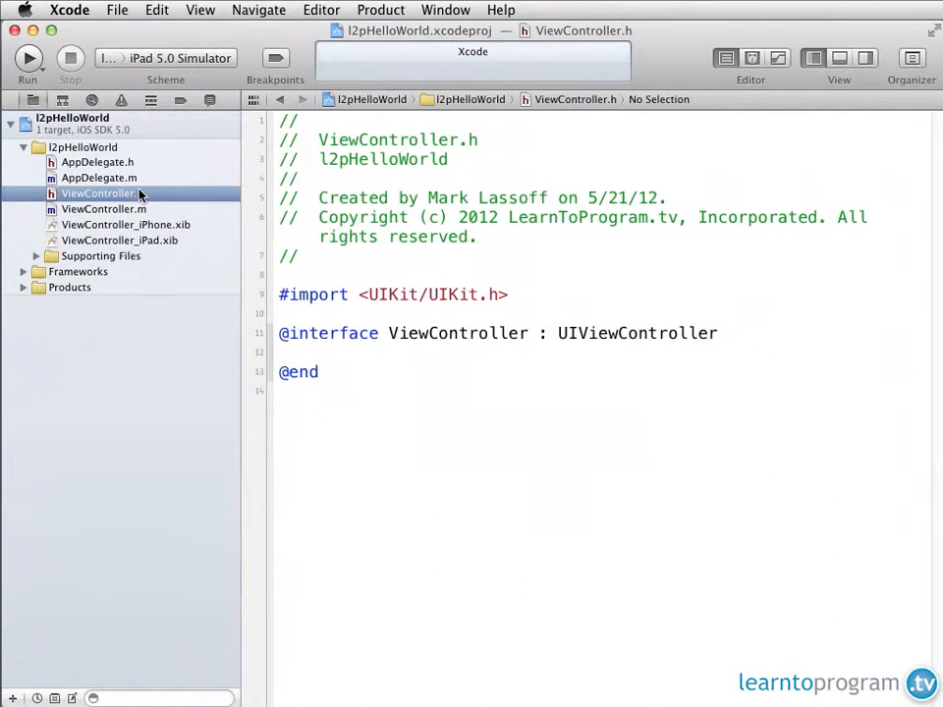
pyautogui.click(126, 225)
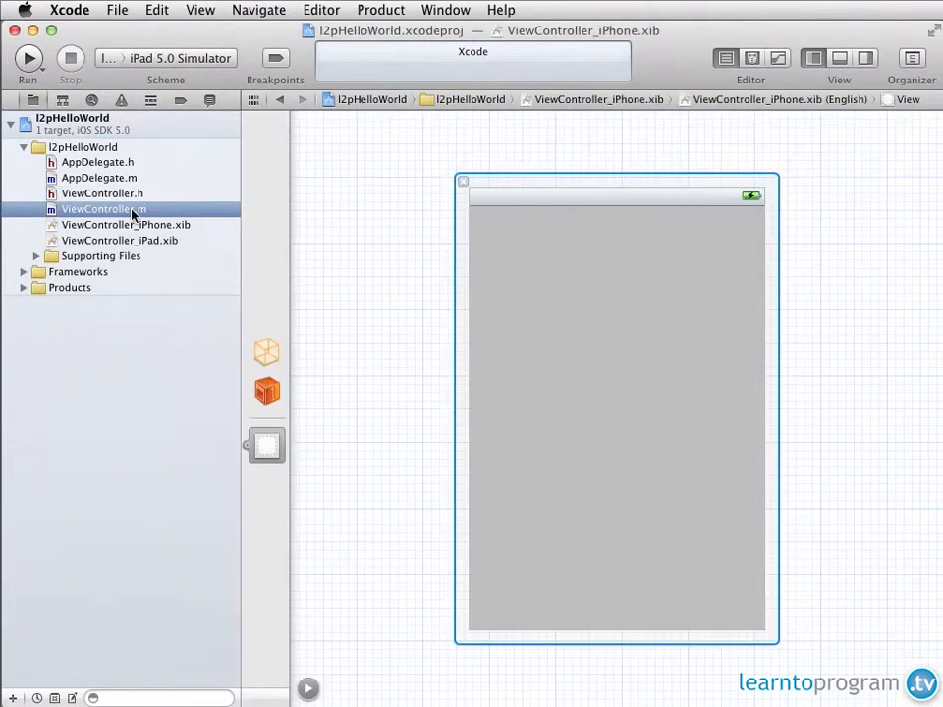
pyautogui.click(103, 208)
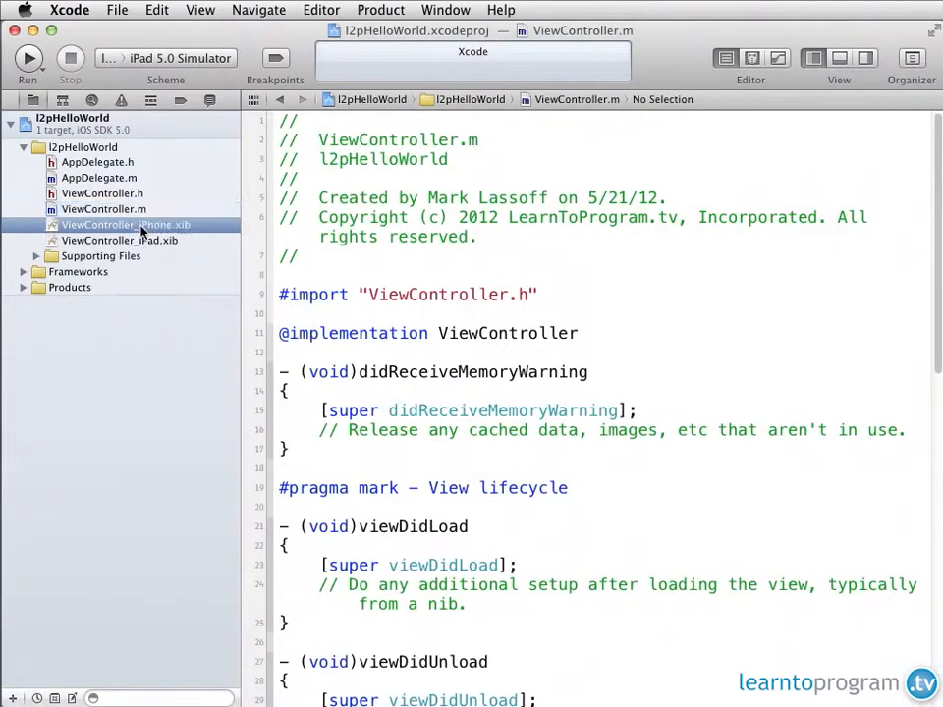
pyautogui.click(125, 224)
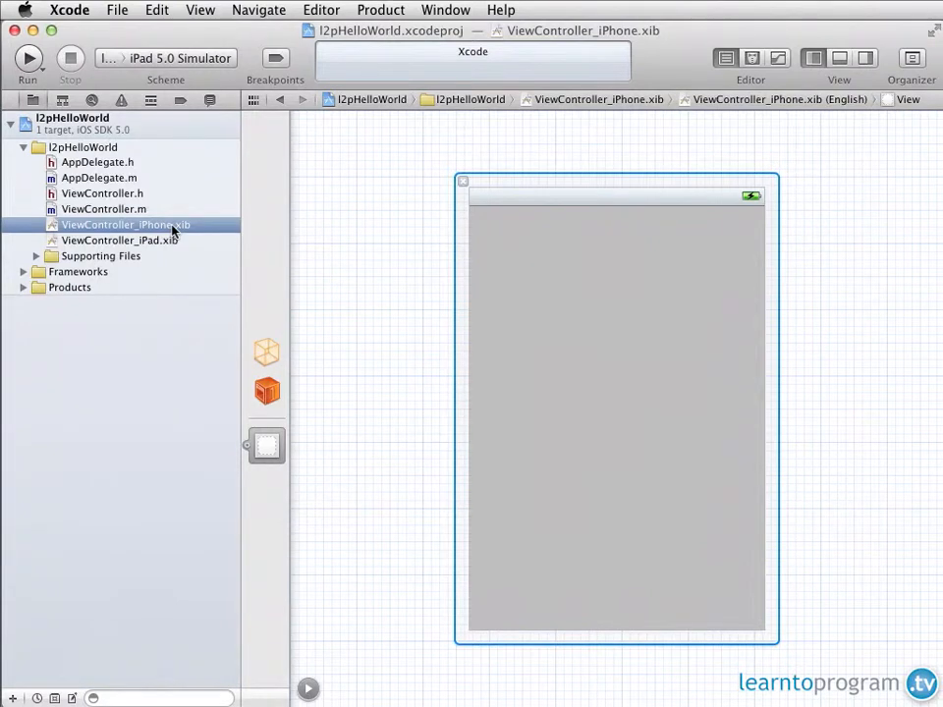
pyautogui.moveTo(275, 177)
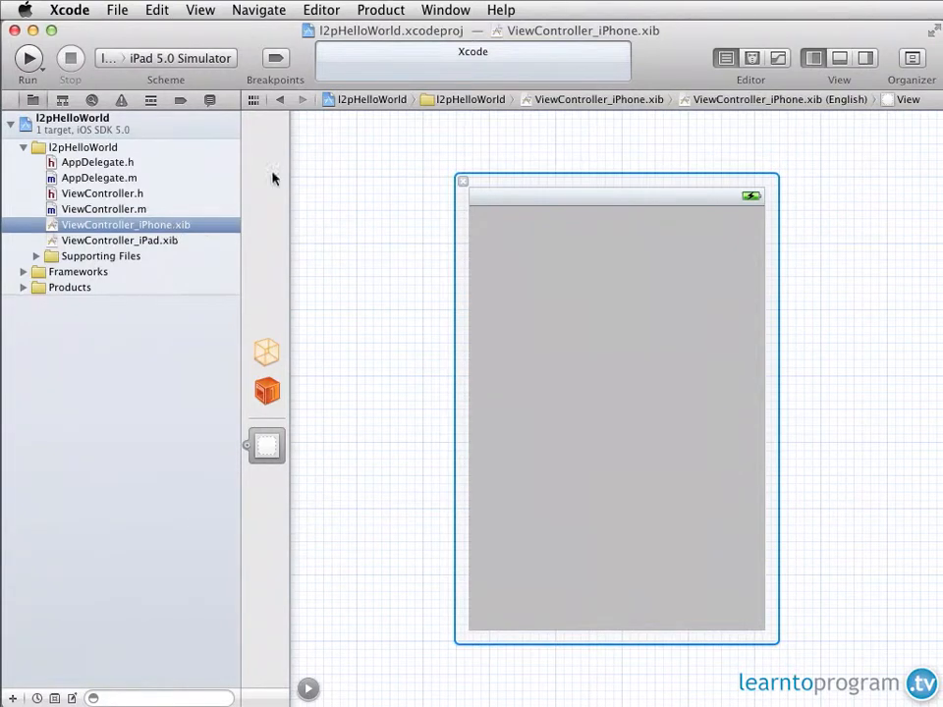
pyautogui.click(102, 208)
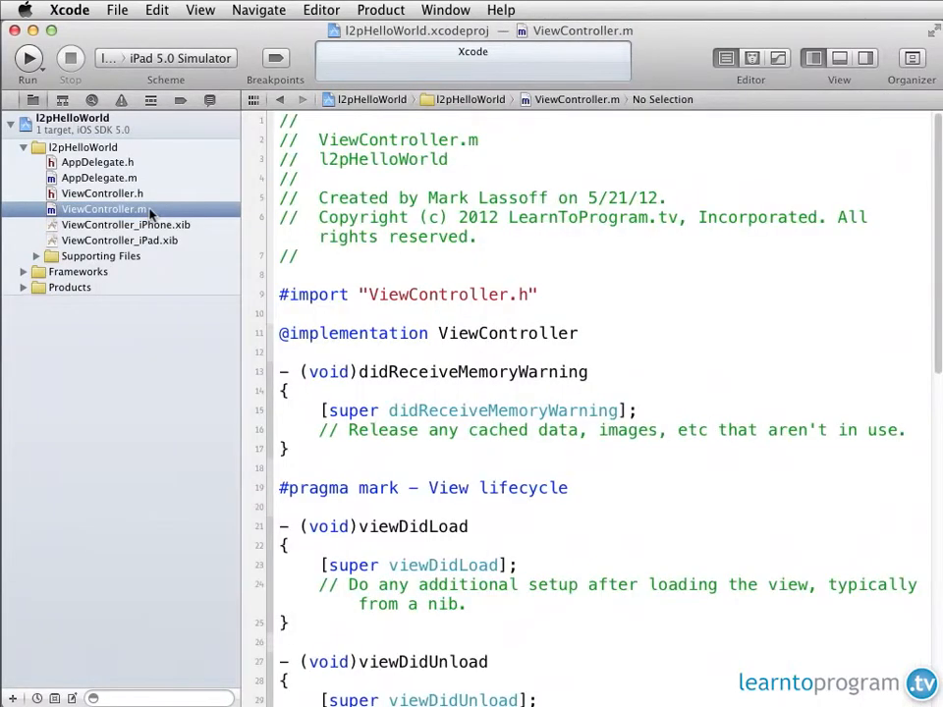
pyautogui.click(99, 161)
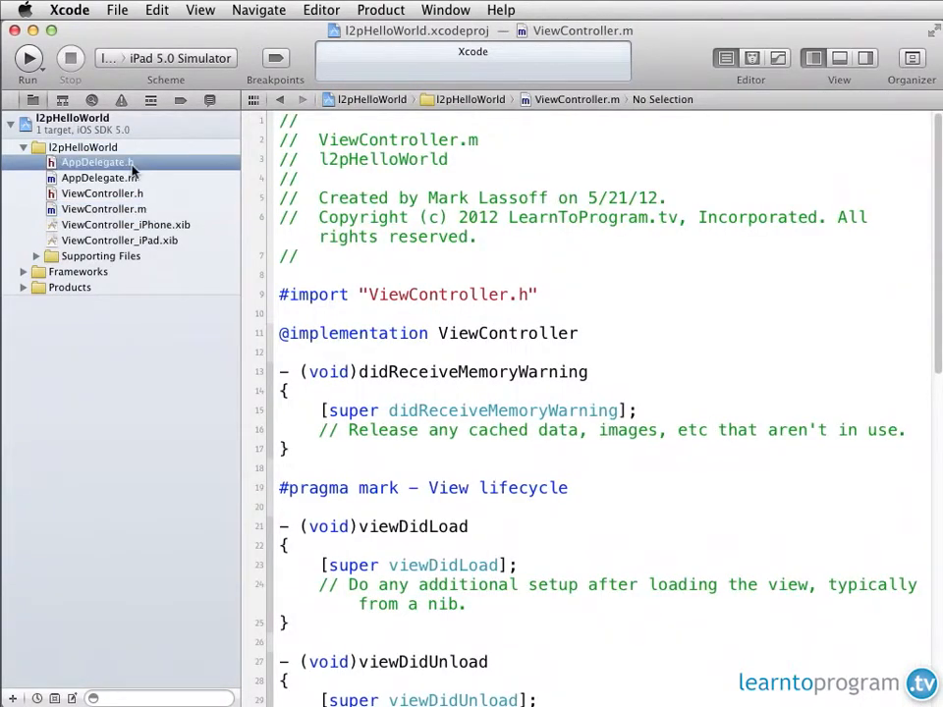
# - Open AppDelegate.m and scroll through its application lifecycle methods
pyautogui.click(98, 177)
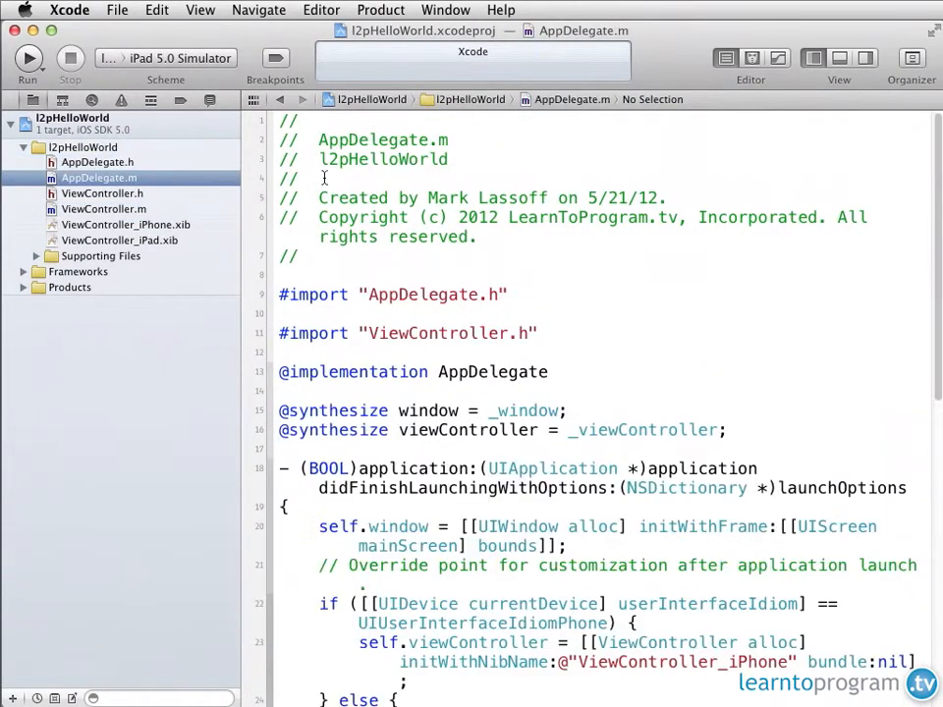
pyautogui.scroll(-3)
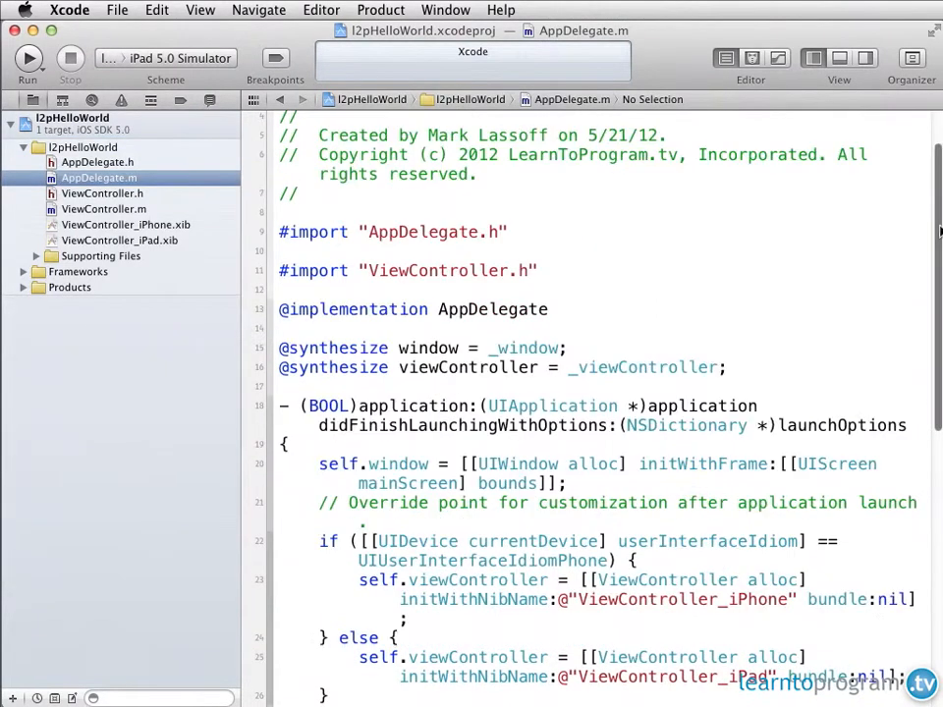
pyautogui.scroll(-3)
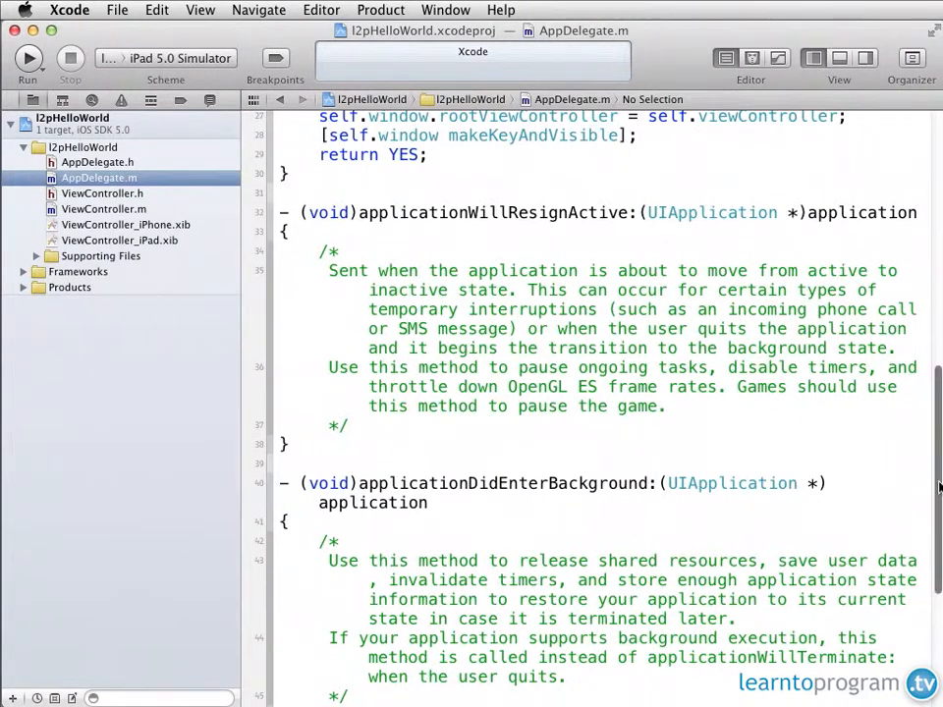
pyautogui.scroll(-3)
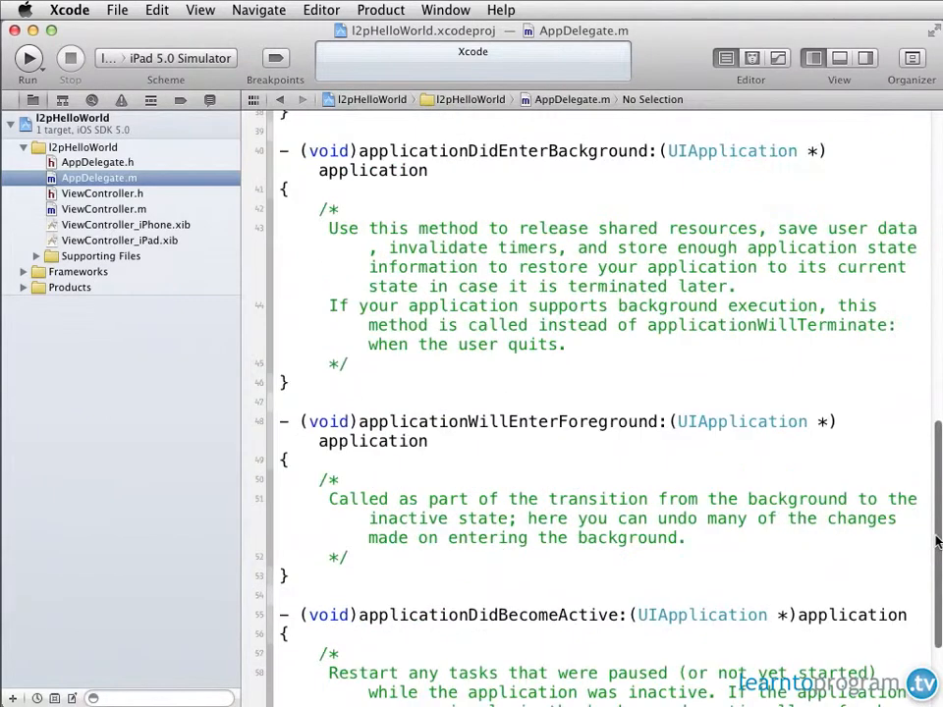
pyautogui.scroll(-3)
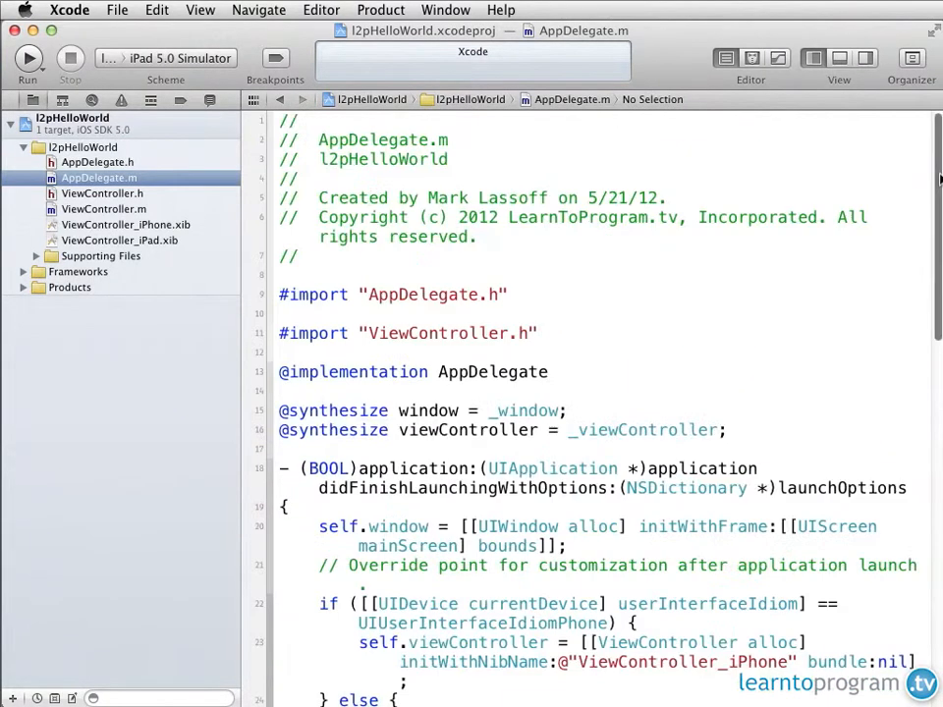
pyautogui.click(102, 195)
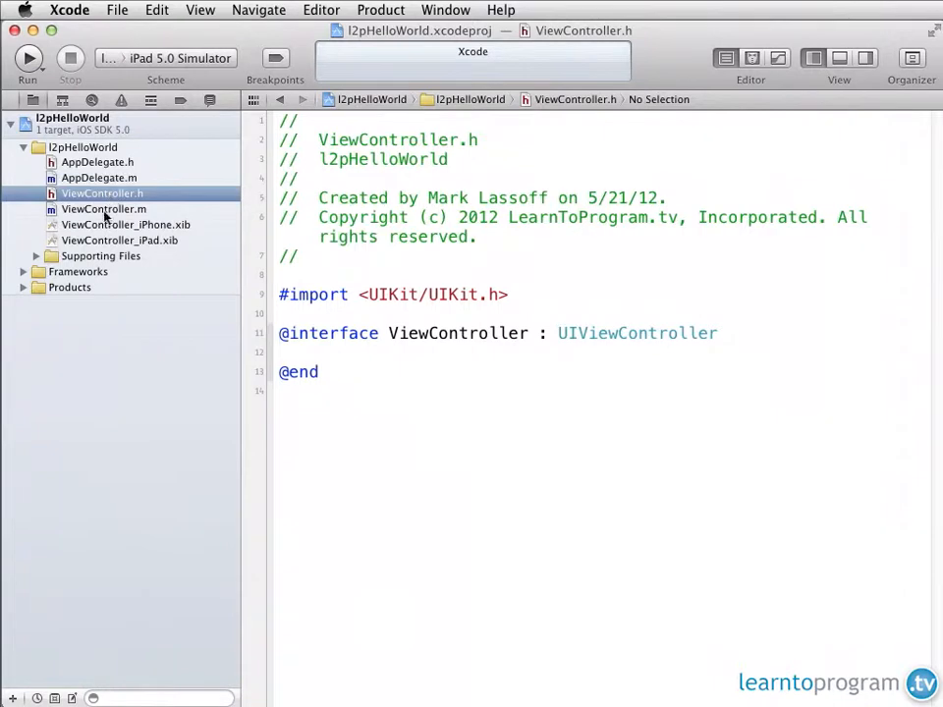
pyautogui.click(102, 208)
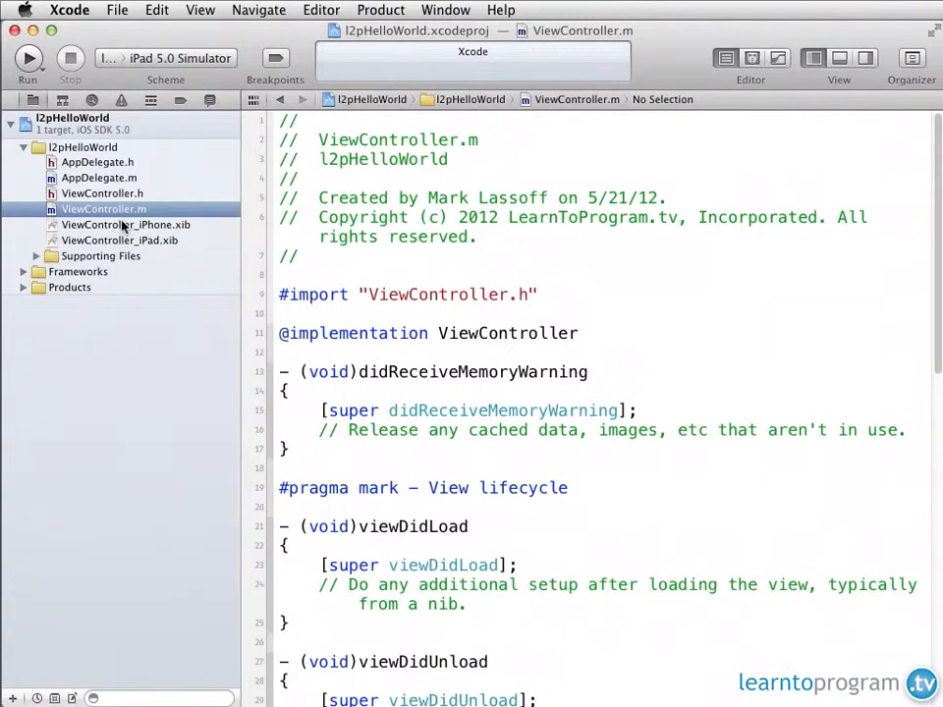
pyautogui.click(126, 224)
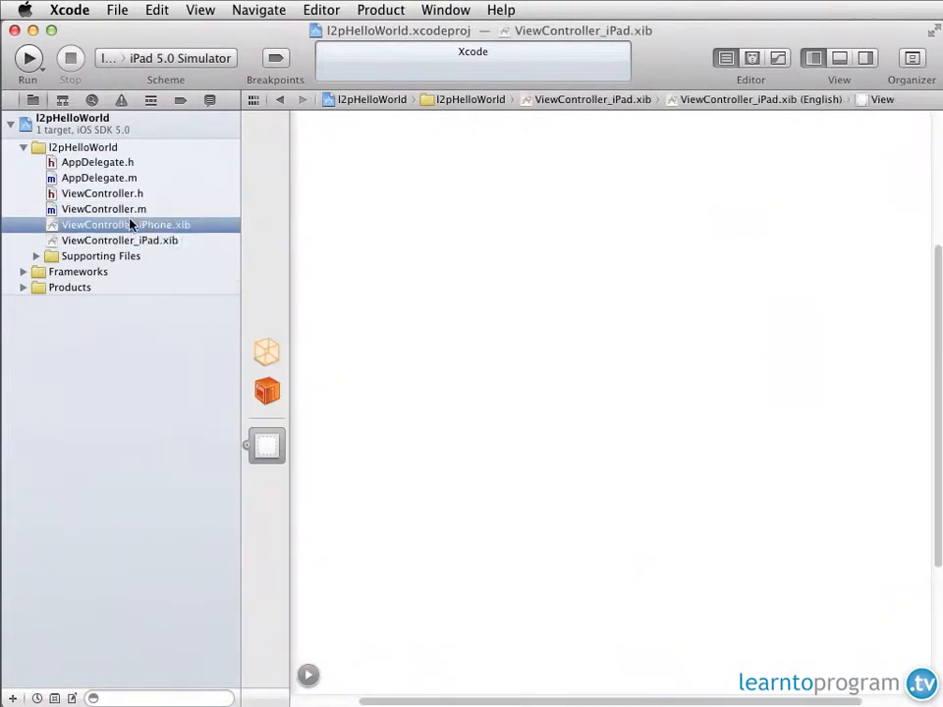
pyautogui.click(118, 224)
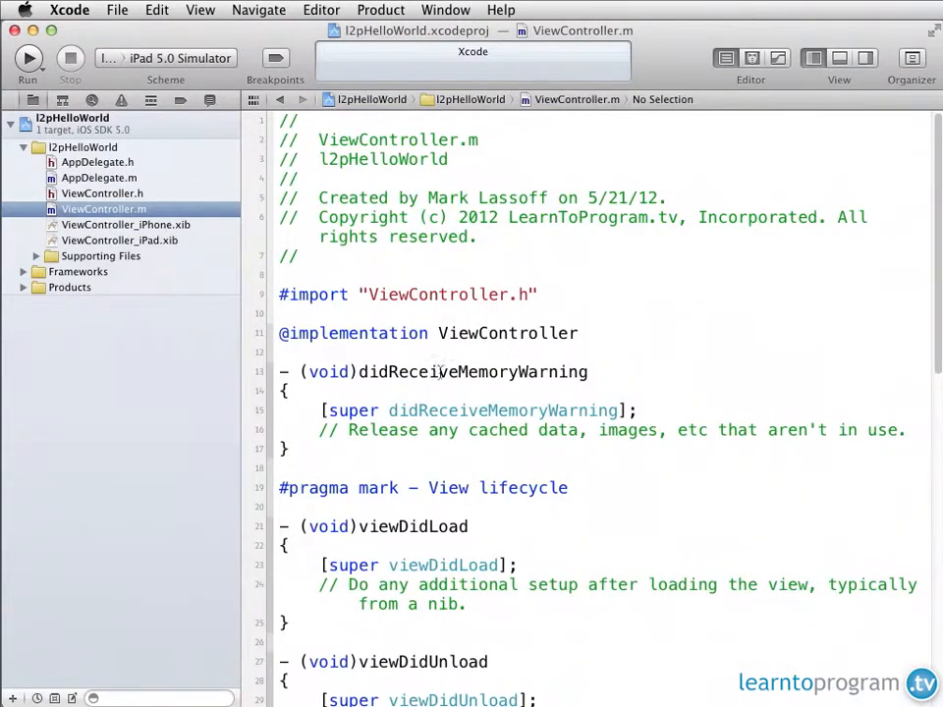
pyautogui.scroll(-3)
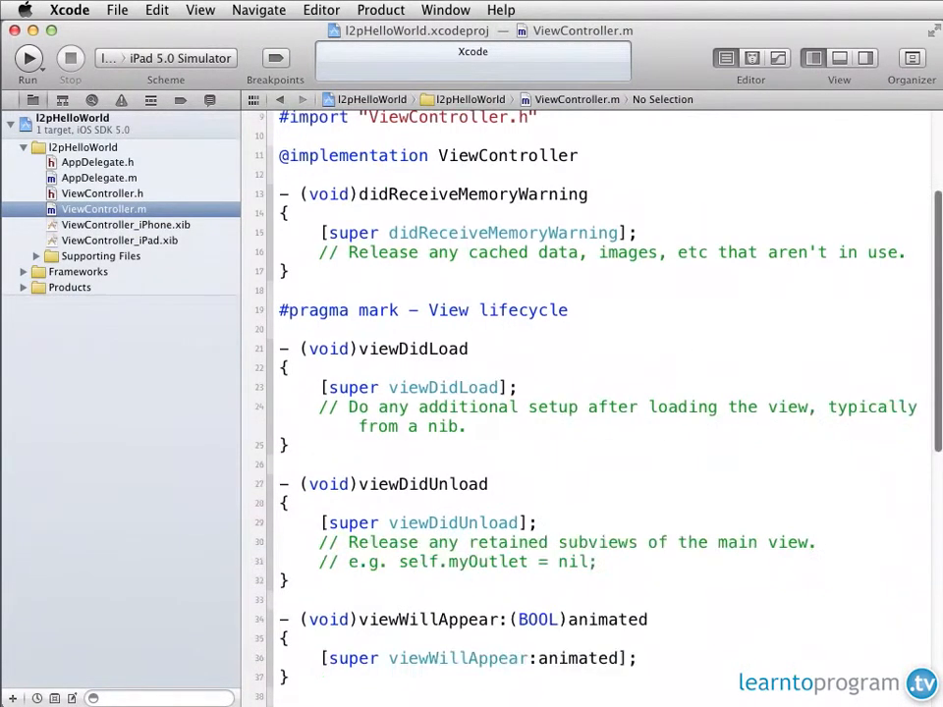
pyautogui.scroll(-3)
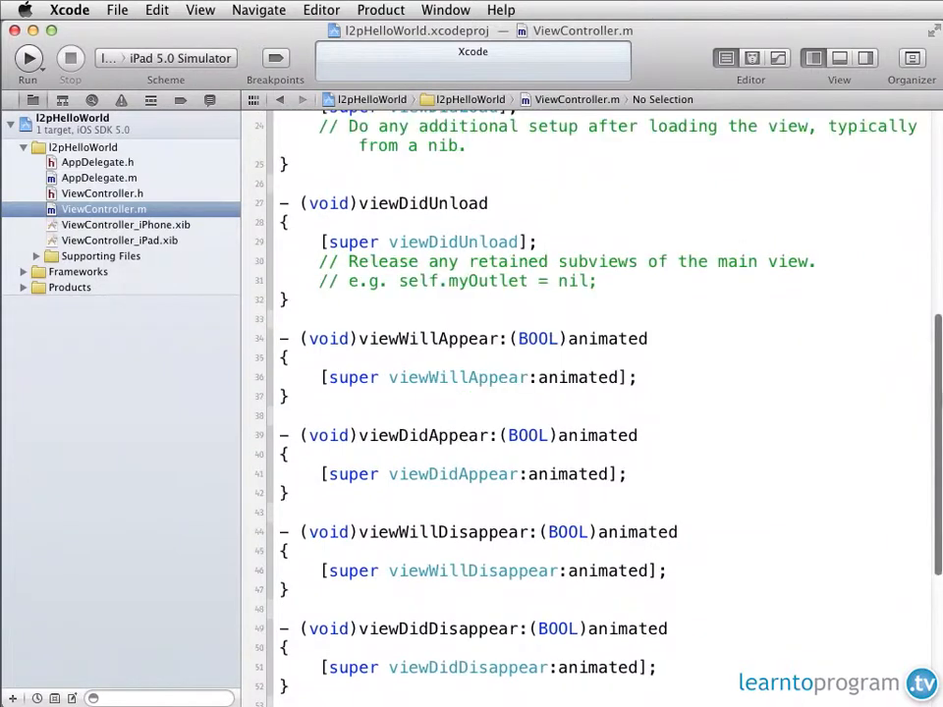
pyautogui.scroll(-3)
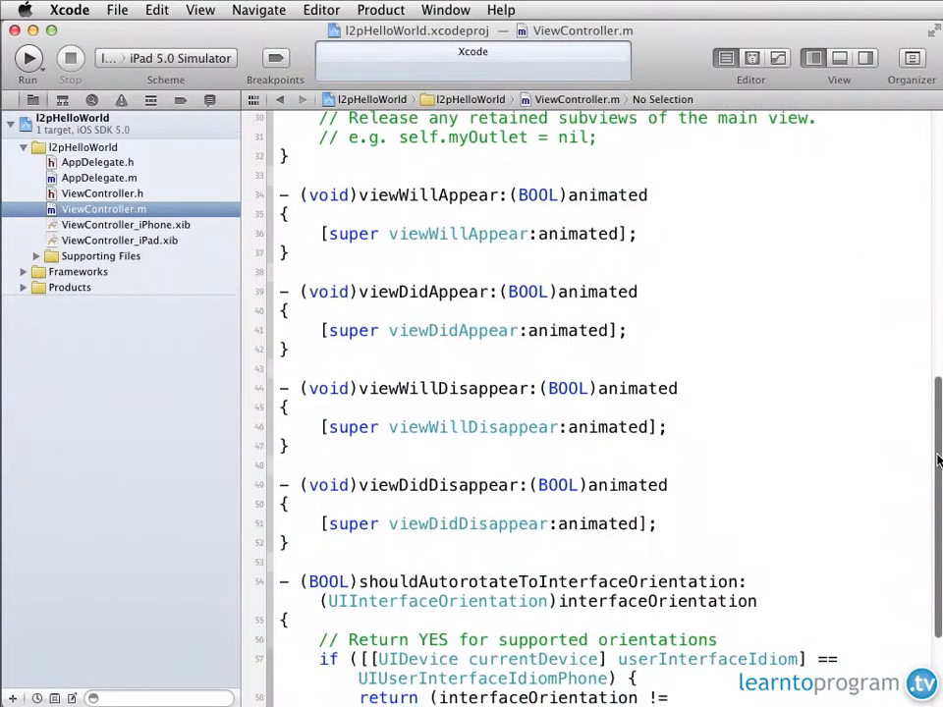
pyautogui.scroll(-3)
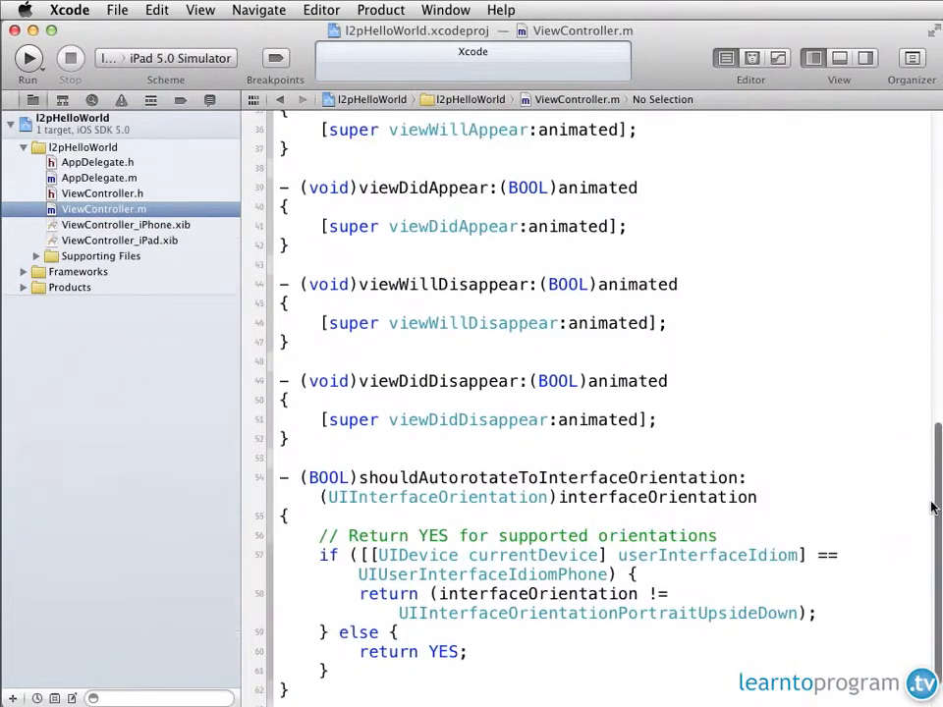
pyautogui.scroll(-3)
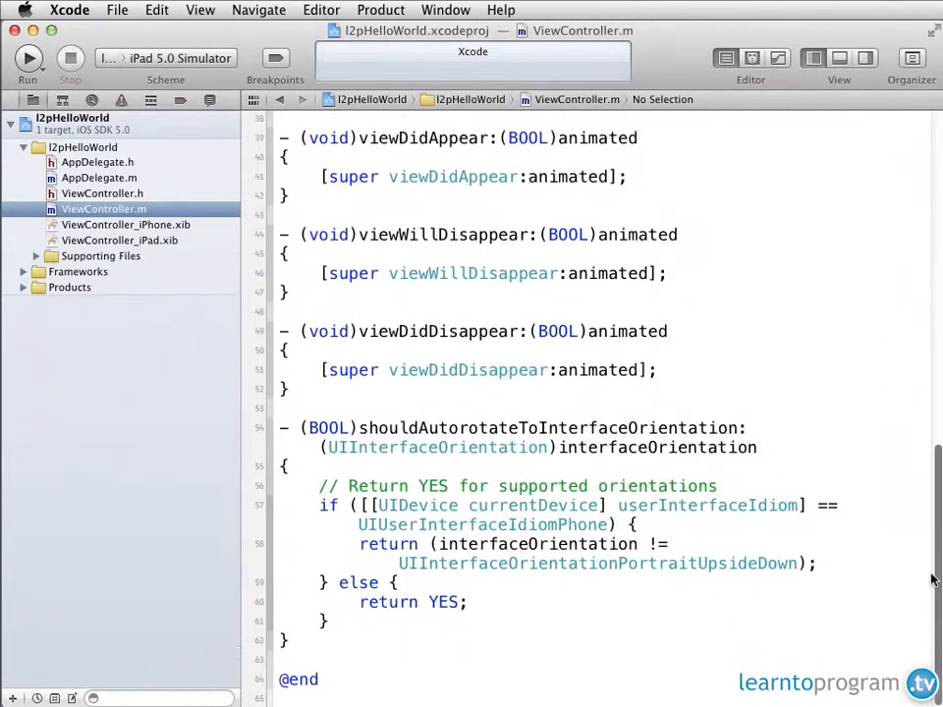
pyautogui.scroll(3)
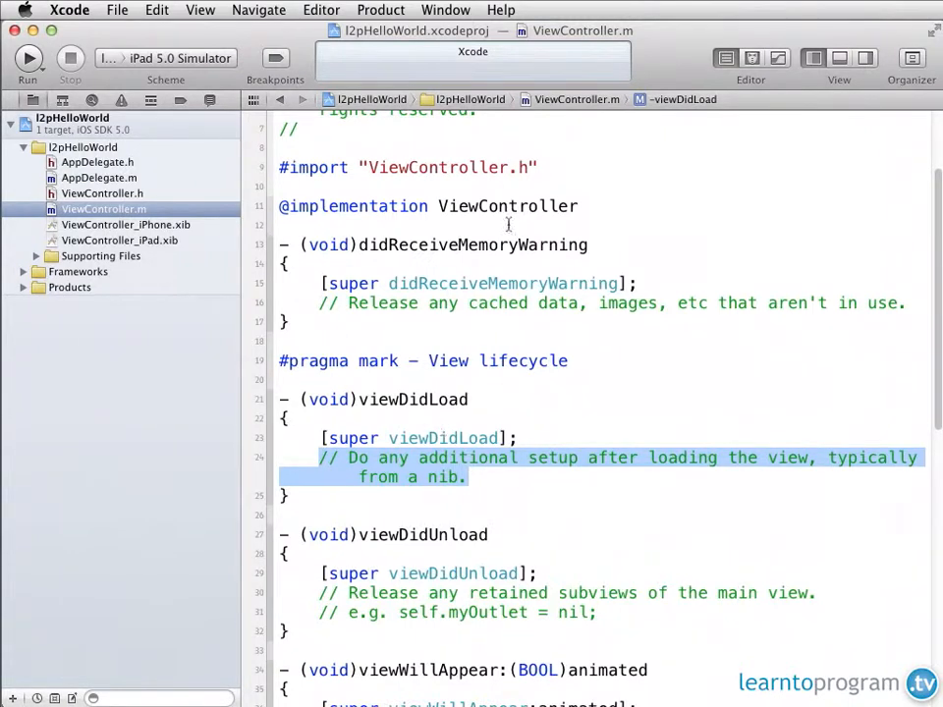
pyautogui.moveTo(162, 252)
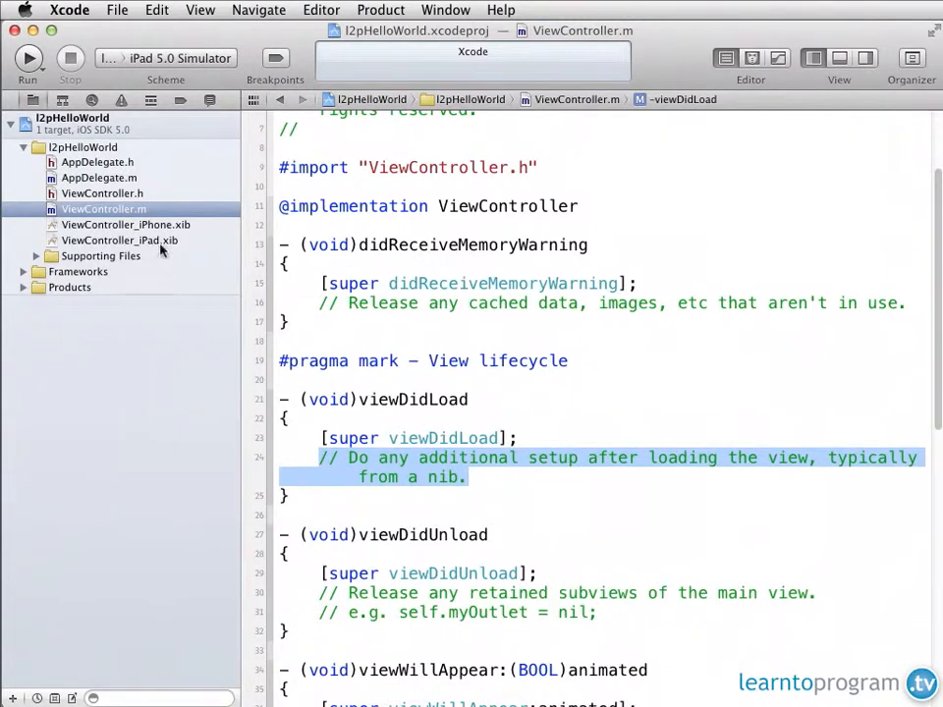
# - Open ViewController_iPhone.xib to show its empty portrait view
pyautogui.click(125, 224)
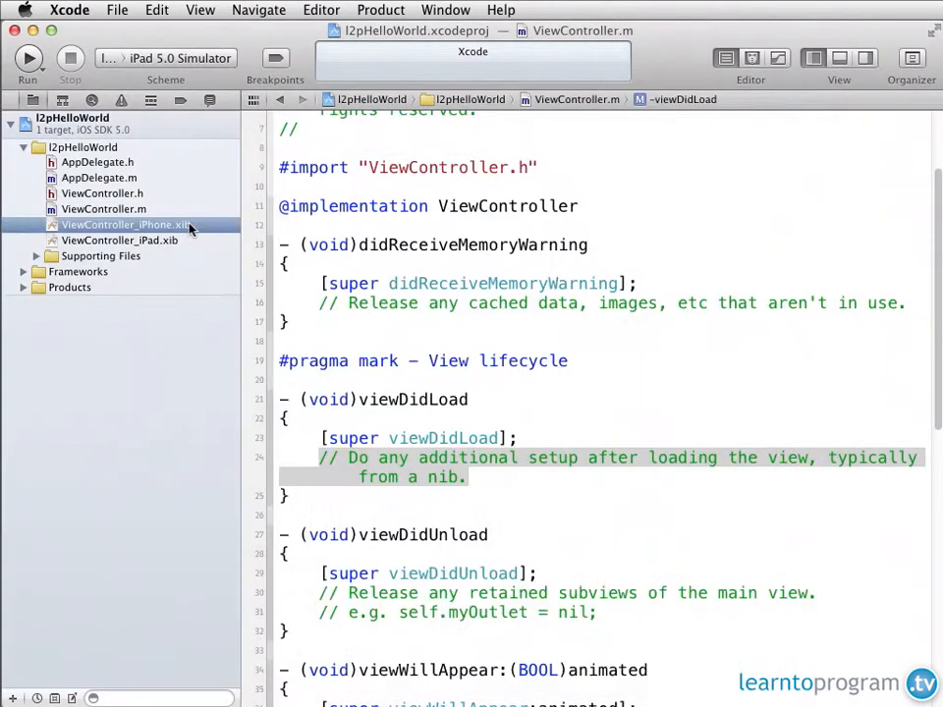
pyautogui.click(120, 224)
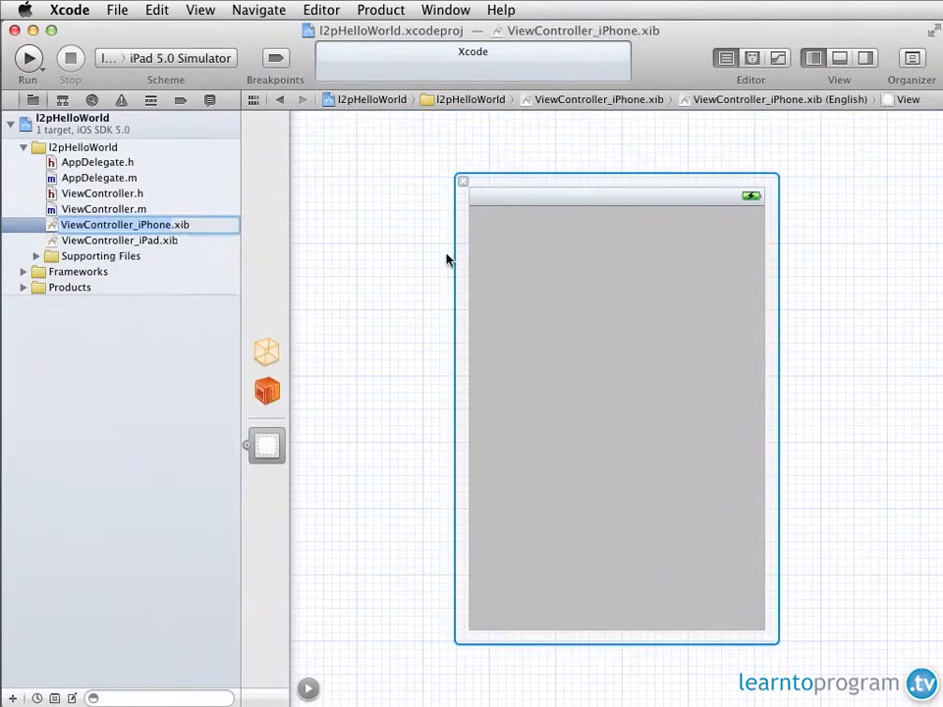
pyautogui.moveTo(594, 459)
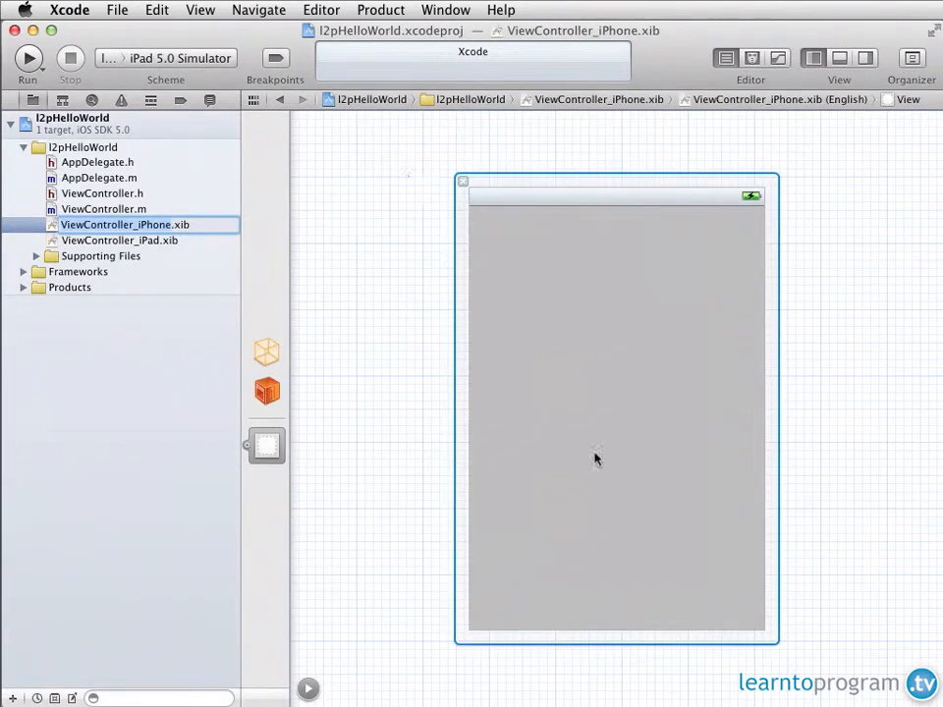
pyautogui.moveTo(802, 221)
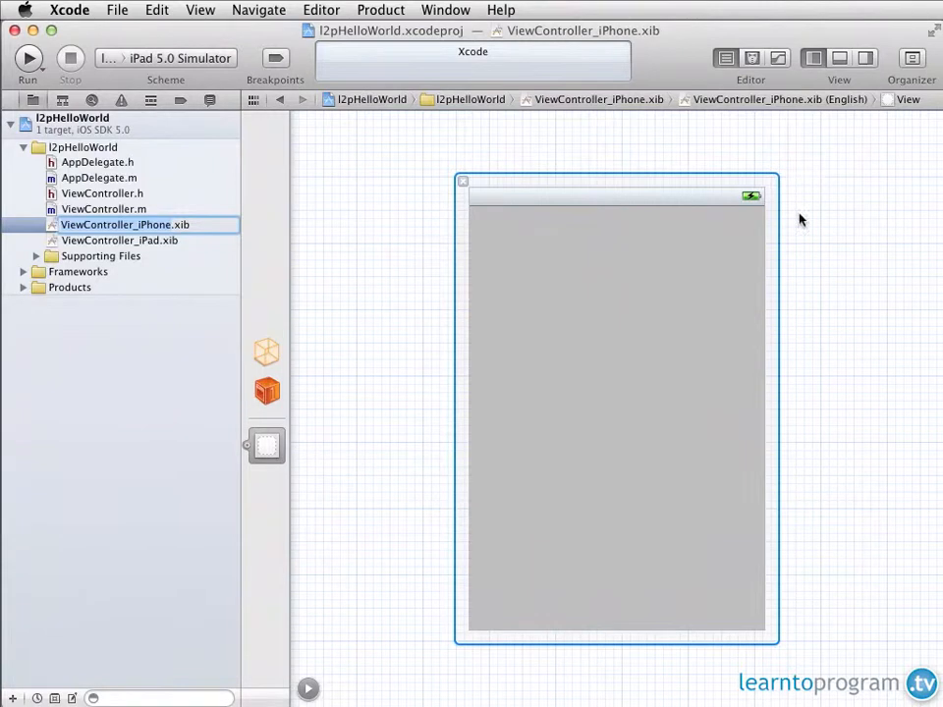
pyautogui.moveTo(814, 59)
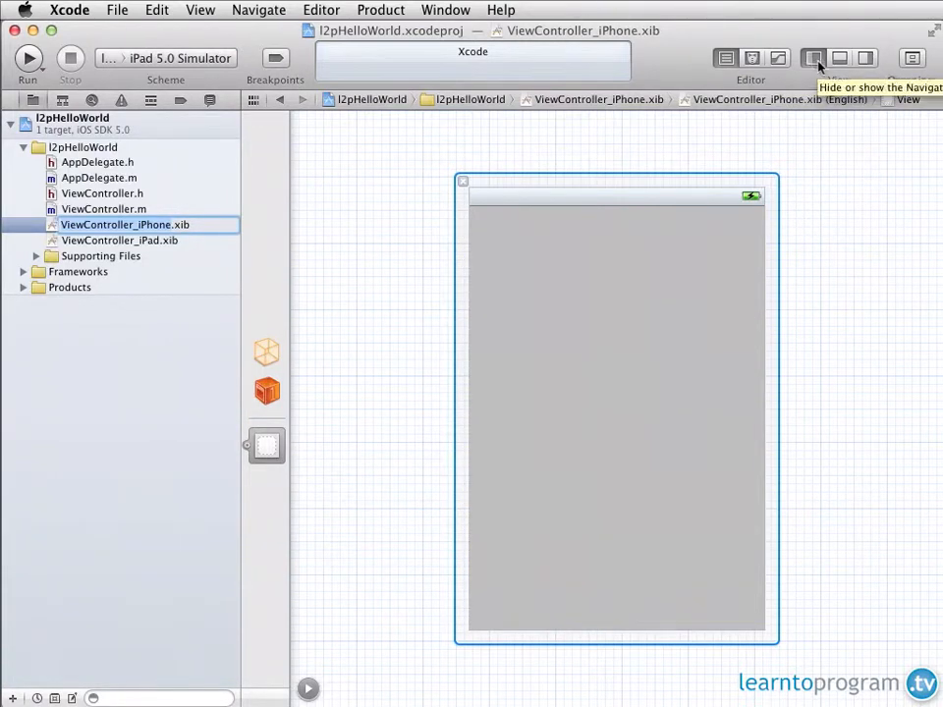
# - Hide the Navigator, show the Utilities pane and browse the Object Library
pyautogui.click(813, 58)
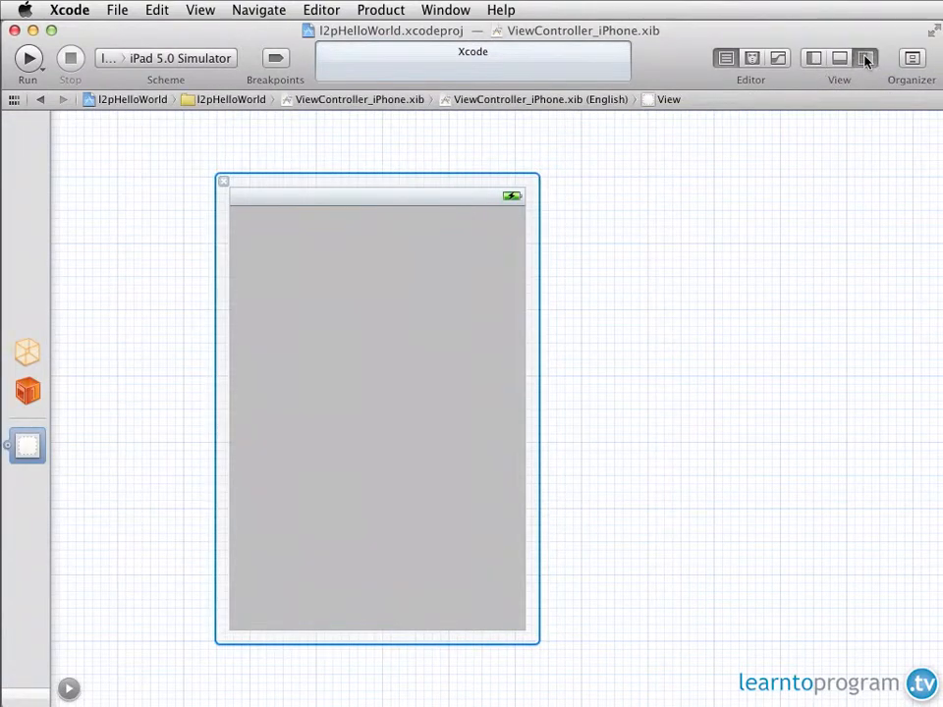
pyautogui.click(864, 59)
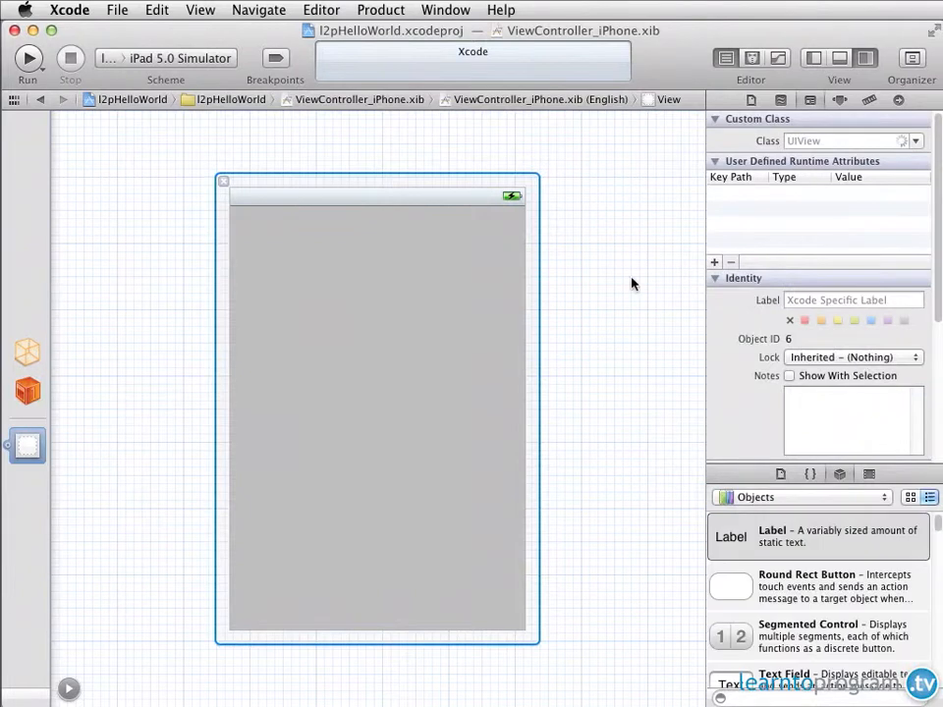
pyautogui.moveTo(588, 426)
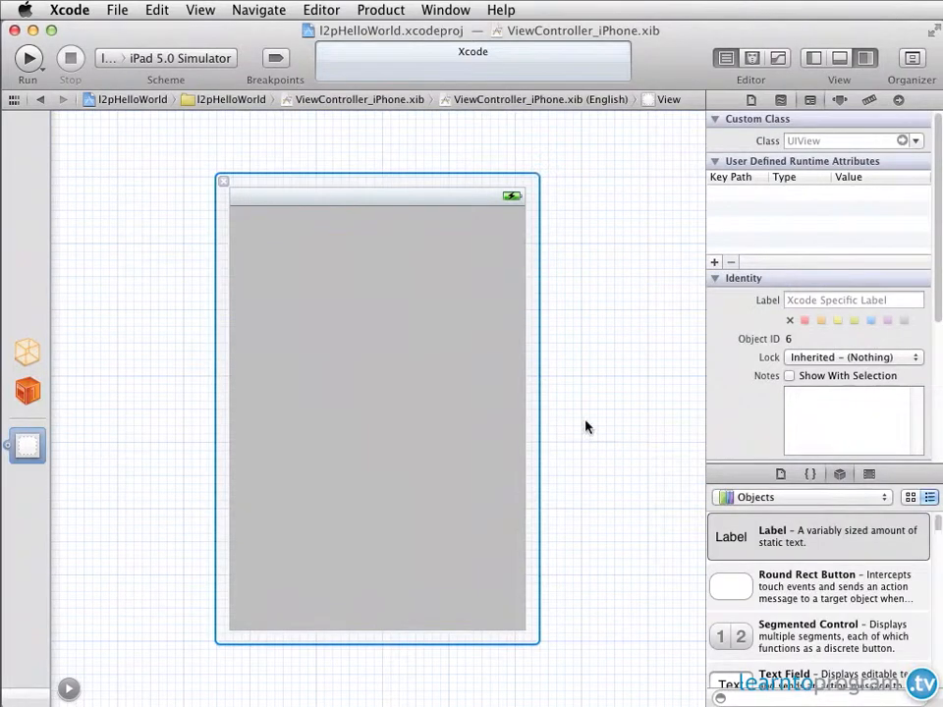
pyautogui.moveTo(861, 464)
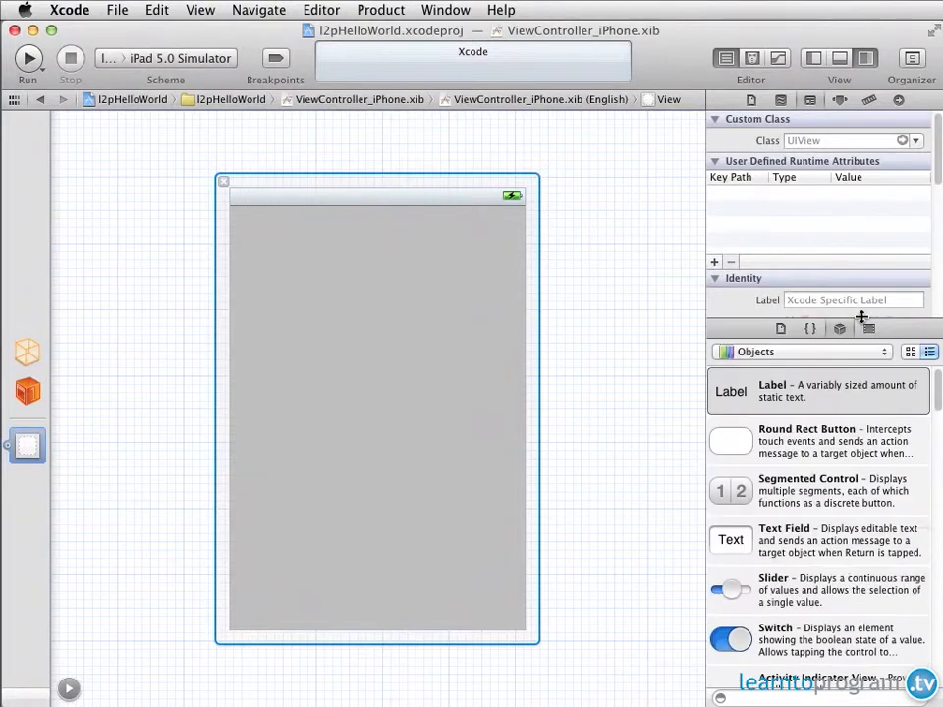
pyautogui.scroll(-3)
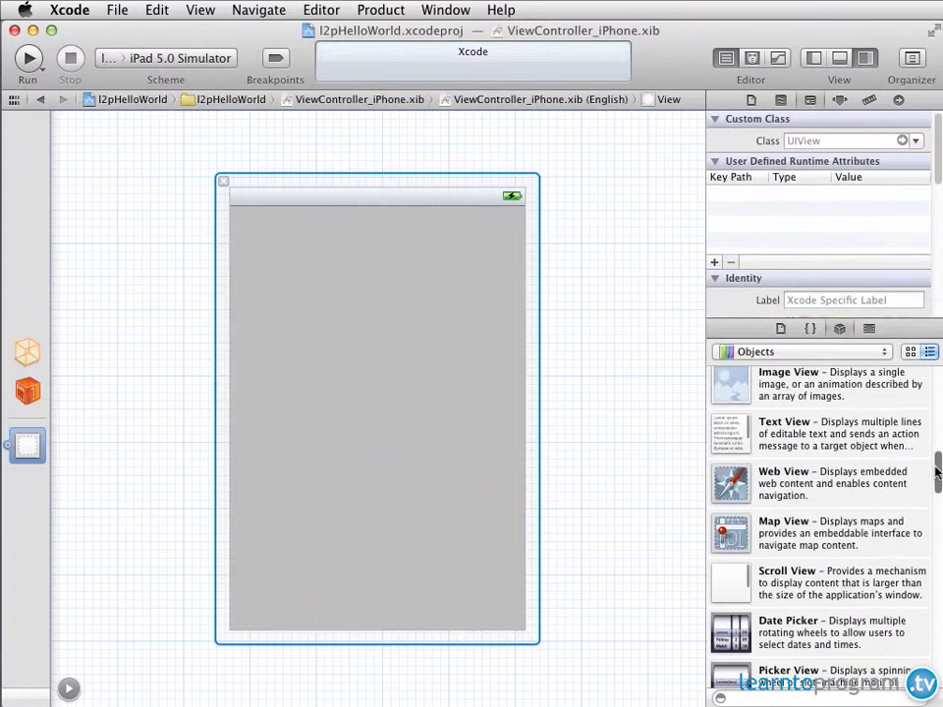
pyautogui.scroll(-3)
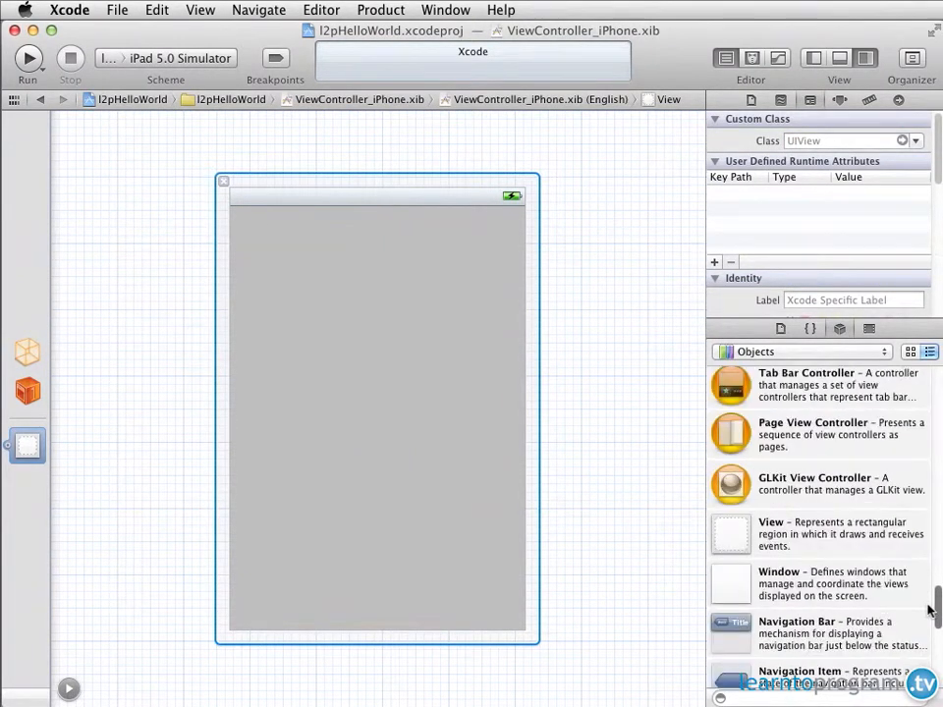
pyautogui.scroll(-3)
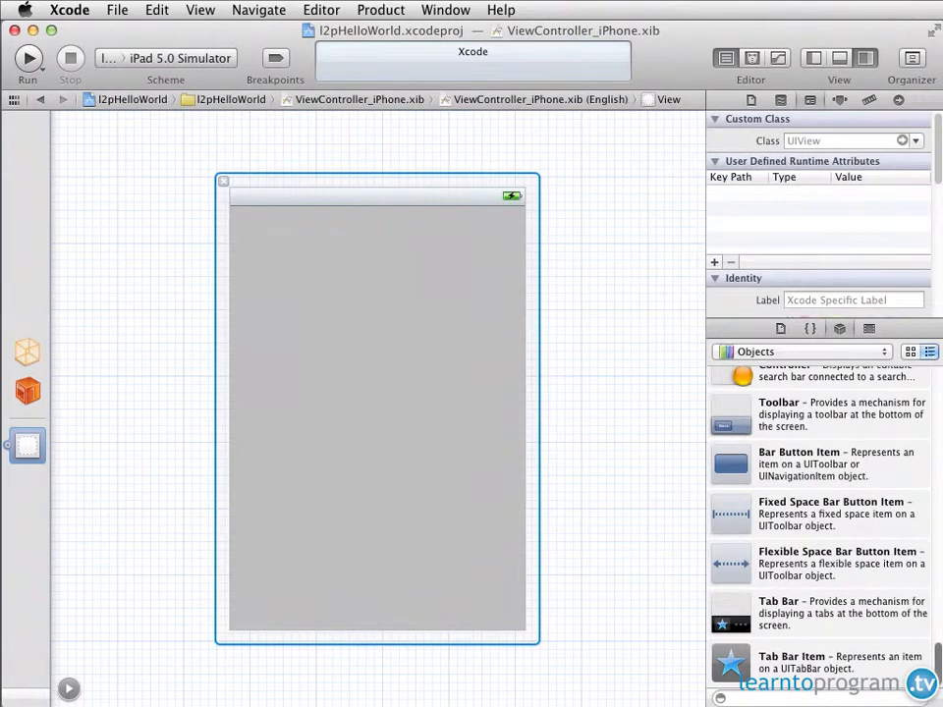
pyautogui.scroll(-3)
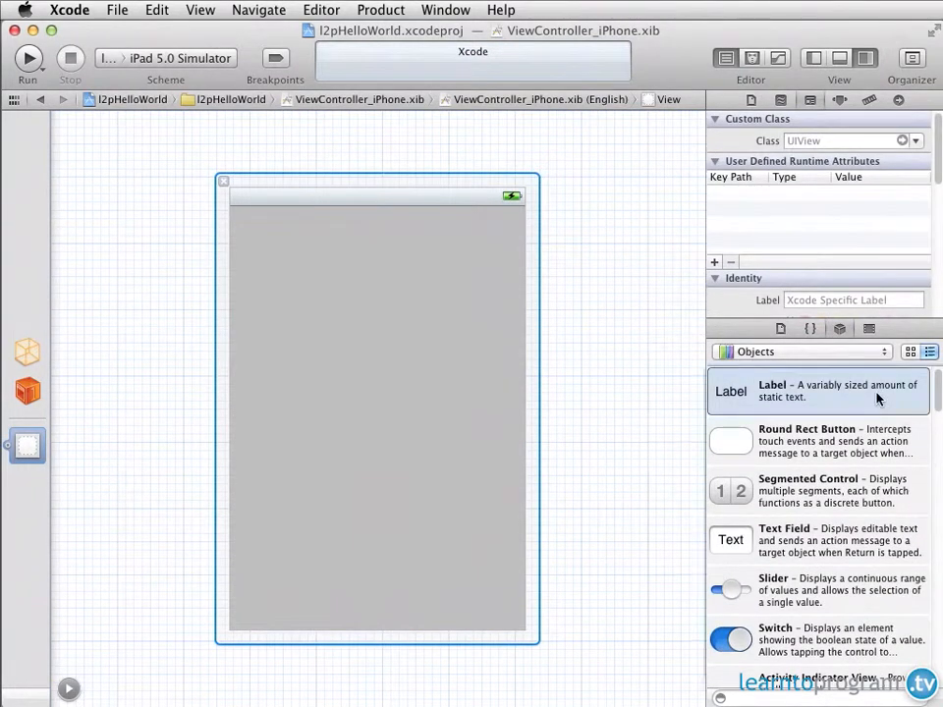
# - Drag a Label from the Object Library and settle it near the view's top centre
pyautogui.moveTo(731, 391); pyautogui.dragTo(370, 275)
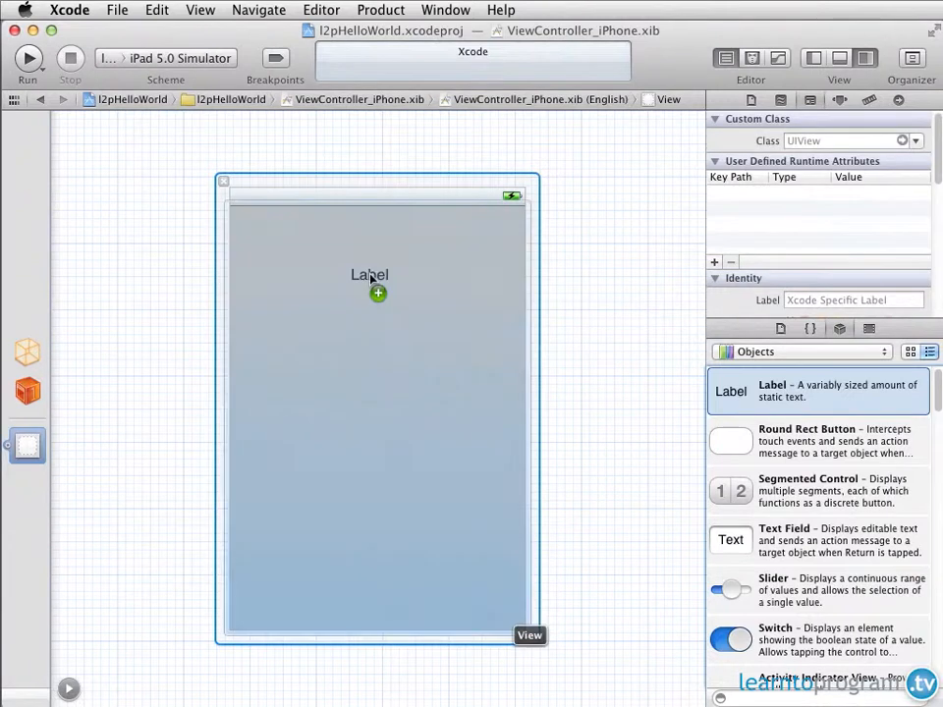
pyautogui.moveTo(370, 275); pyautogui.dragTo(381, 267)
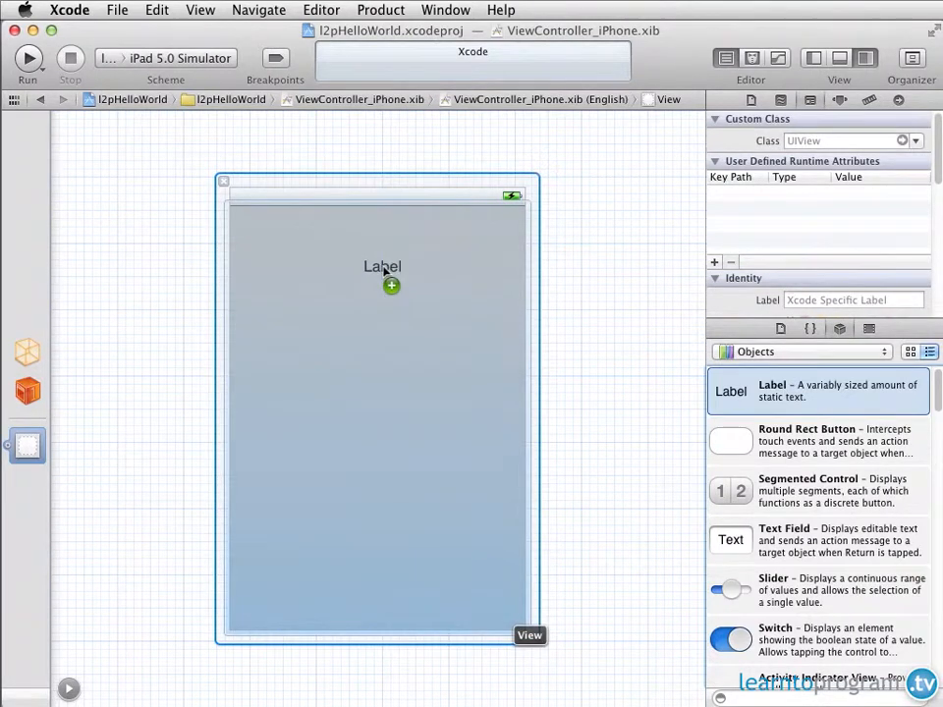
pyautogui.moveTo(384, 268); pyautogui.dragTo(377, 265)
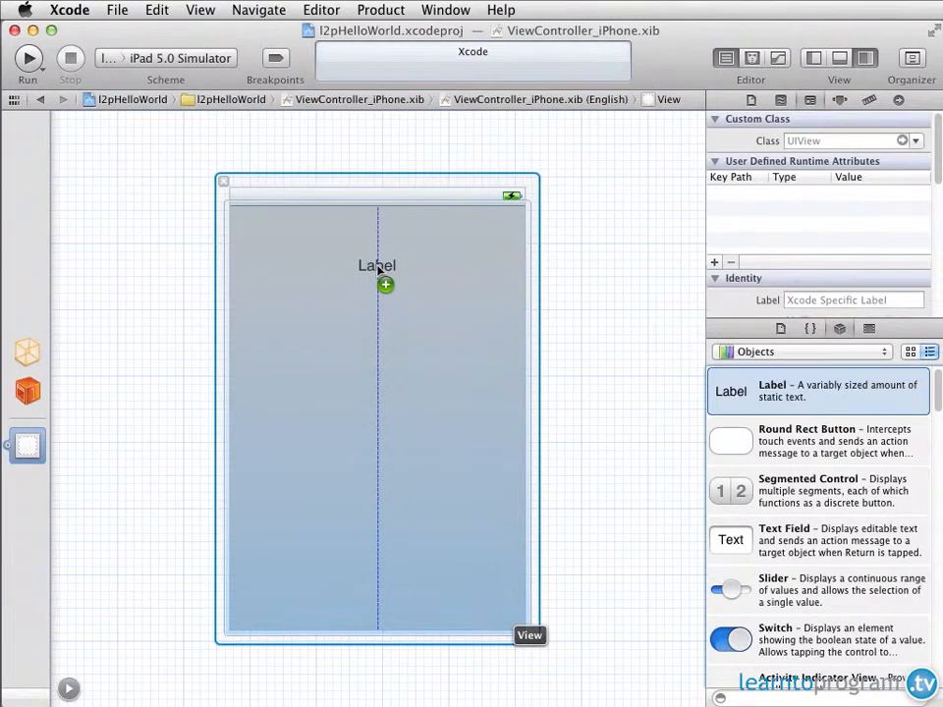
pyautogui.moveTo(377, 266); pyautogui.dragTo(467, 271)
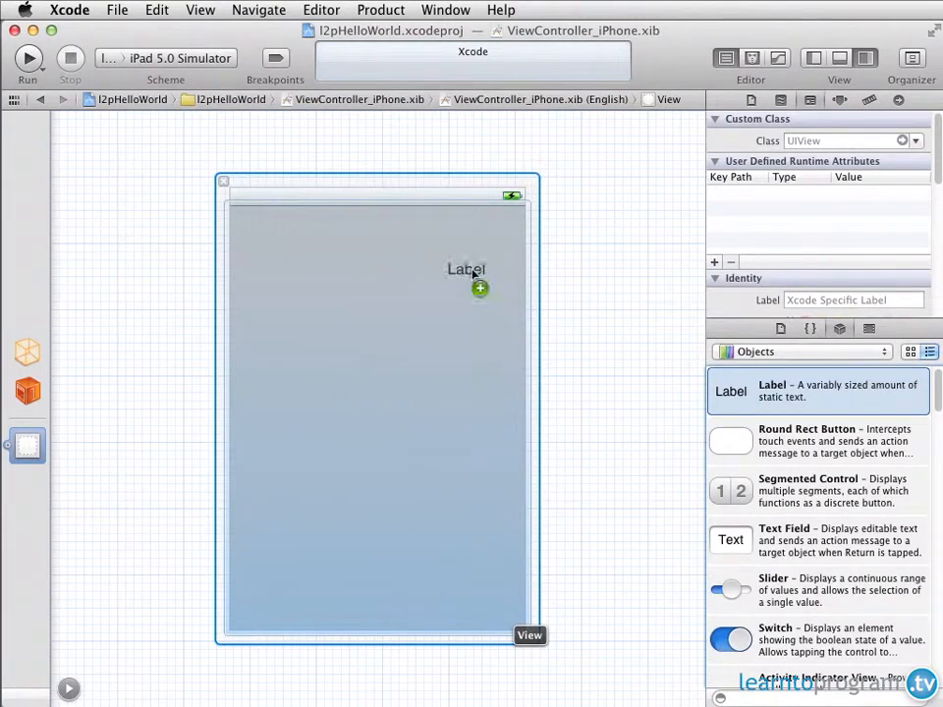
pyautogui.moveTo(467, 271); pyautogui.dragTo(416, 263)
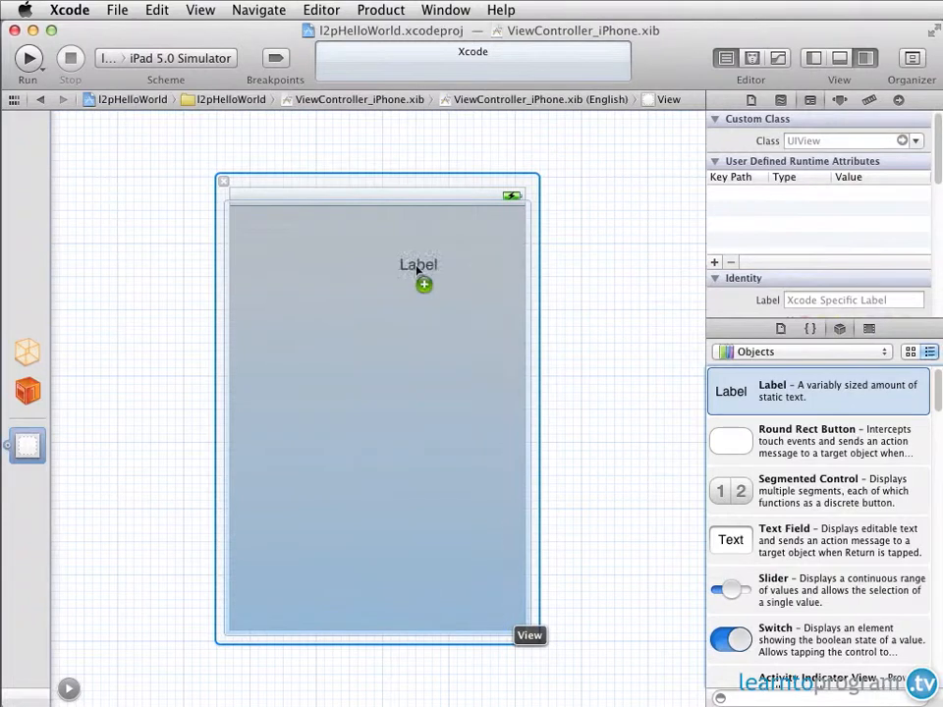
pyautogui.moveTo(418, 263); pyautogui.dragTo(377, 268)
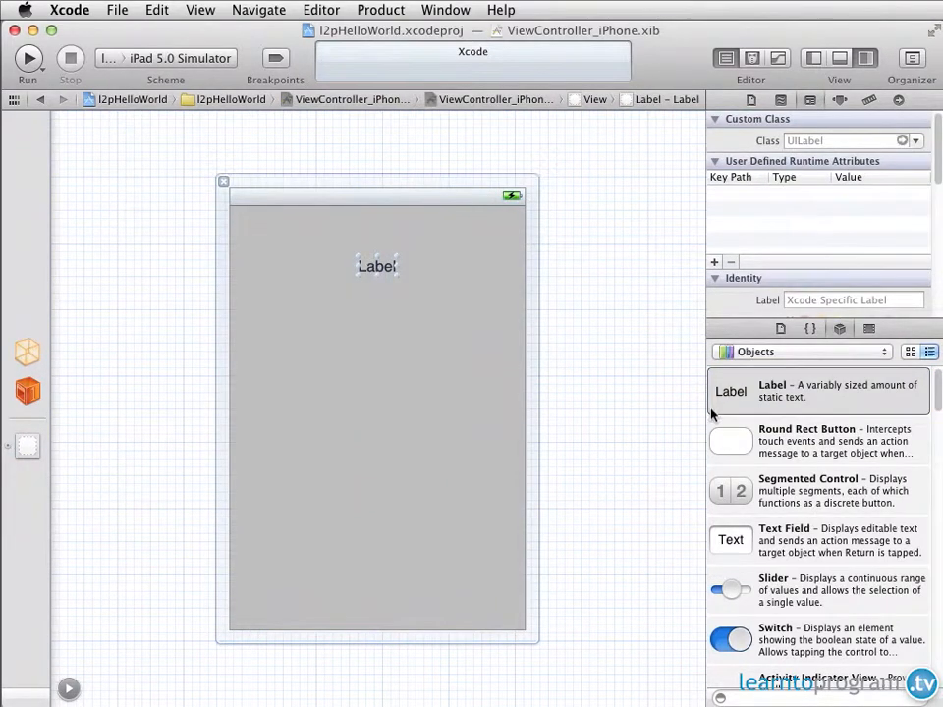
# - Drag a Round Rect Button below the label, then select the label
pyautogui.moveTo(732, 440); pyautogui.dragTo(403, 389)
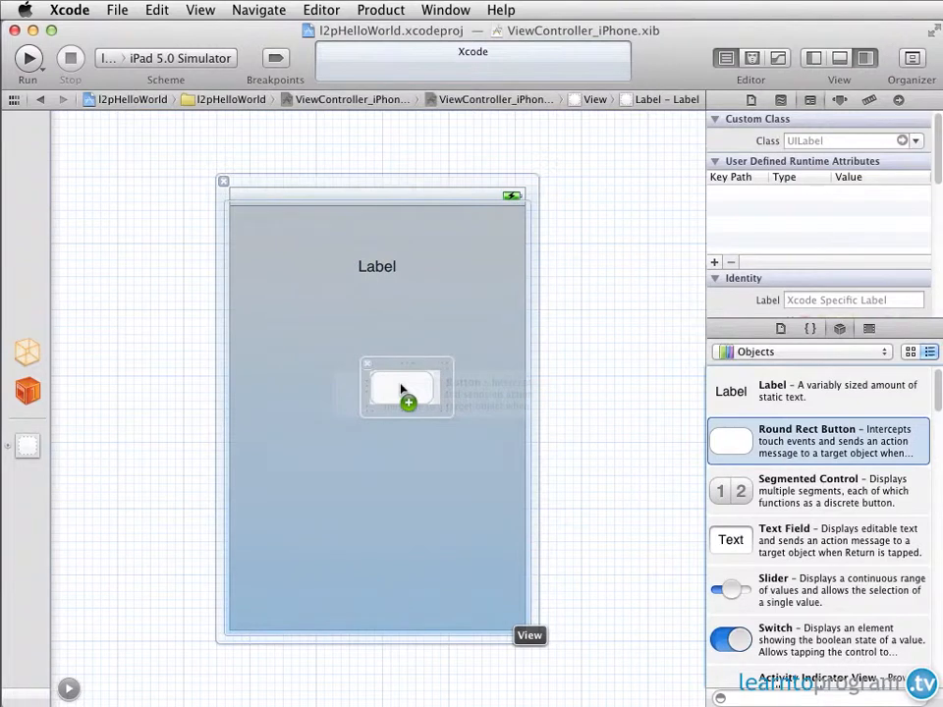
pyautogui.moveTo(405, 390); pyautogui.dragTo(378, 311)
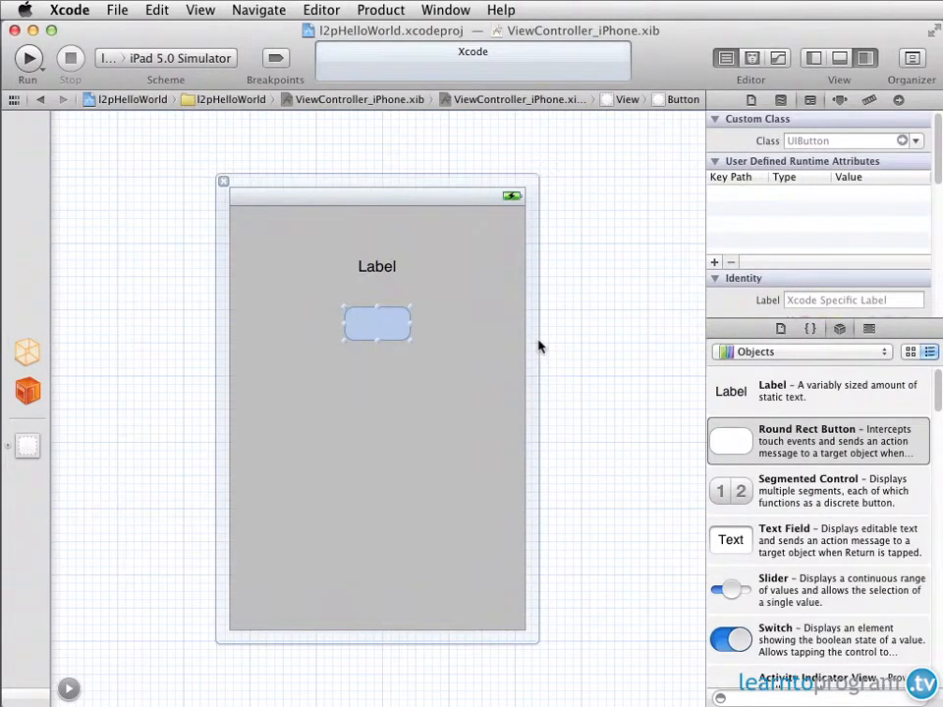
pyautogui.moveTo(378, 267)
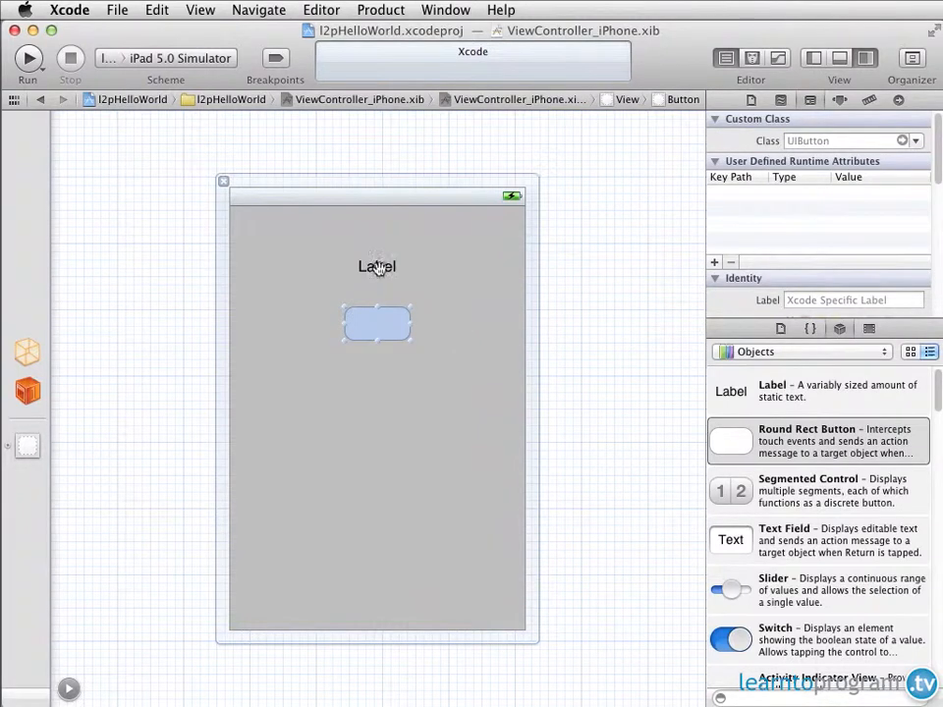
pyautogui.moveTo(386, 271)
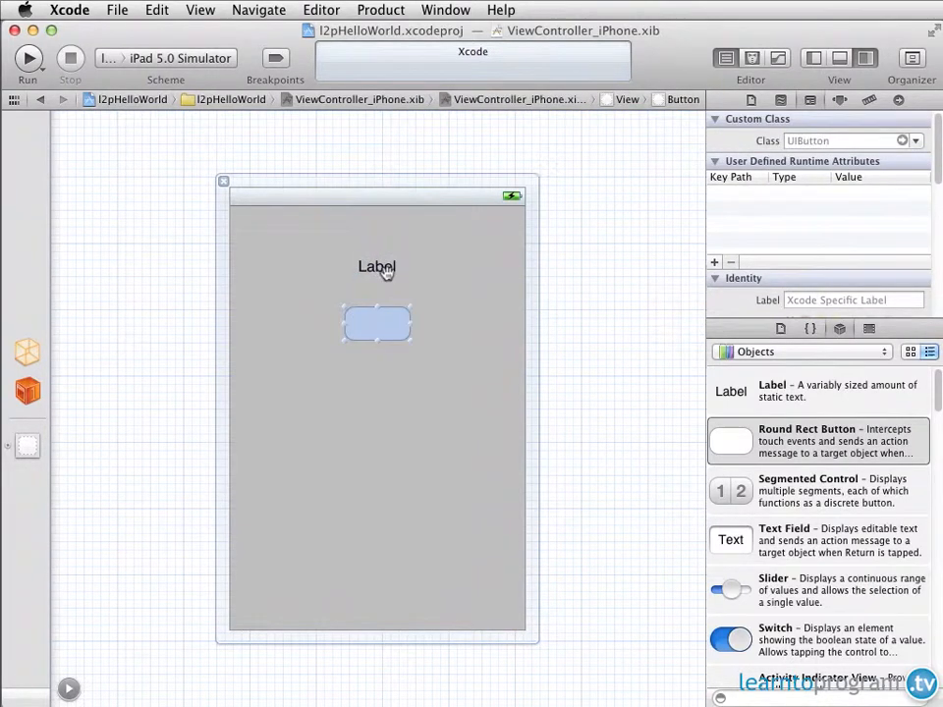
pyautogui.click(377, 268)
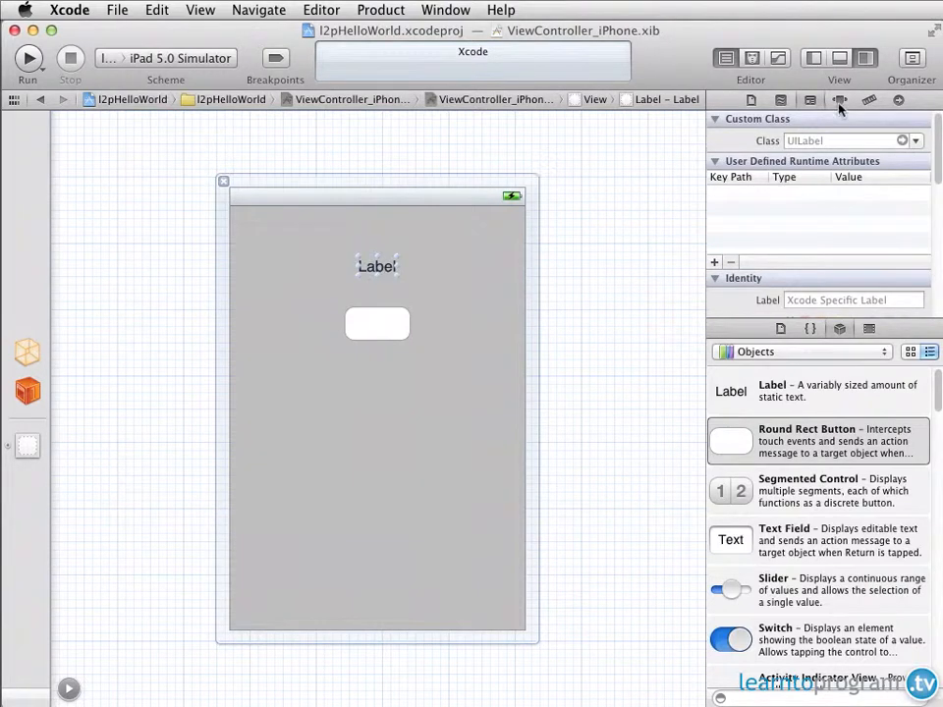
pyautogui.moveTo(782, 99)
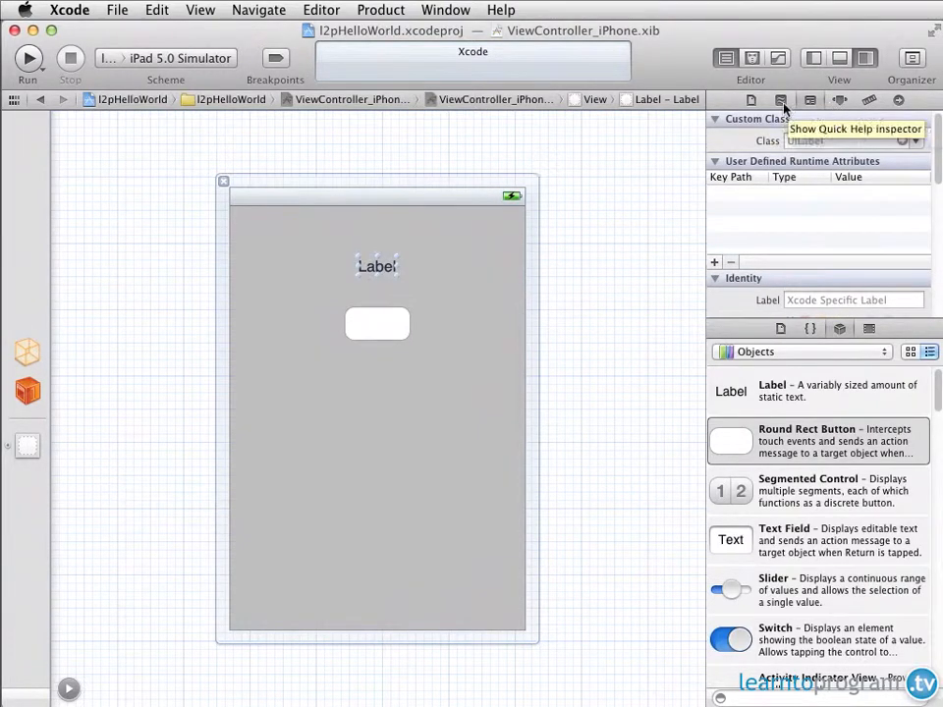
pyautogui.moveTo(810, 99)
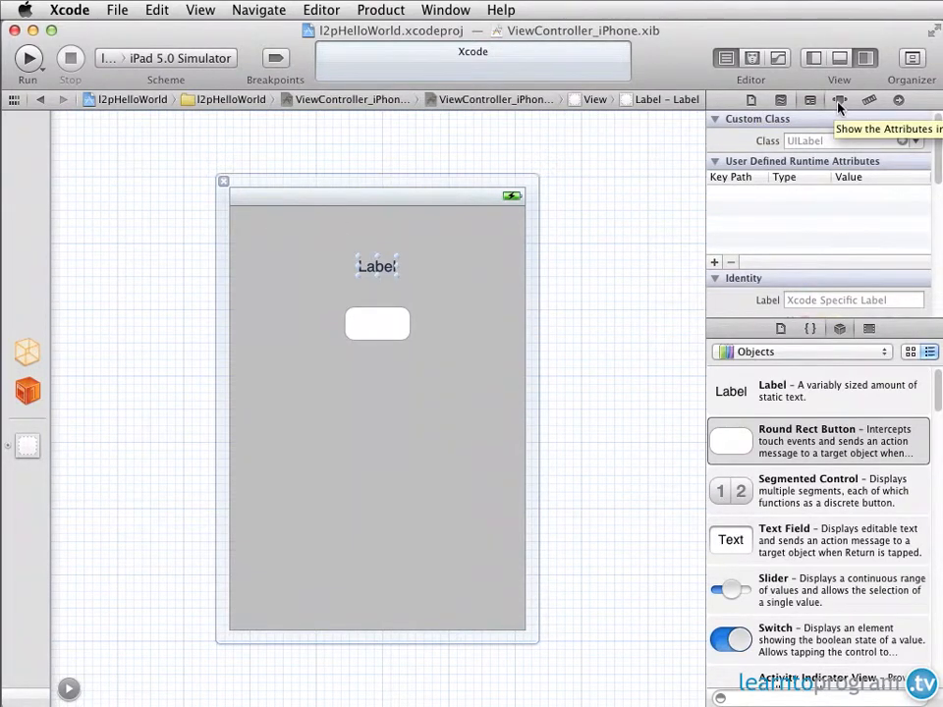
# - Show the blank label's attributes and bring up its Text Color choices
pyautogui.click(839, 98)
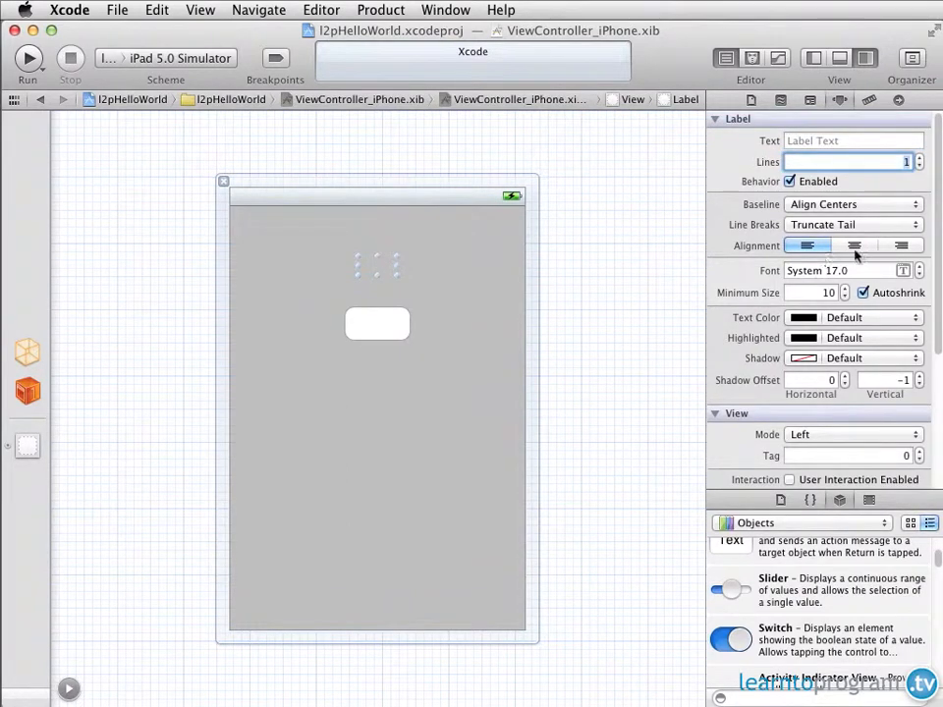
pyautogui.click(855, 245)
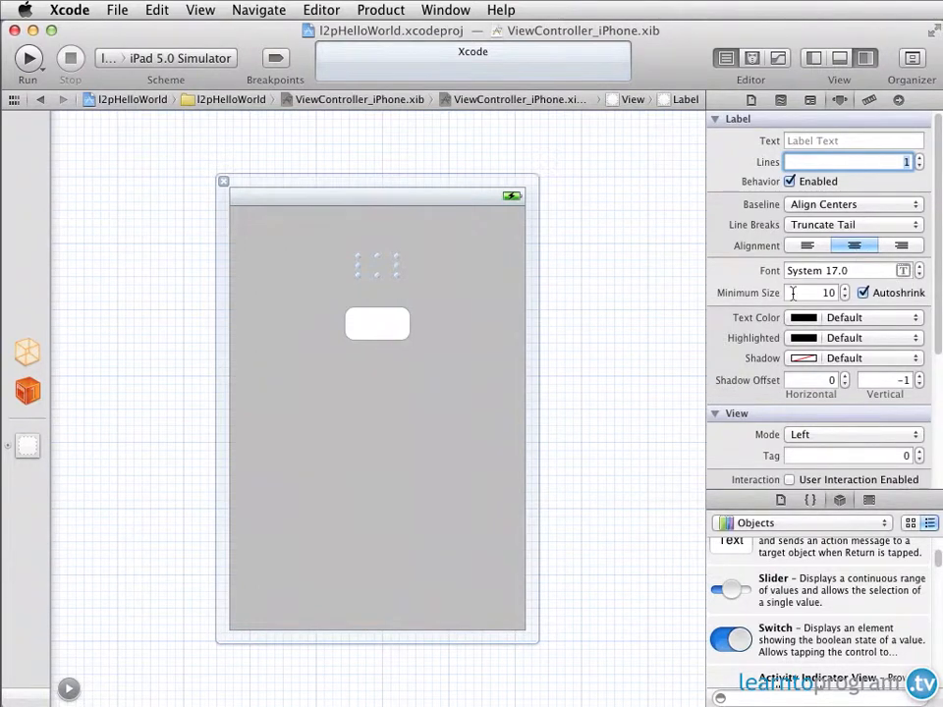
# - Pick a dark red for the label text in the Colors window and close it
pyautogui.click(804, 318)
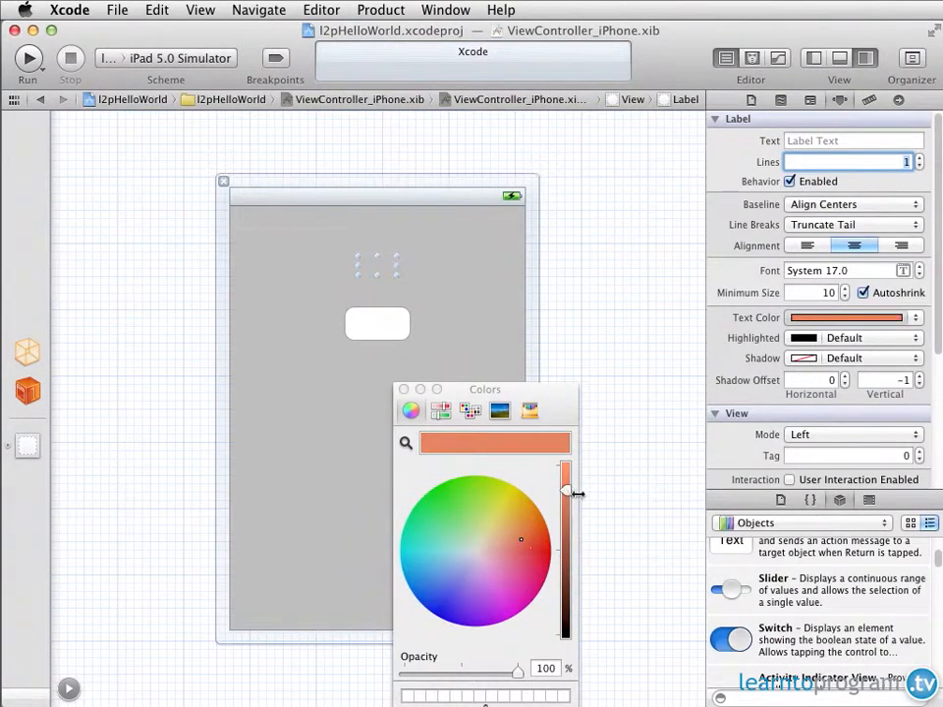
pyautogui.moveTo(566, 491); pyautogui.dragTo(566, 582)
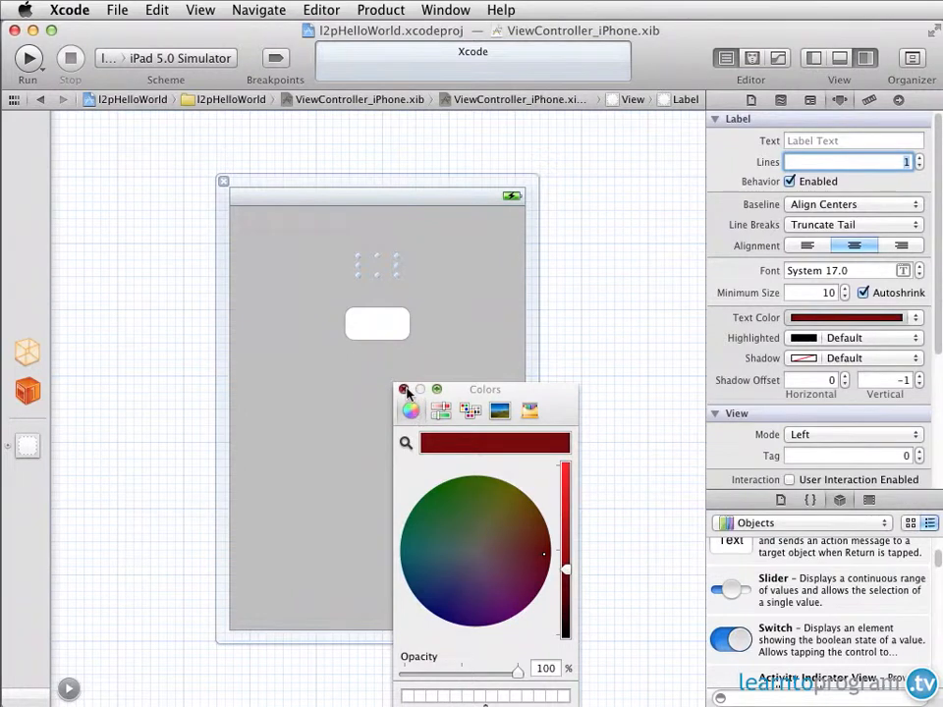
pyautogui.click(403, 389)
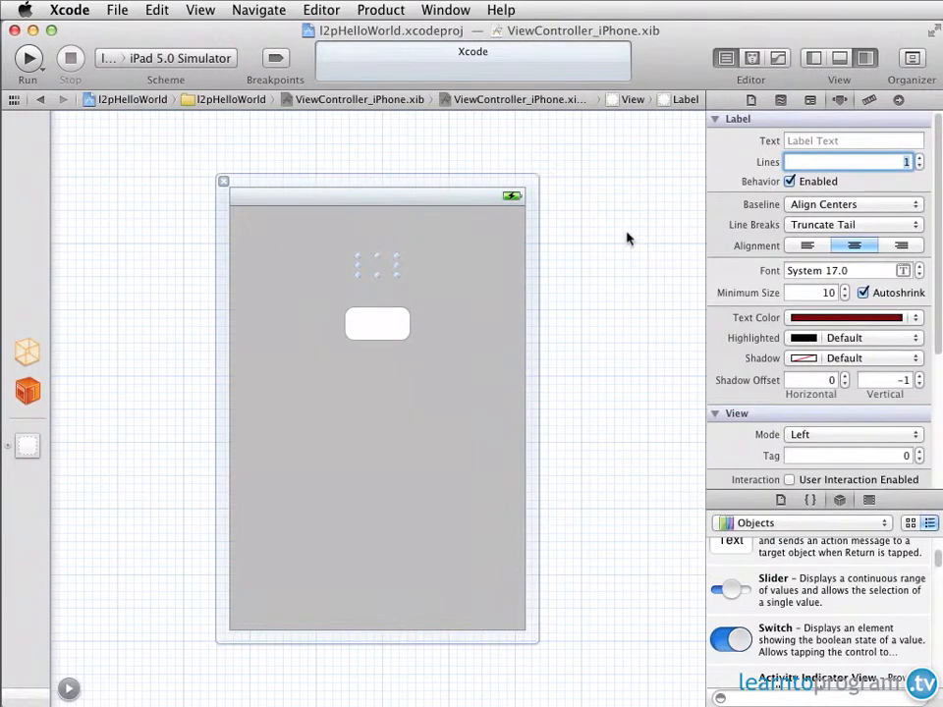
pyautogui.moveTo(853, 328)
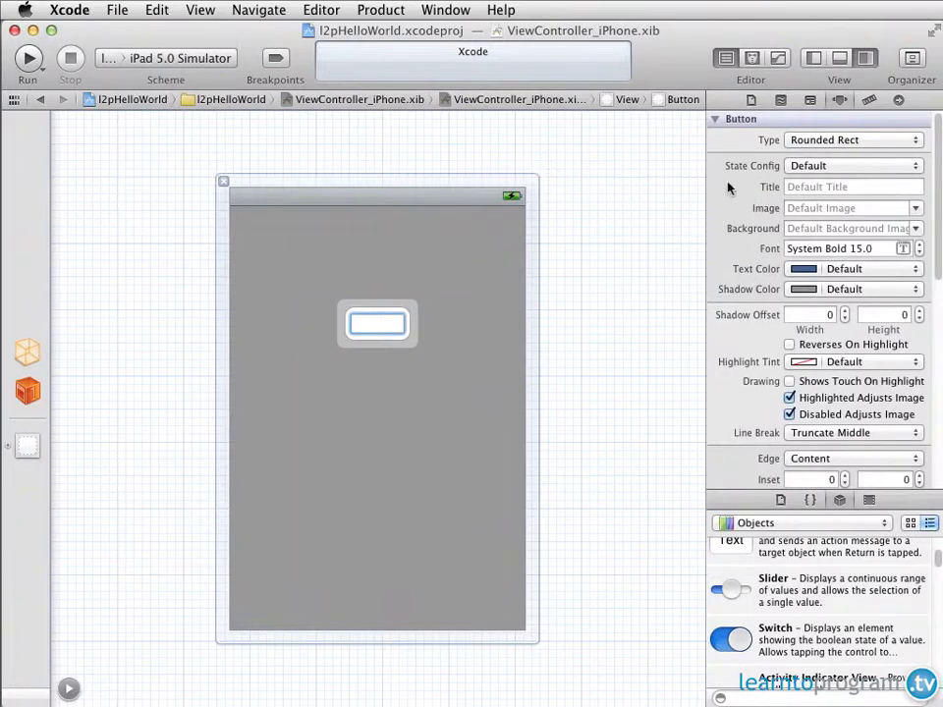
pyautogui.moveTo(841, 460)
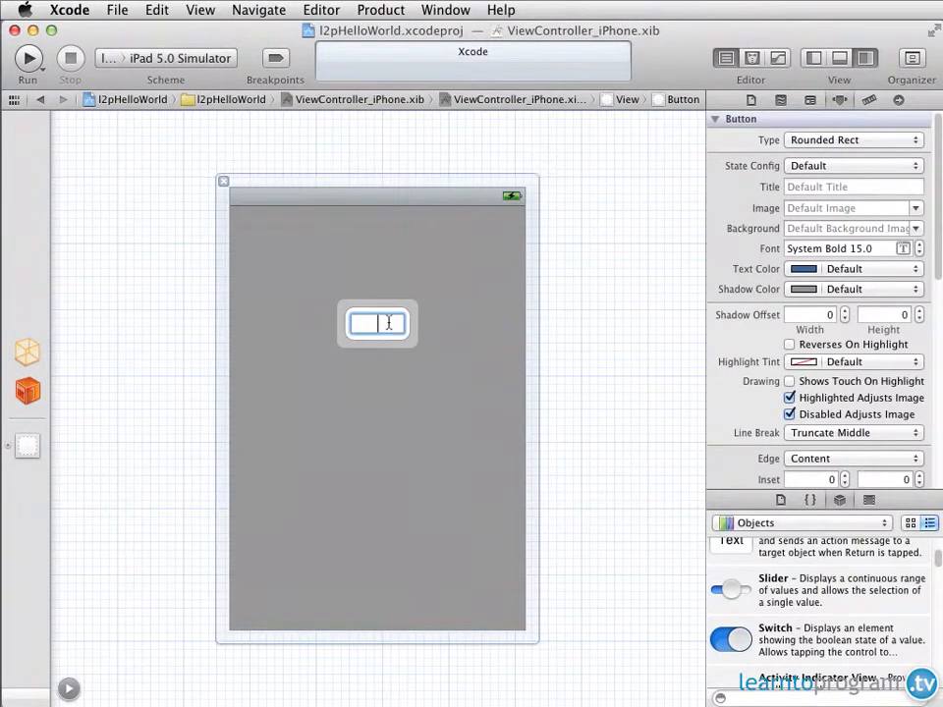
# - Title the round rect button 'Say Hello!' and reselect the blank label
pyautogui.write('Say Hello!')
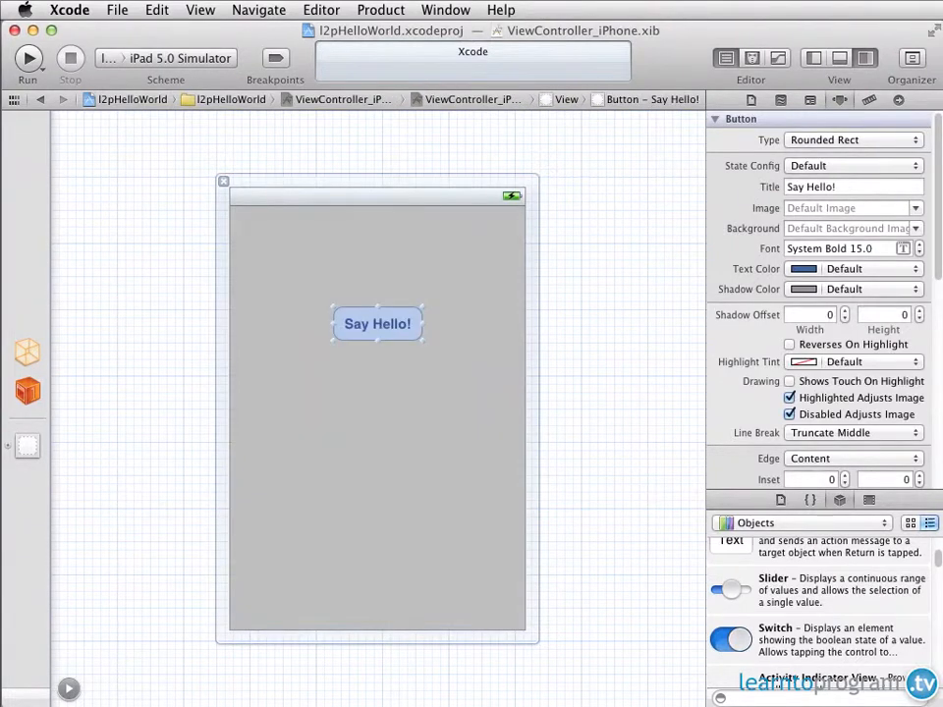
pyautogui.moveTo(389, 265)
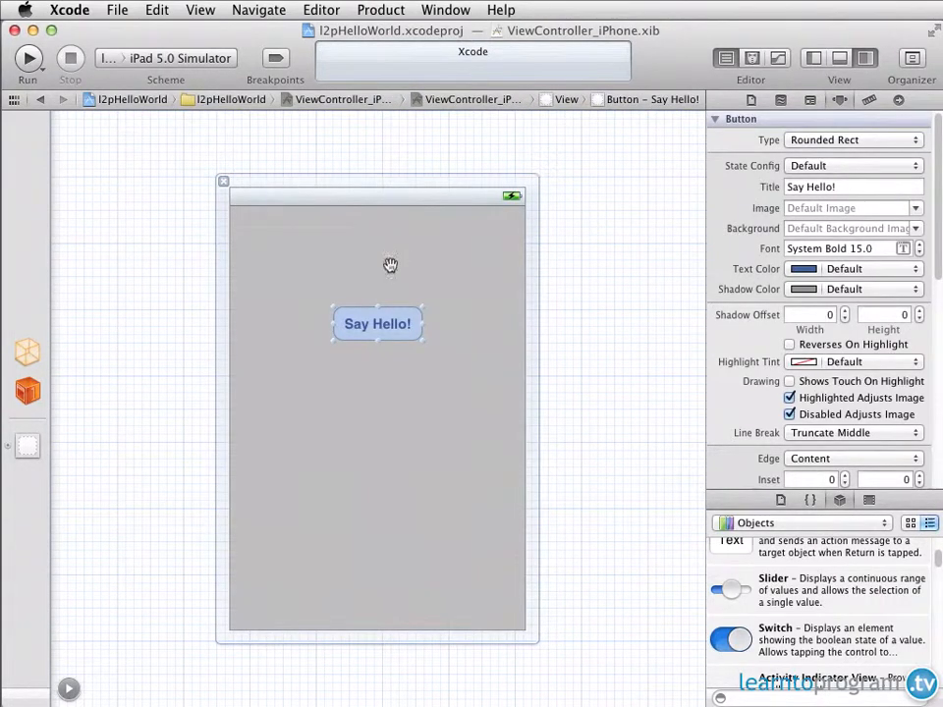
pyautogui.click(377, 266)
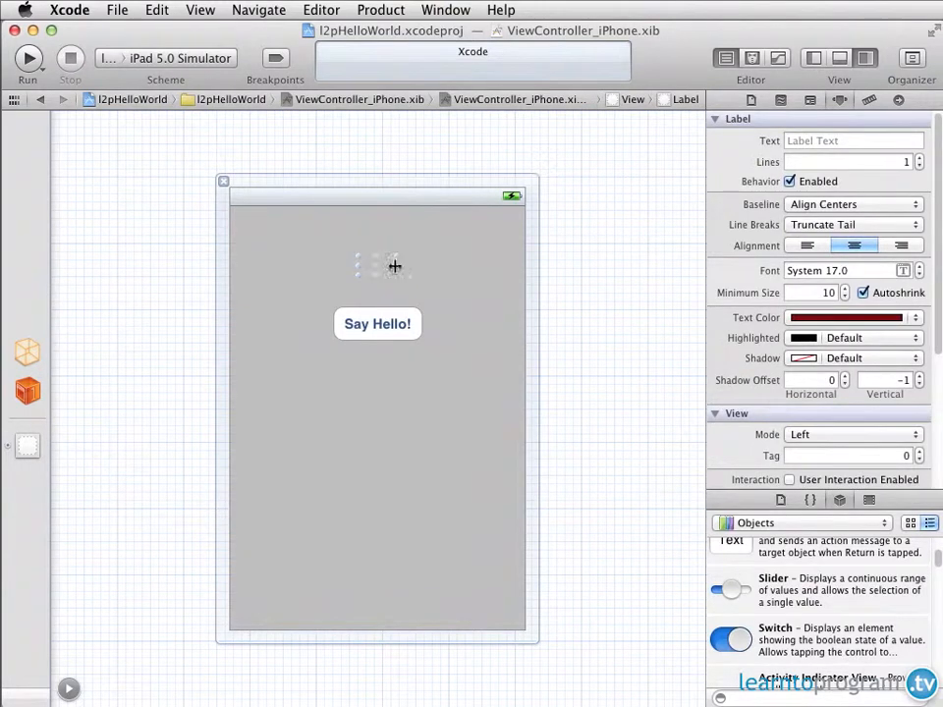
# - Widen the blank label toward the edges of the iPhone view
pyautogui.moveTo(358, 265); pyautogui.dragTo(481, 271)
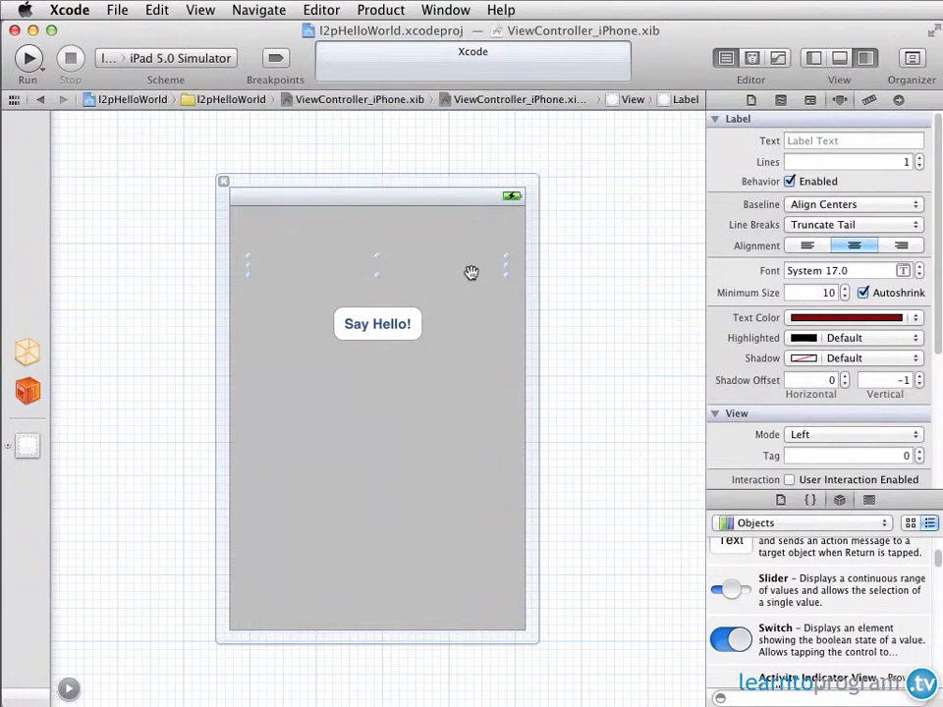
pyautogui.moveTo(397, 322)
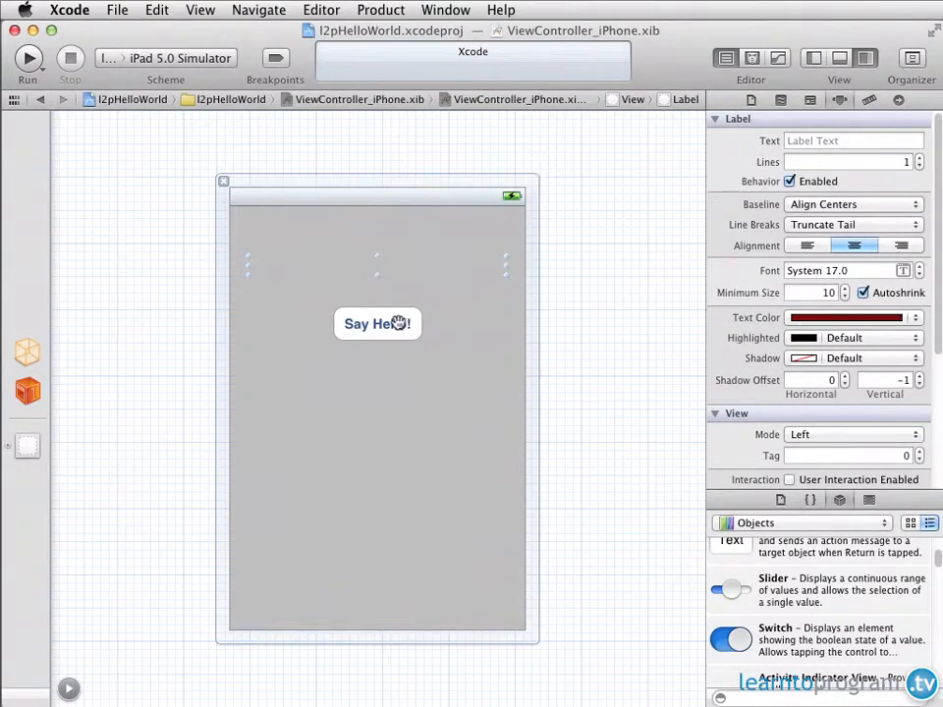
pyautogui.moveTo(423, 271)
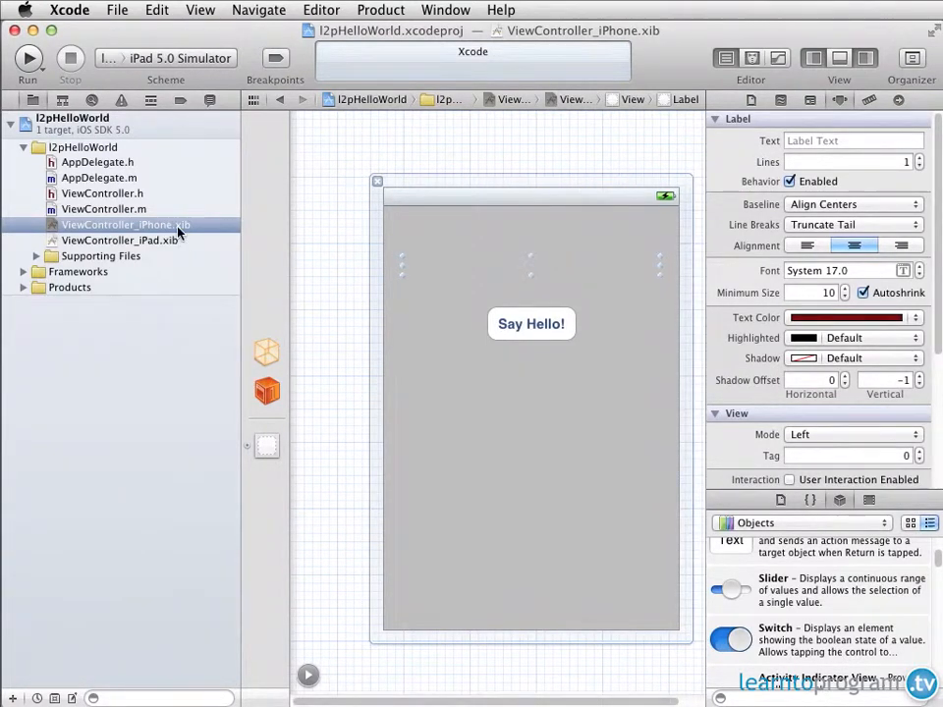
pyautogui.moveTo(161, 200)
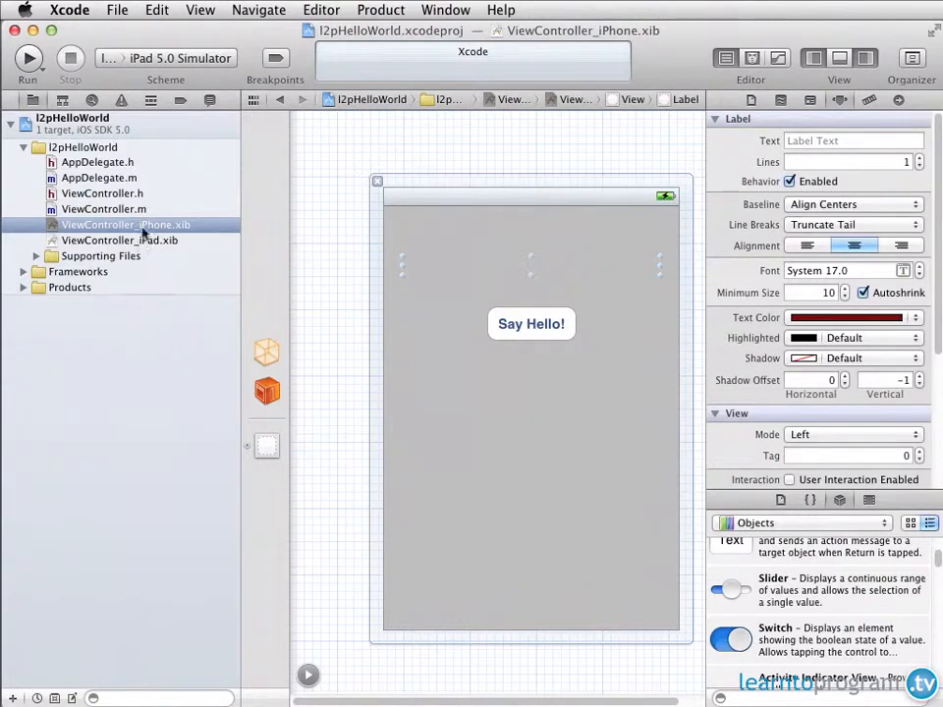
pyautogui.moveTo(134, 232)
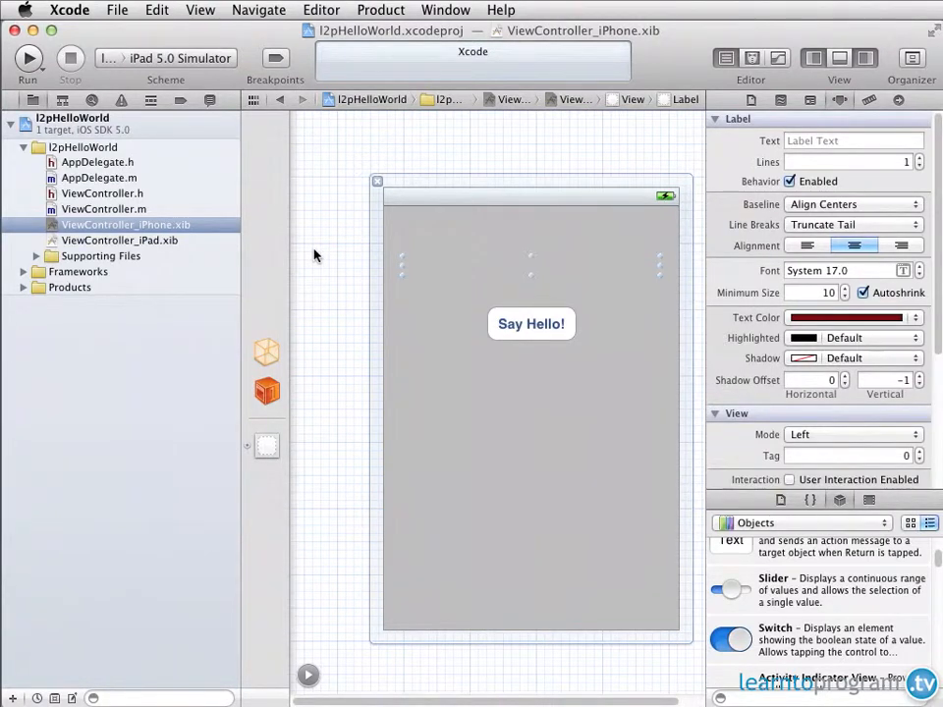
pyautogui.moveTo(181, 220)
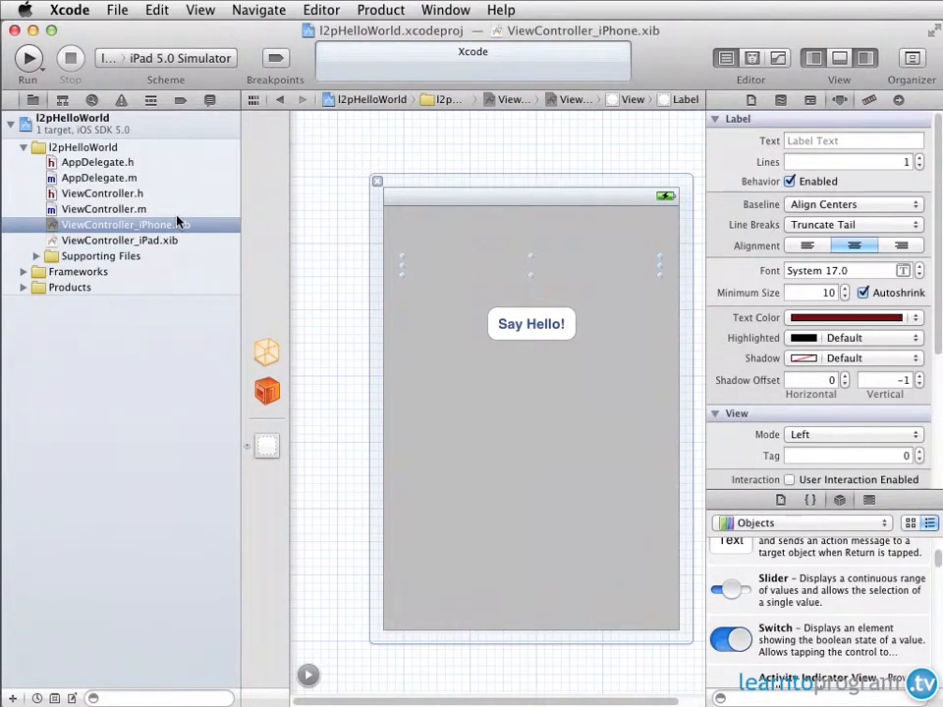
pyautogui.moveTo(383, 208)
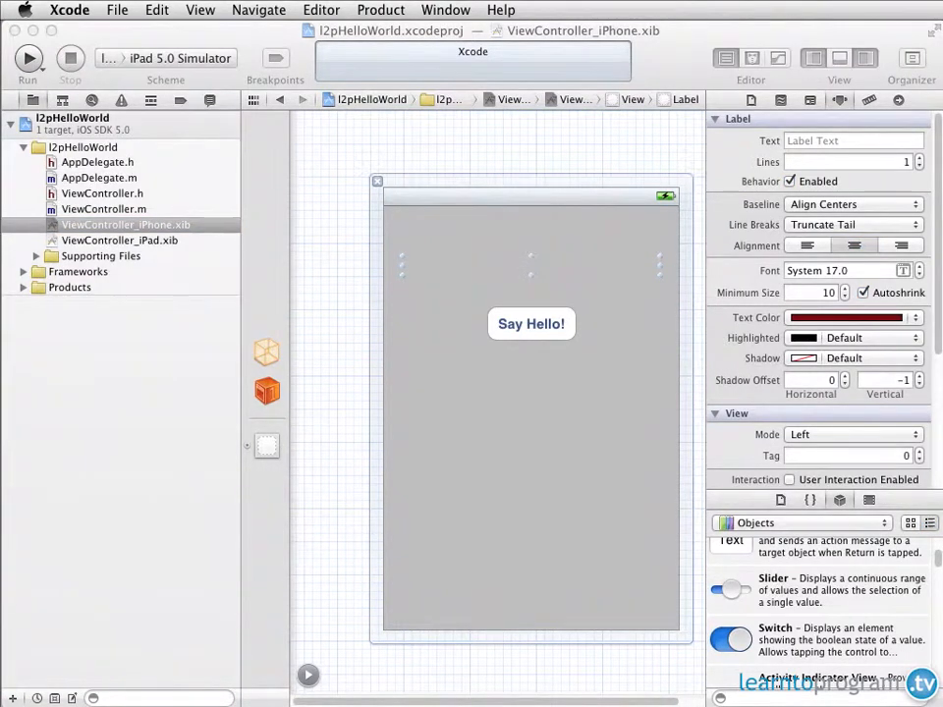
pyautogui.moveTo(633, 552)
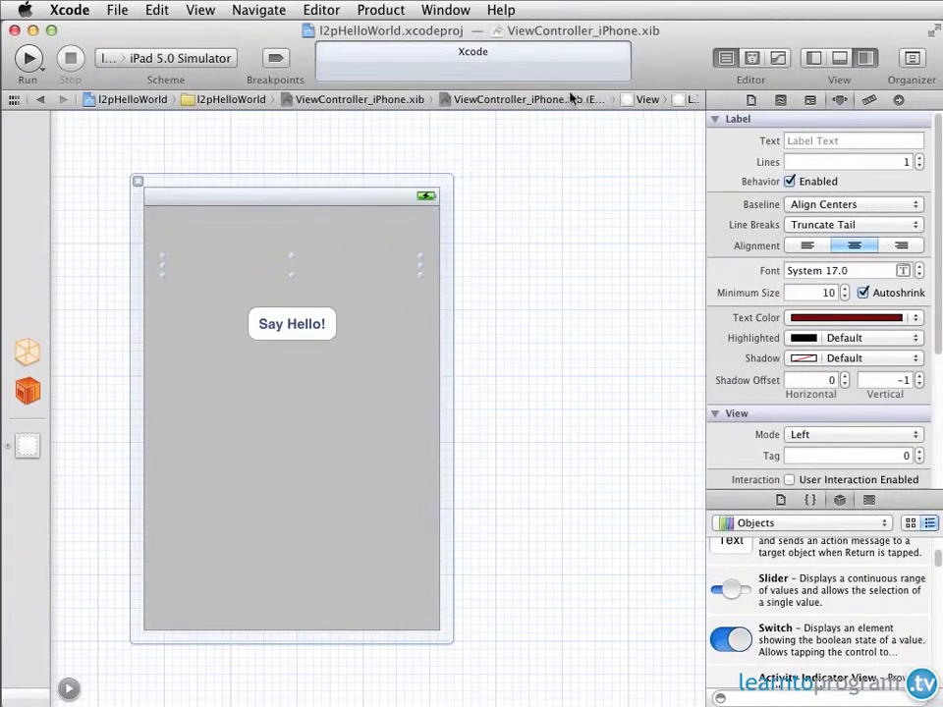
pyautogui.moveTo(750, 57)
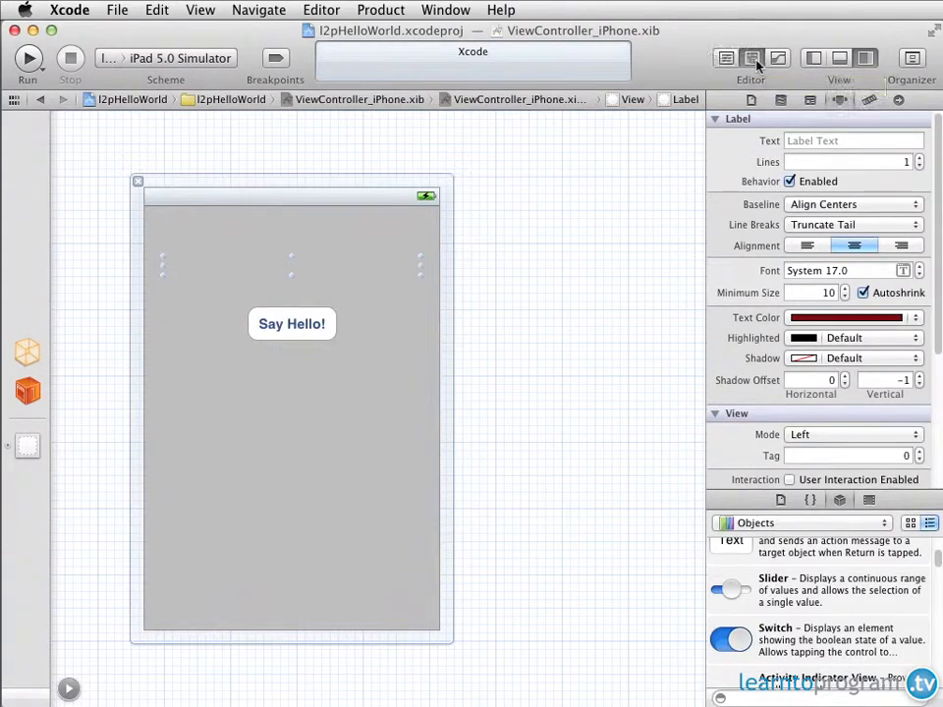
# - Open ViewController.h beside the xib with the Assistant Editor and point out its class and project names
pyautogui.click(751, 57)
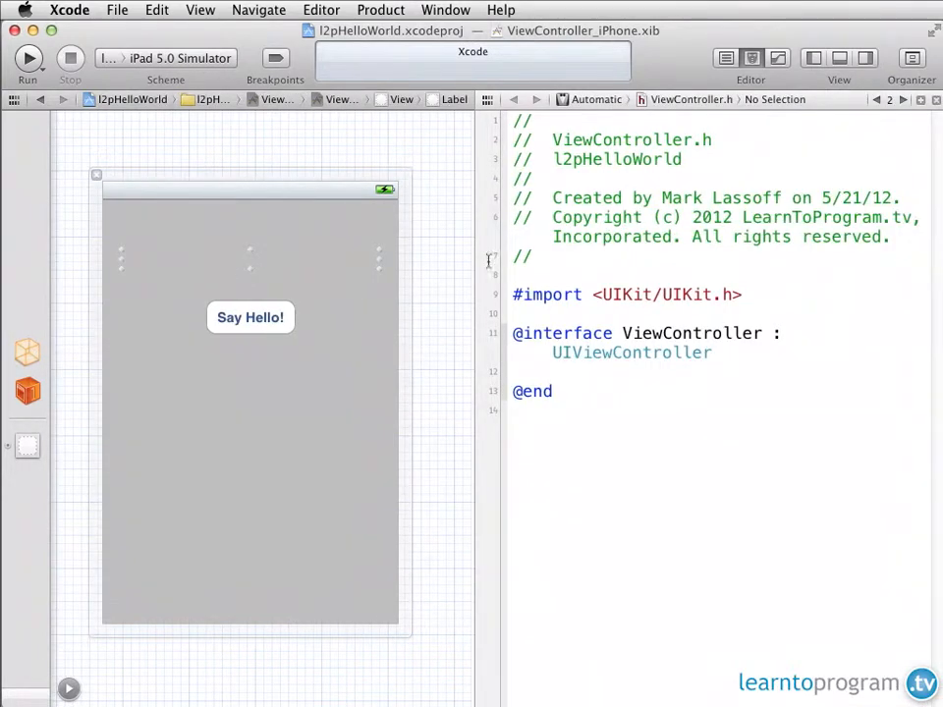
pyautogui.doubleClick(570, 138)
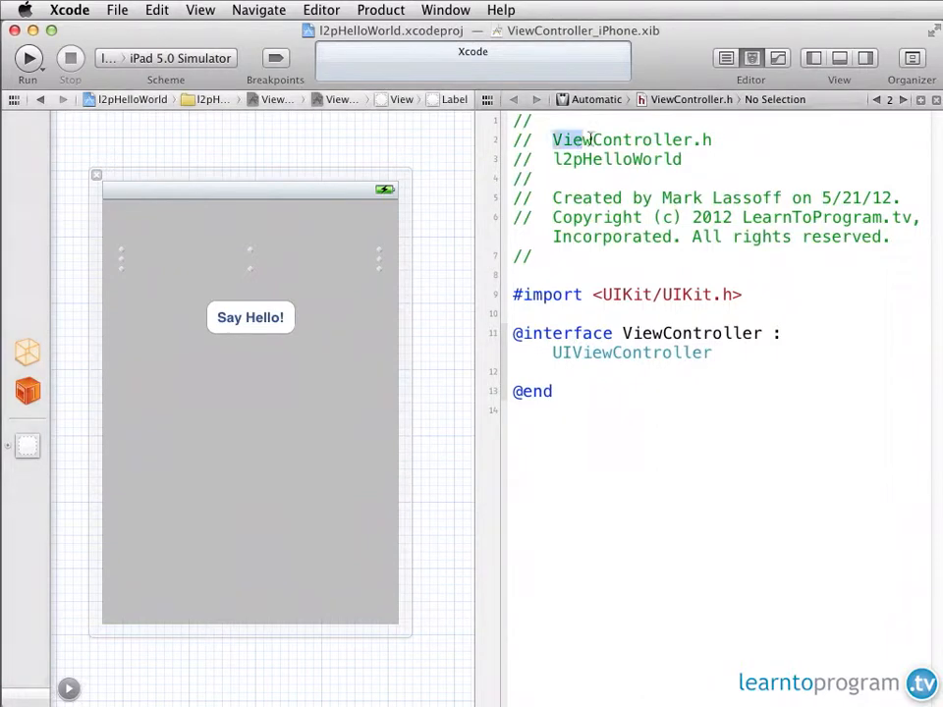
pyautogui.doubleClick(617, 160)
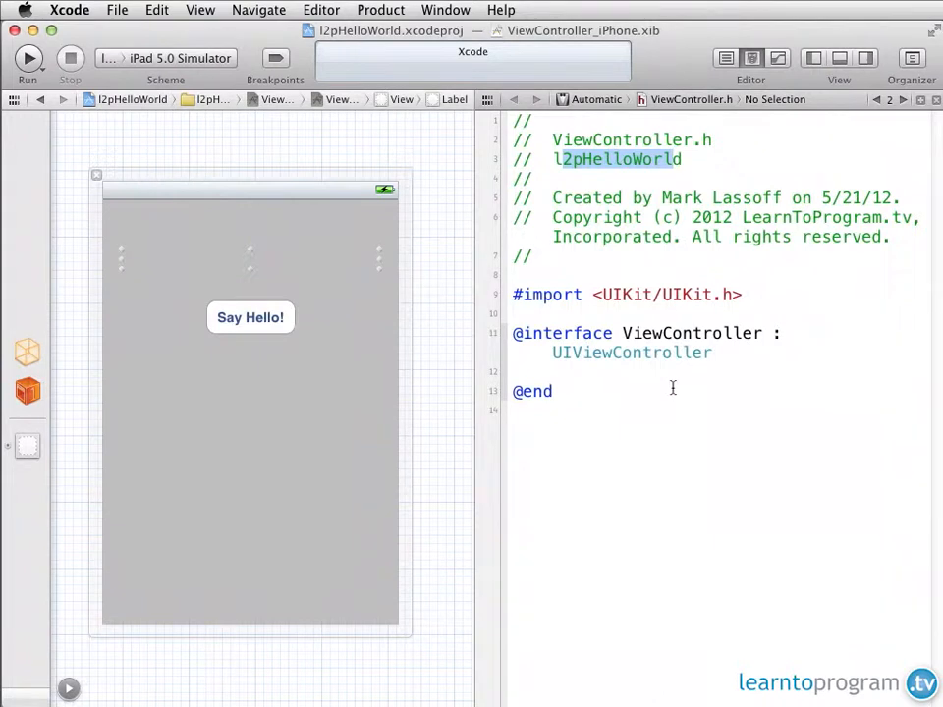
pyautogui.click(554, 391)
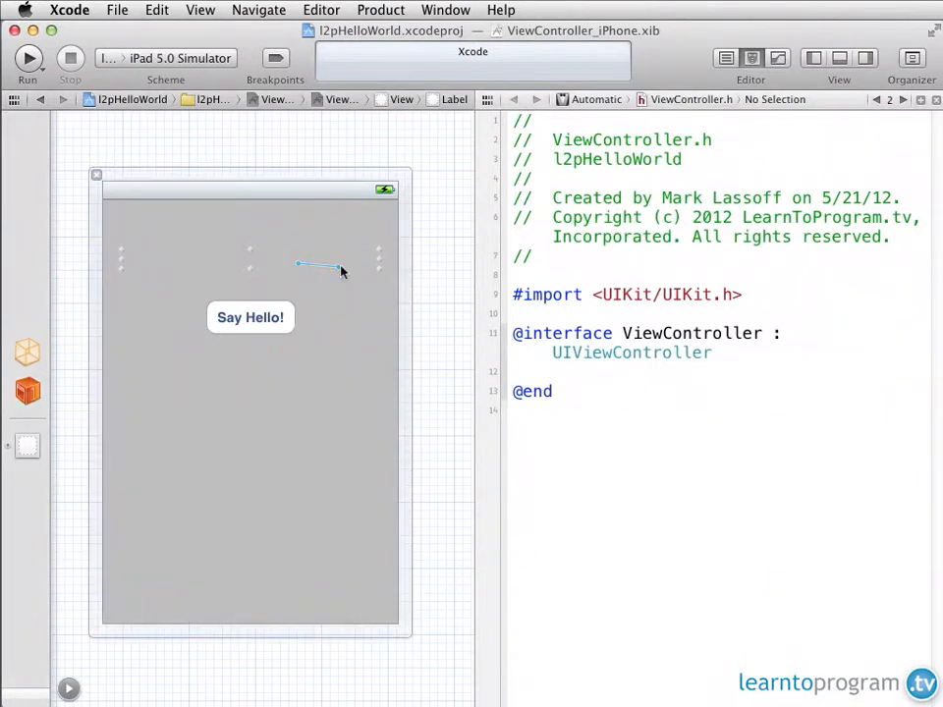
# - Control-drag the label into ViewController.h and connect it as the lblGreeting outlet
pyautogui.moveTo(299, 265); pyautogui.dragTo(554, 364)
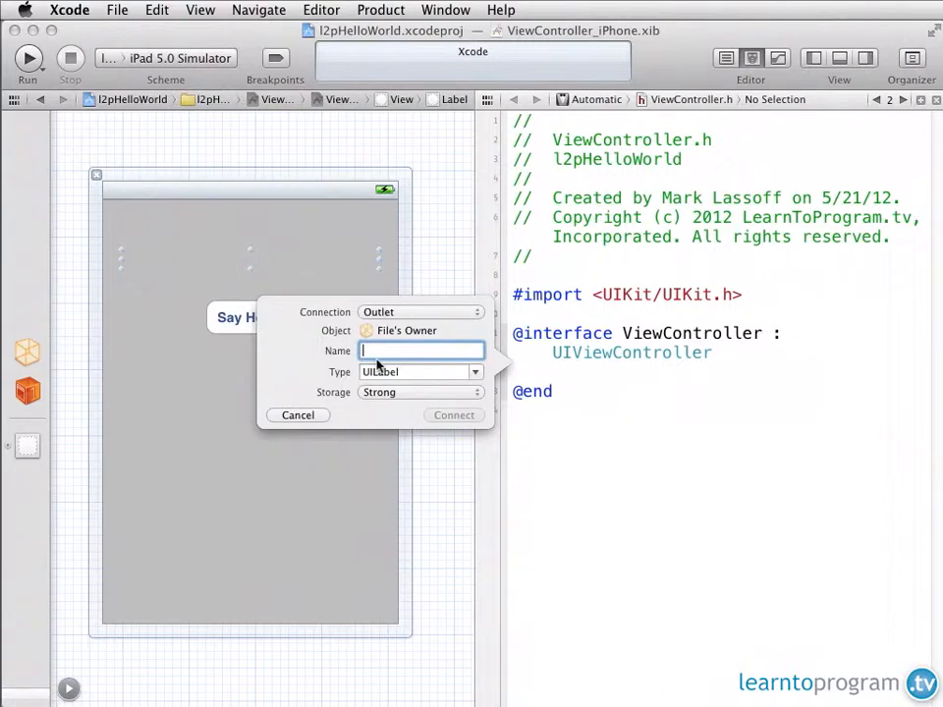
pyautogui.write('lbl')
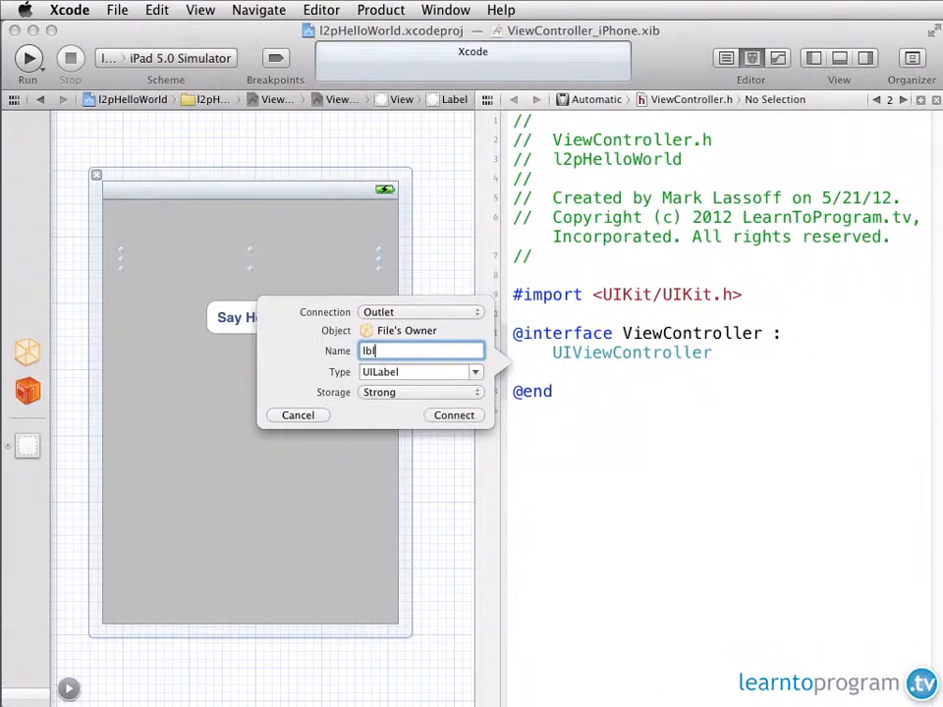
pyautogui.write('Greeting')
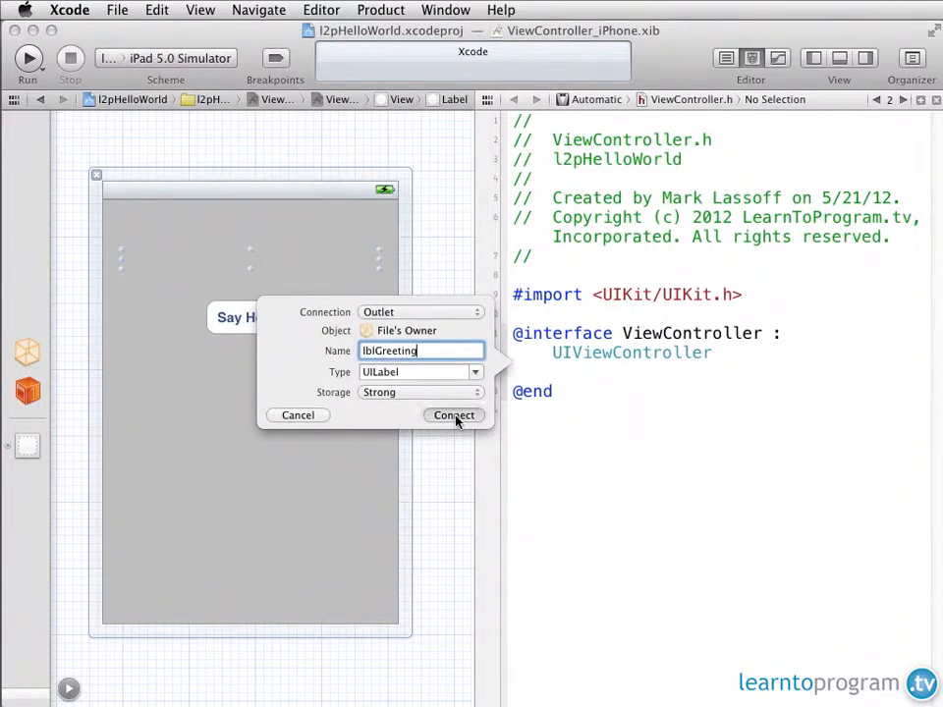
pyautogui.click(454, 415)
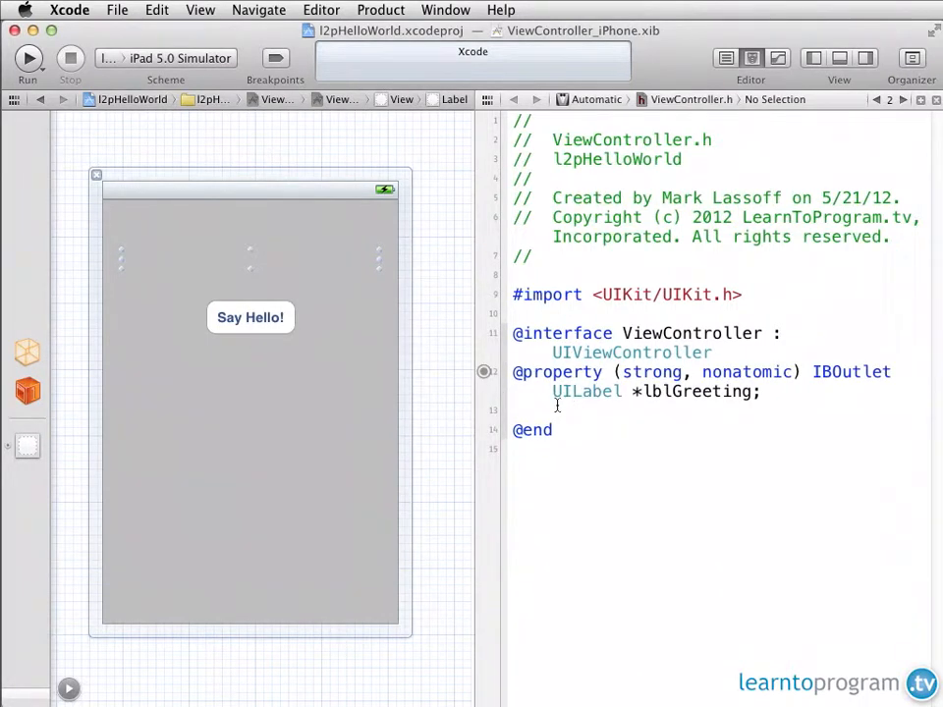
pyautogui.moveTo(798, 405)
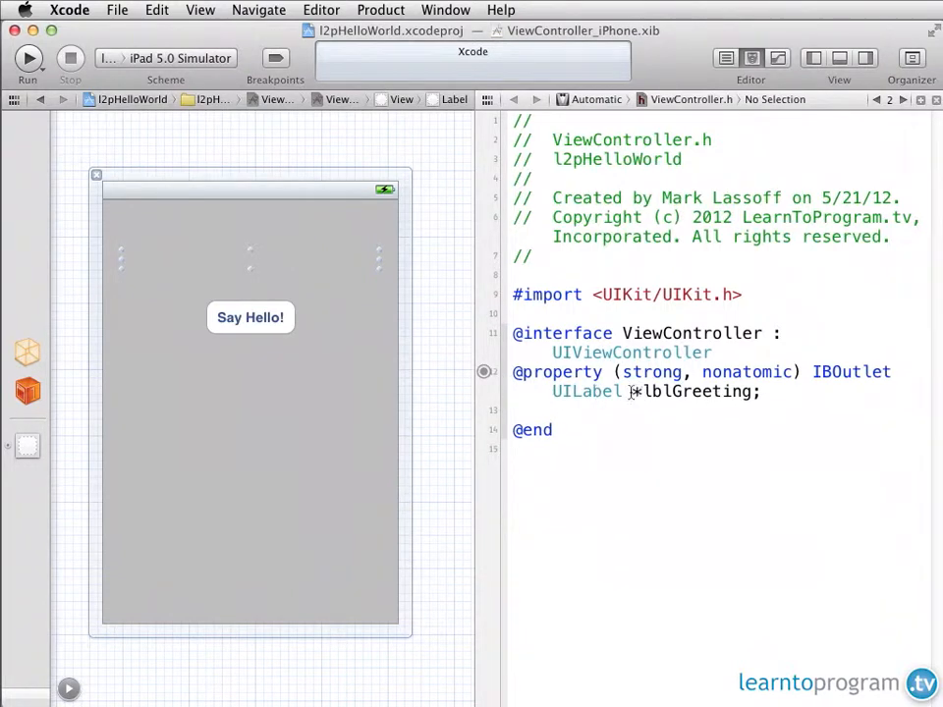
# - Highlight the generated lblGreeting property declaration in ViewController.h
pyautogui.doubleClick(700, 391)
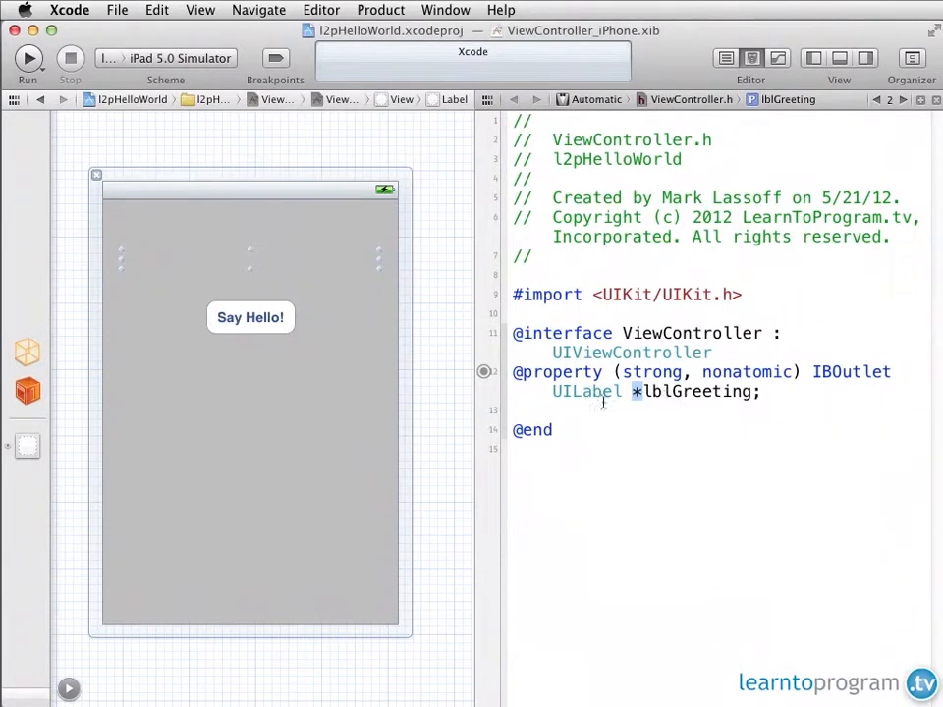
pyautogui.doubleClick(586, 392)
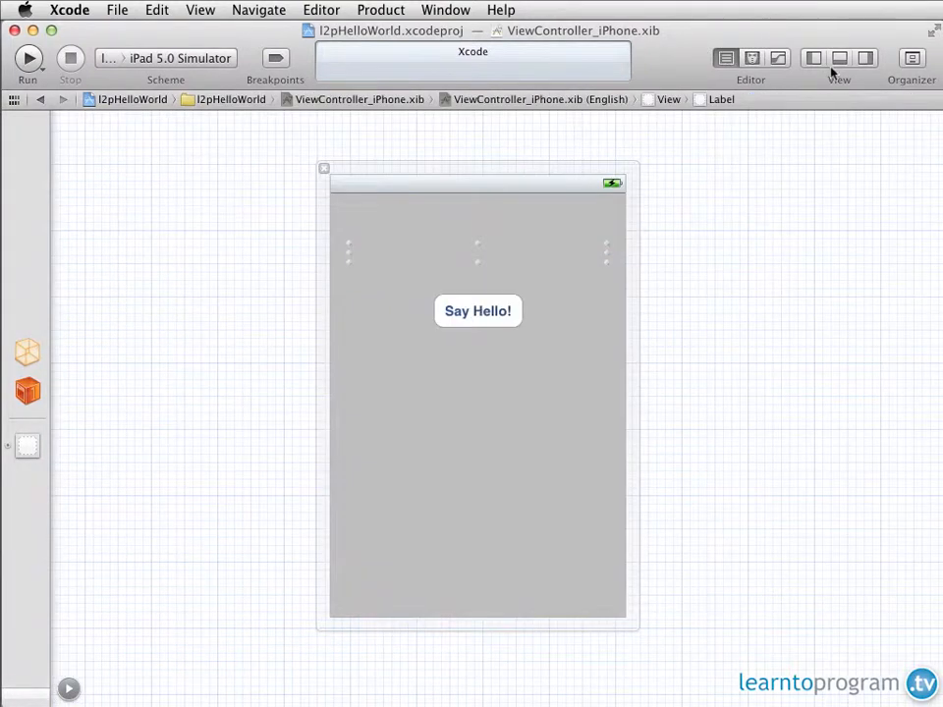
# - Open ViewController.m from the navigator and scroll to the setLblGreeting:nil line in viewDidUnload
pyautogui.click(814, 58)
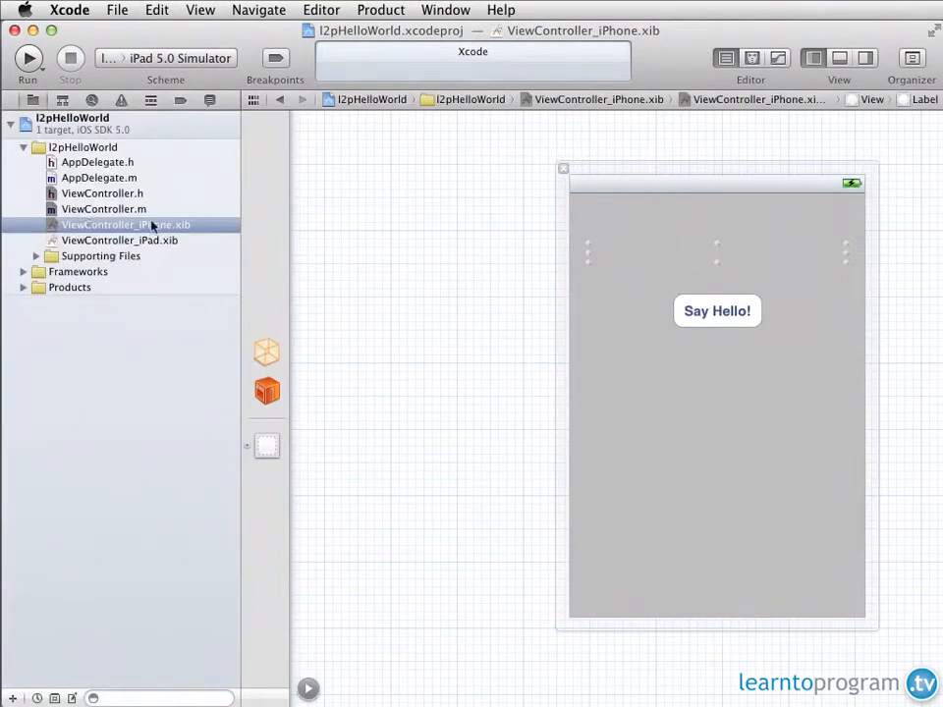
pyautogui.click(102, 208)
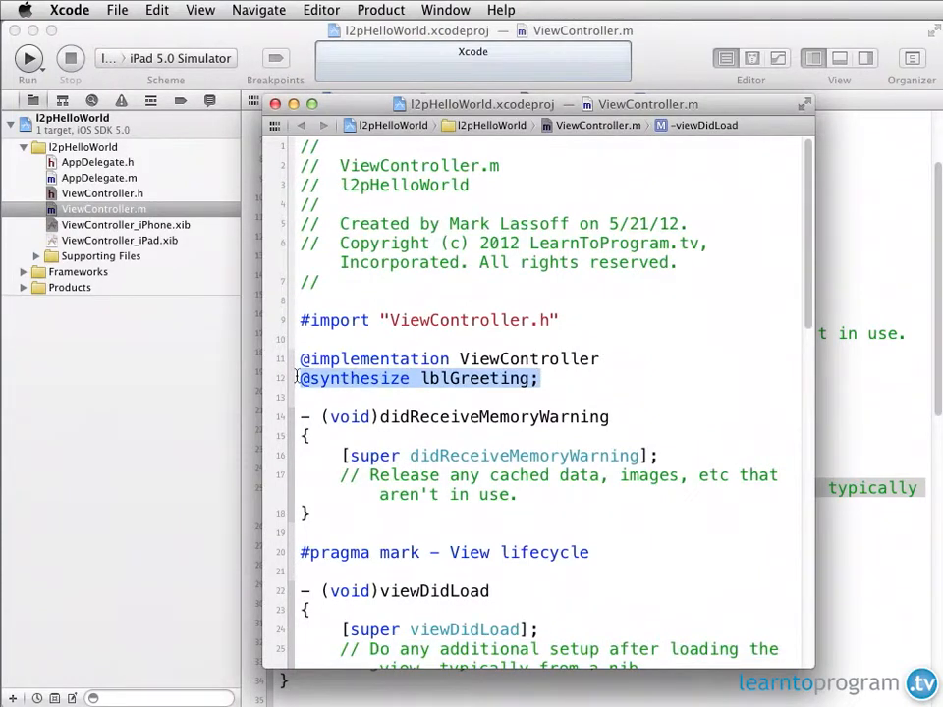
pyautogui.scroll(-3)
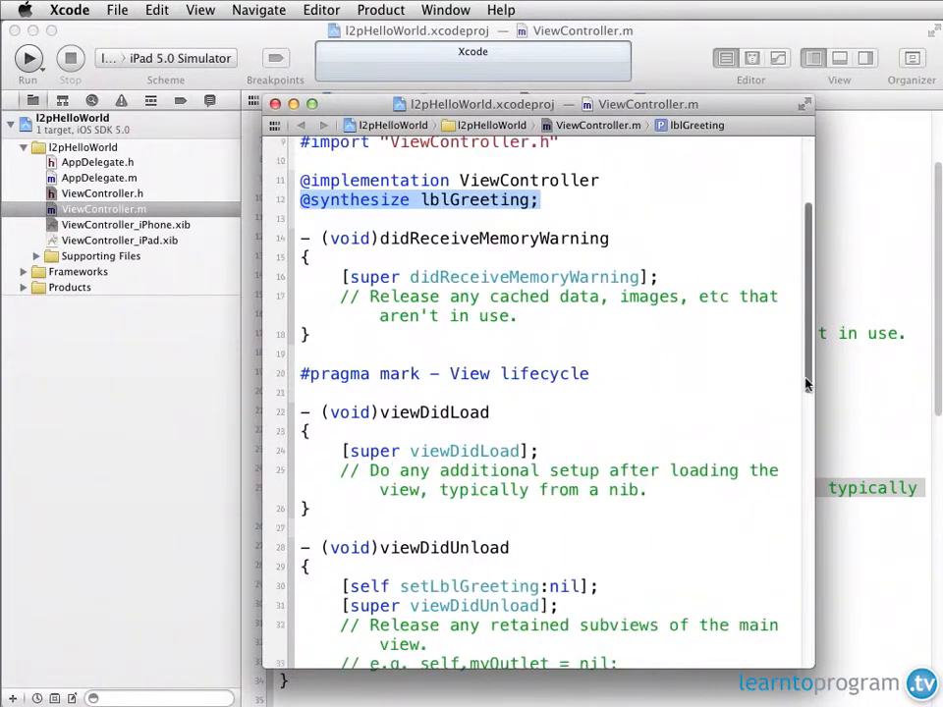
pyautogui.scroll(-3)
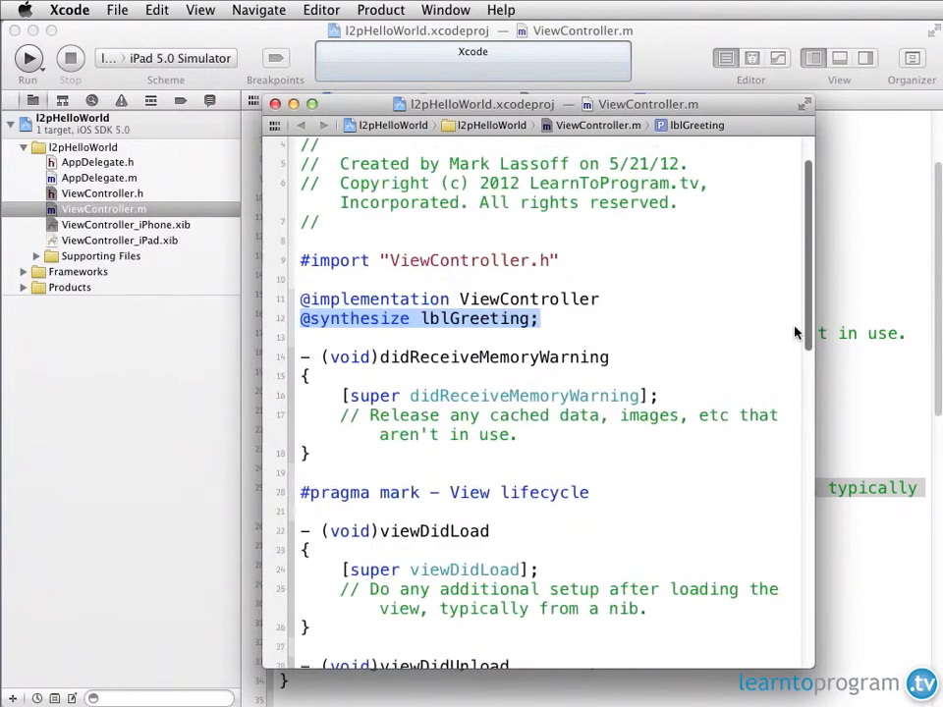
pyautogui.scroll(-3)
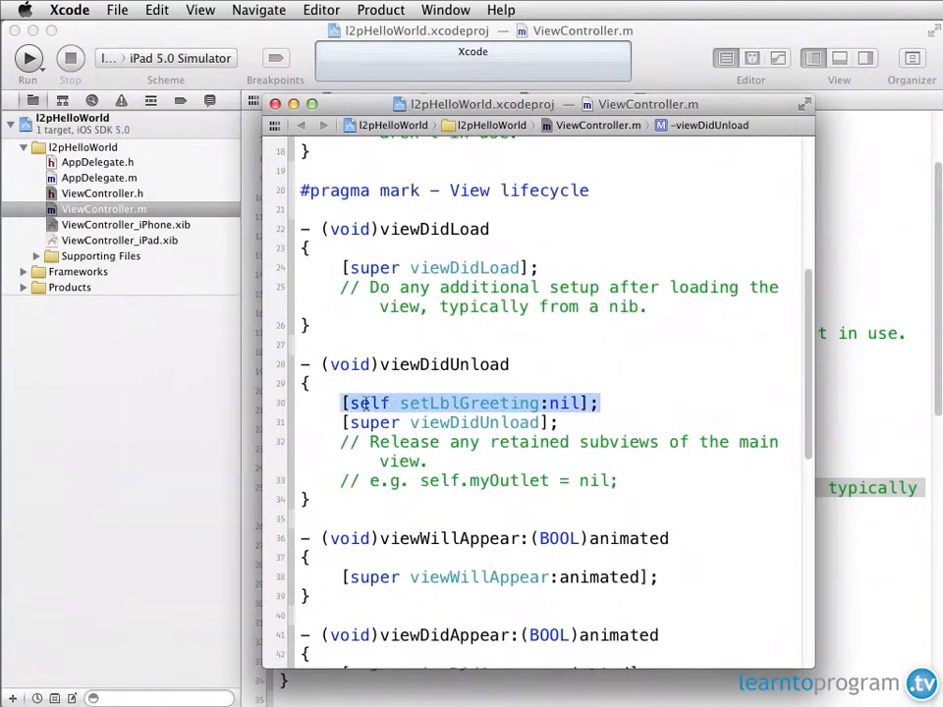
pyautogui.click(582, 402)
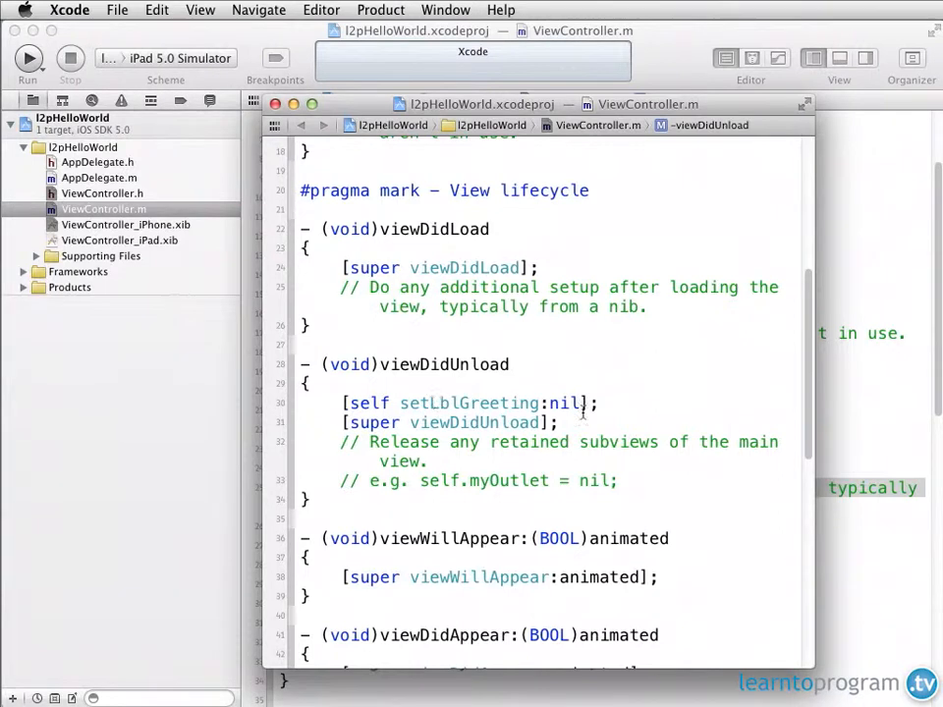
pyautogui.moveTo(629, 397)
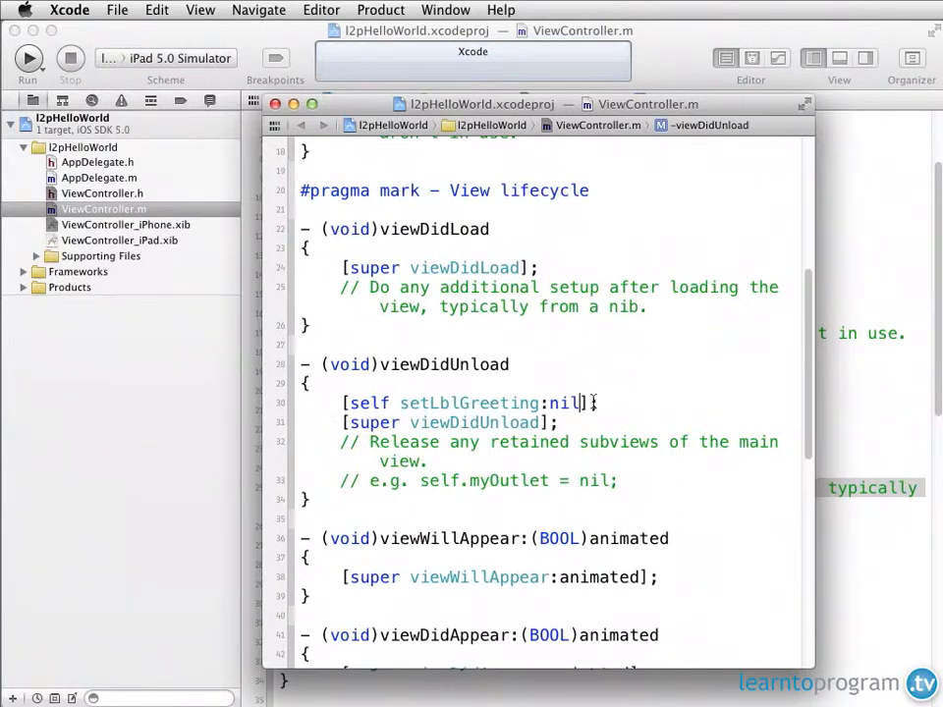
pyautogui.moveTo(808, 358)
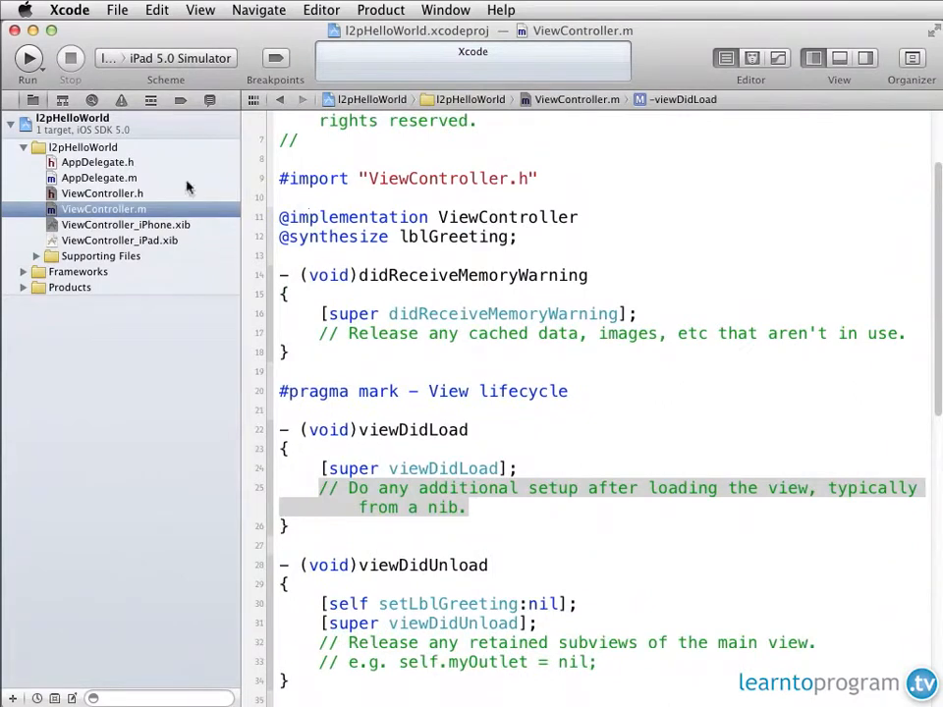
# - Select ViewController_iPhone.xib so the layout reopens beside ViewController.h
pyautogui.click(126, 224)
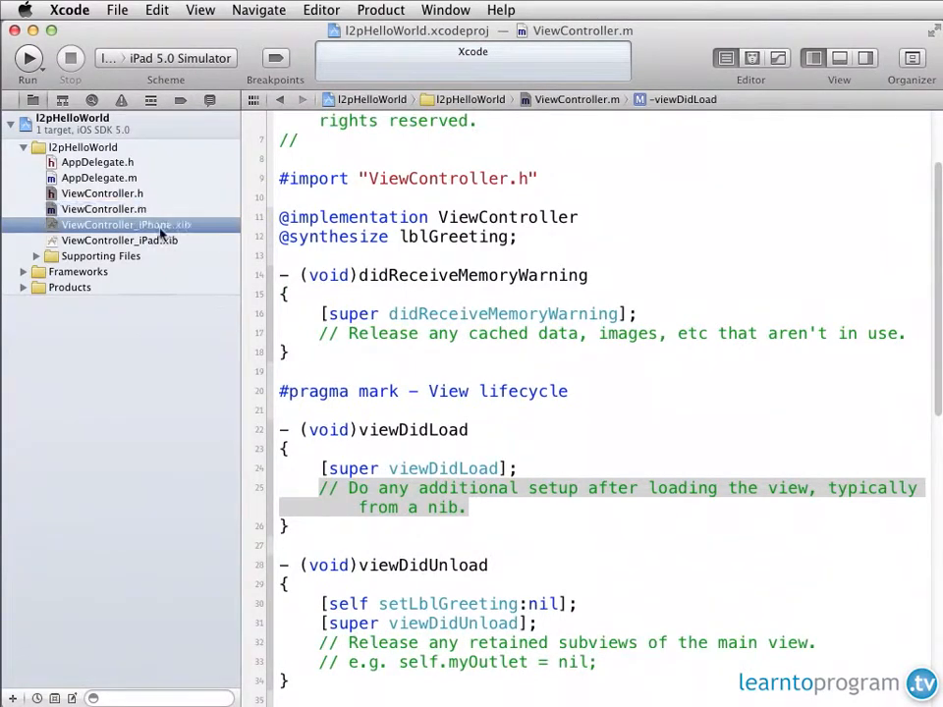
pyautogui.click(124, 224)
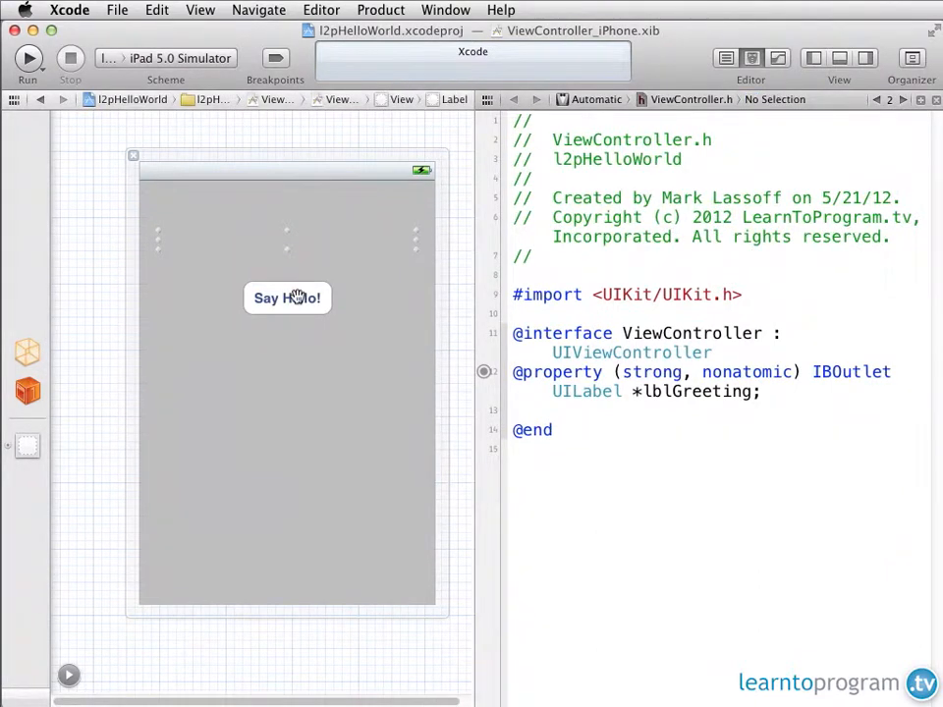
# - Control-drag the Say Hello! button into ViewController.h as an Action named displayGreeting
pyautogui.moveTo(287, 298); pyautogui.dragTo(401, 345)
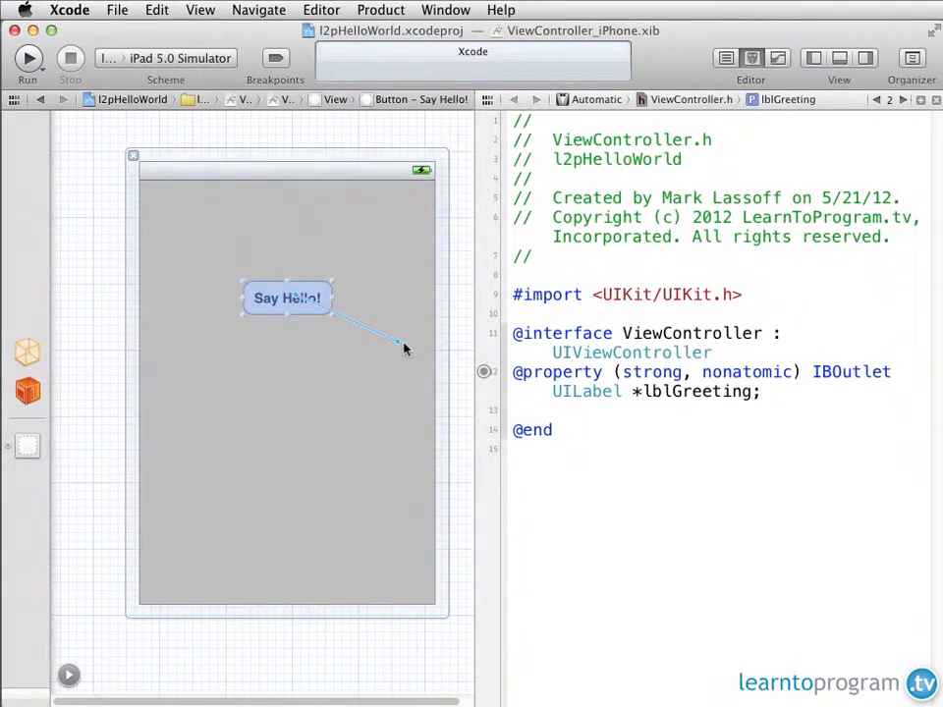
pyautogui.moveTo(397, 350); pyautogui.dragTo(511, 403)
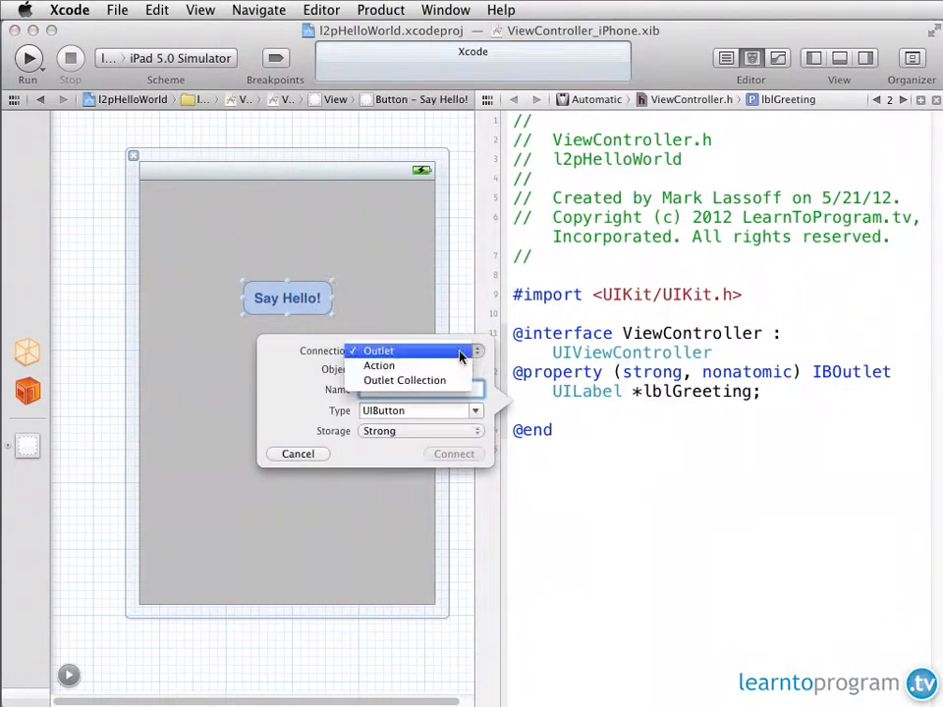
pyautogui.click(380, 363)
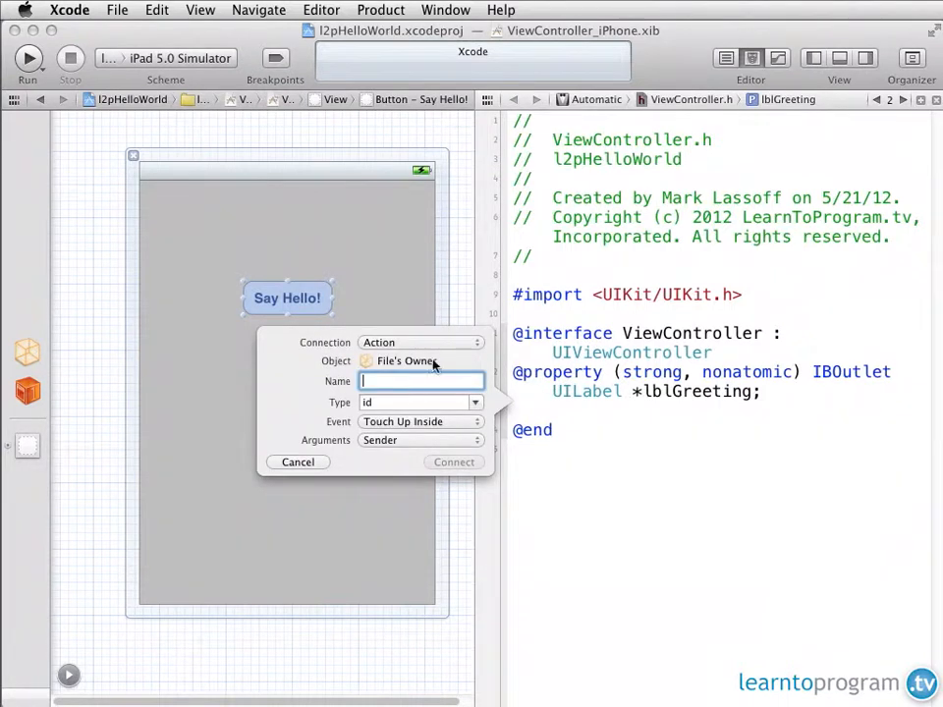
pyautogui.moveTo(417, 430)
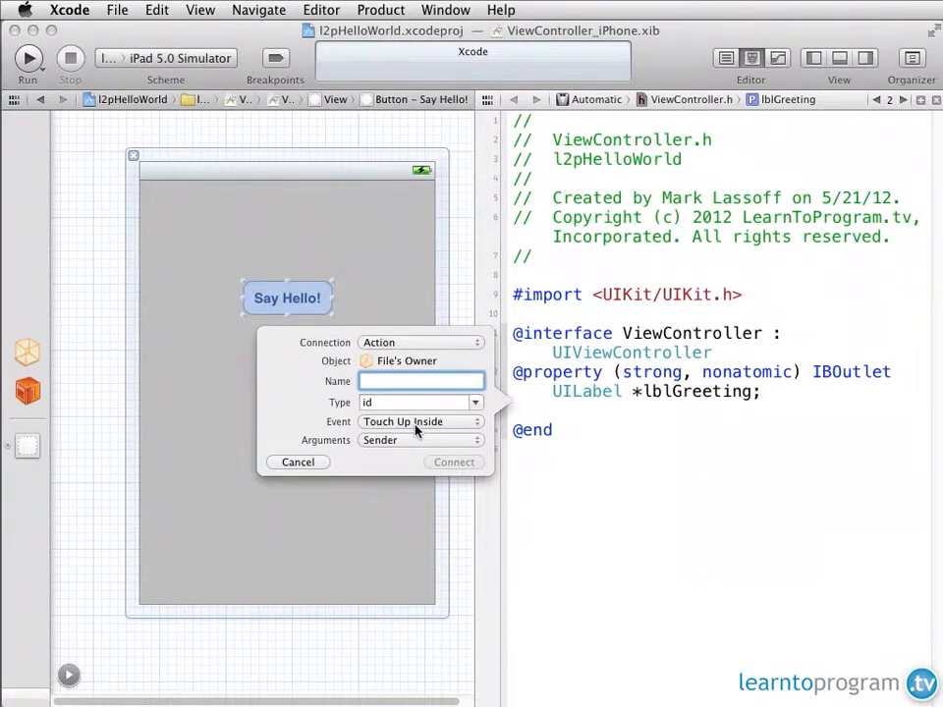
pyautogui.click(421, 381)
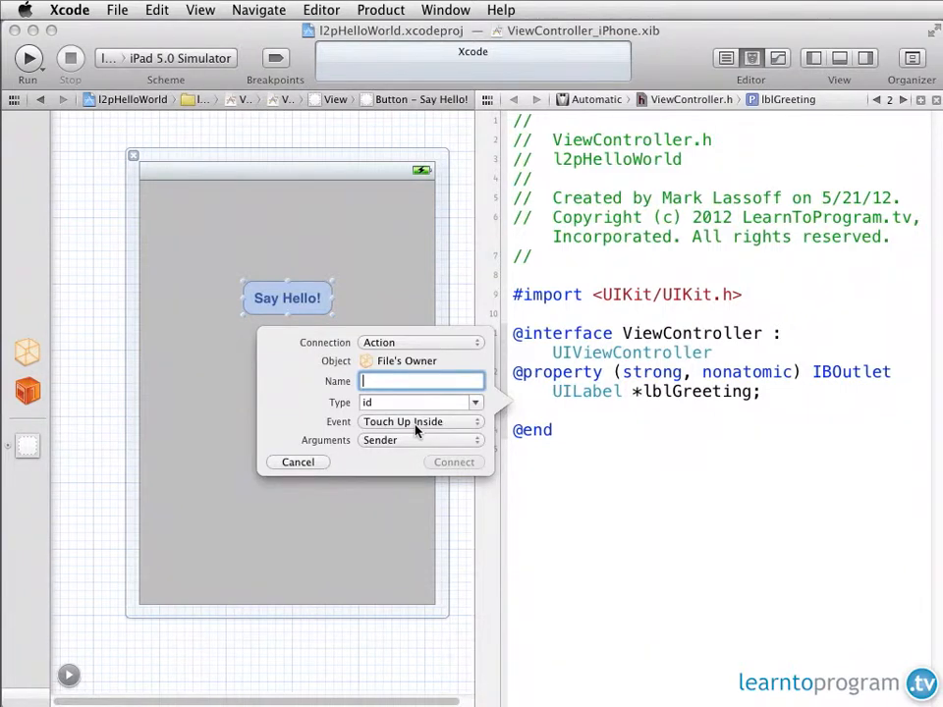
pyautogui.write('display')
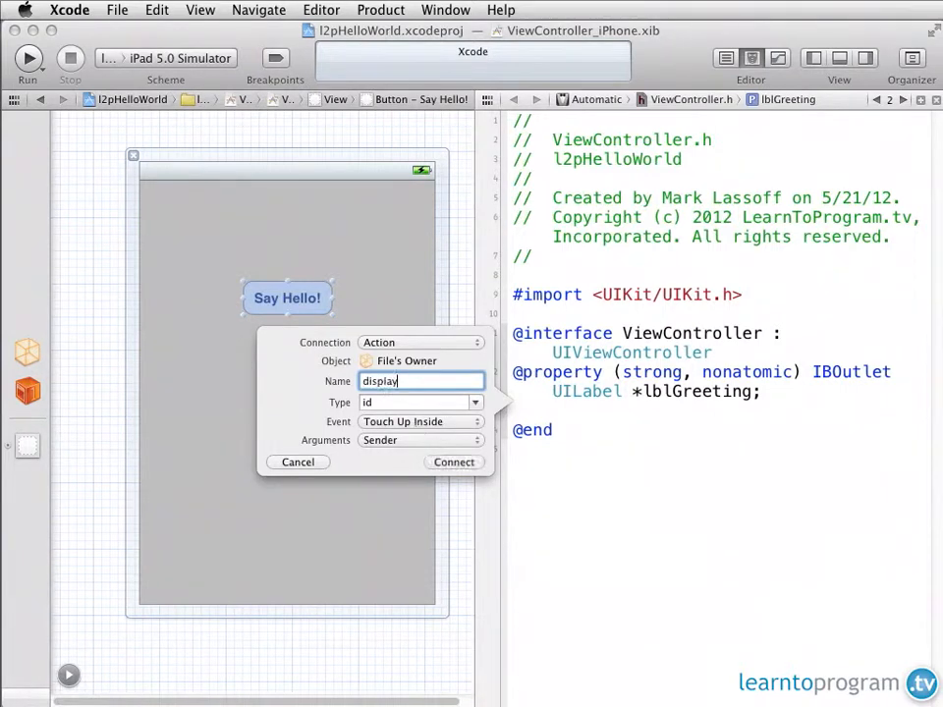
pyautogui.write('Greeting')
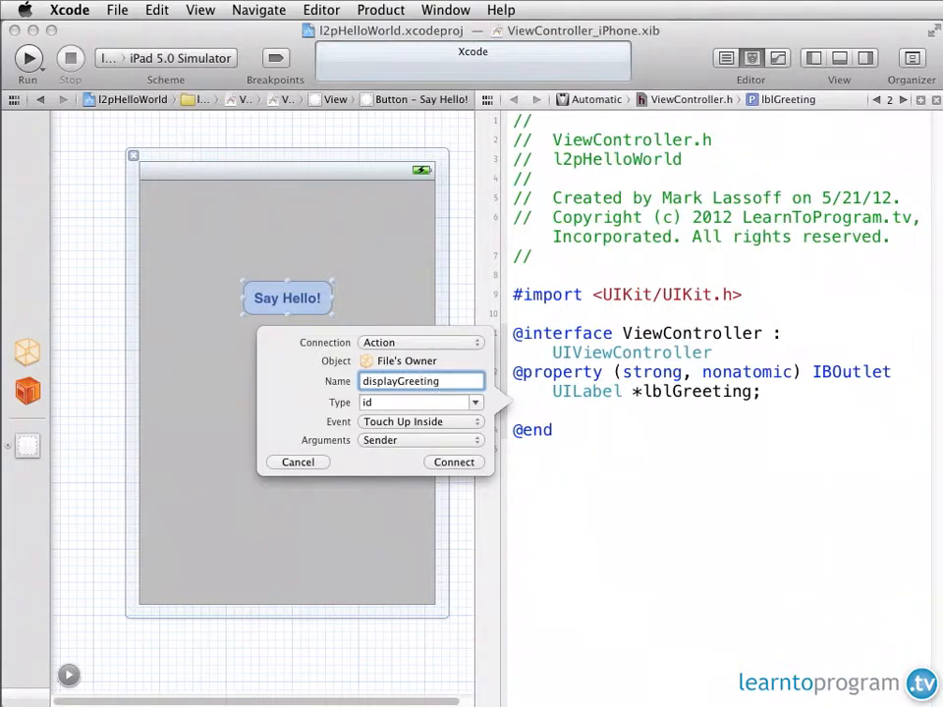
# - Keep Touch Up Inside as the event and set Arguments to None
pyautogui.click(475, 421)
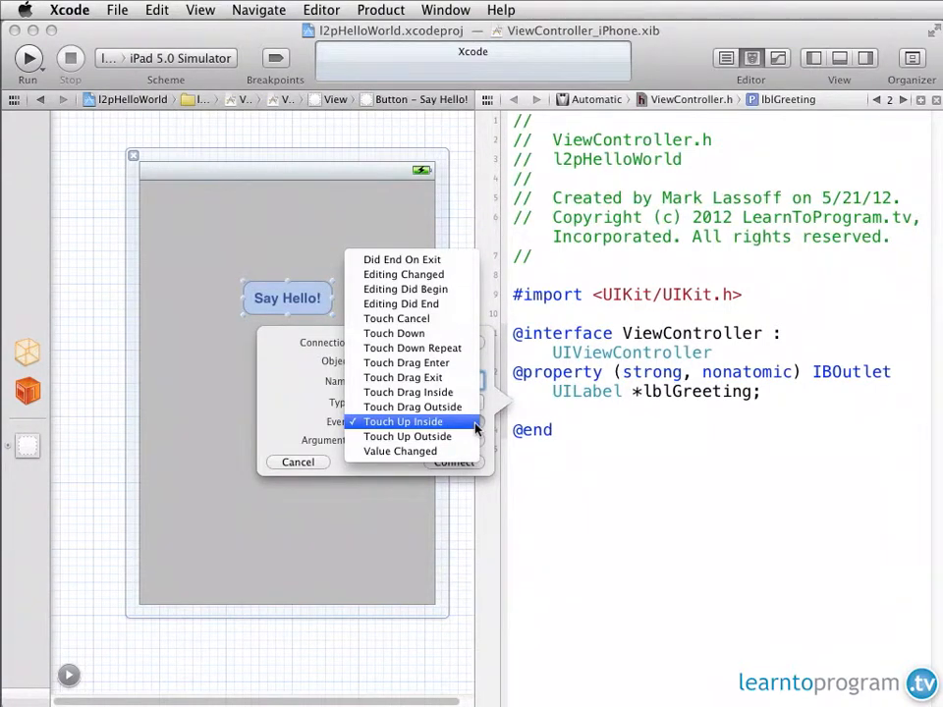
pyautogui.click(403, 421)
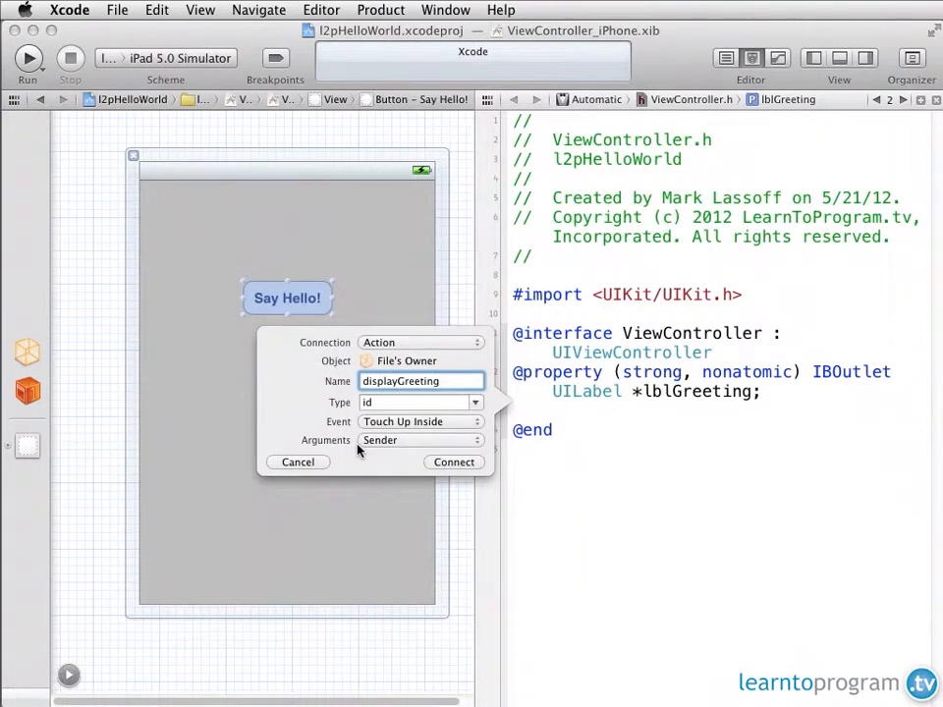
pyautogui.moveTo(479, 448)
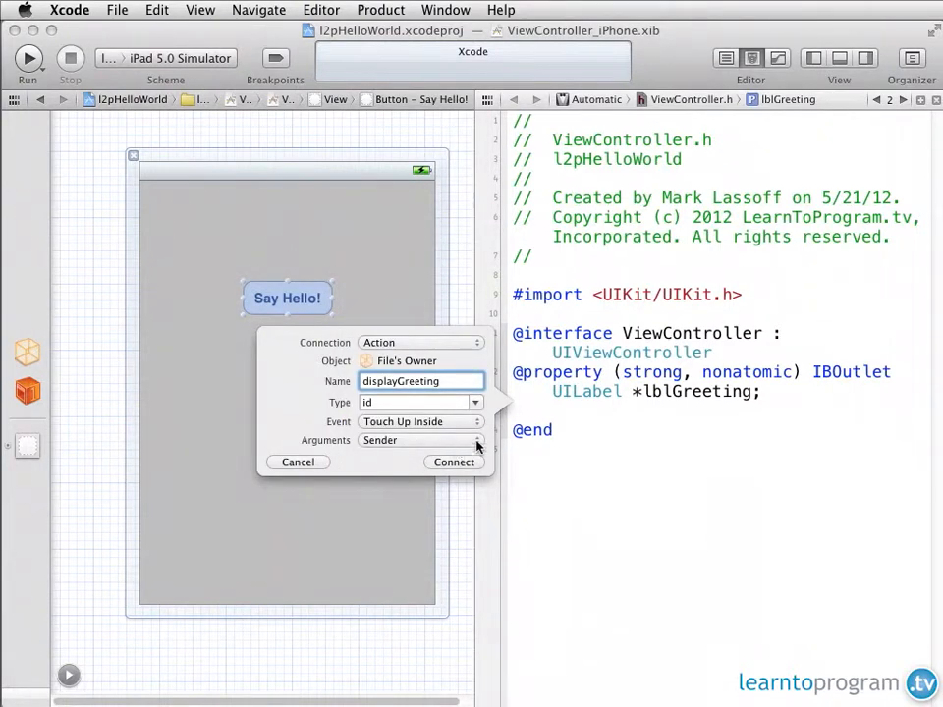
pyautogui.click(421, 440)
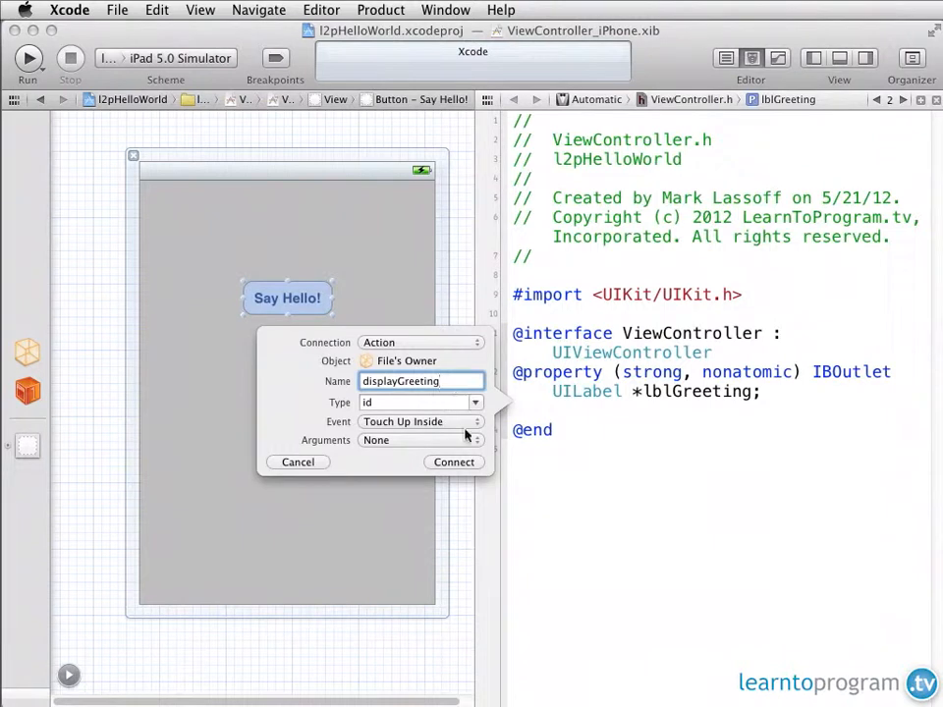
pyautogui.click(454, 461)
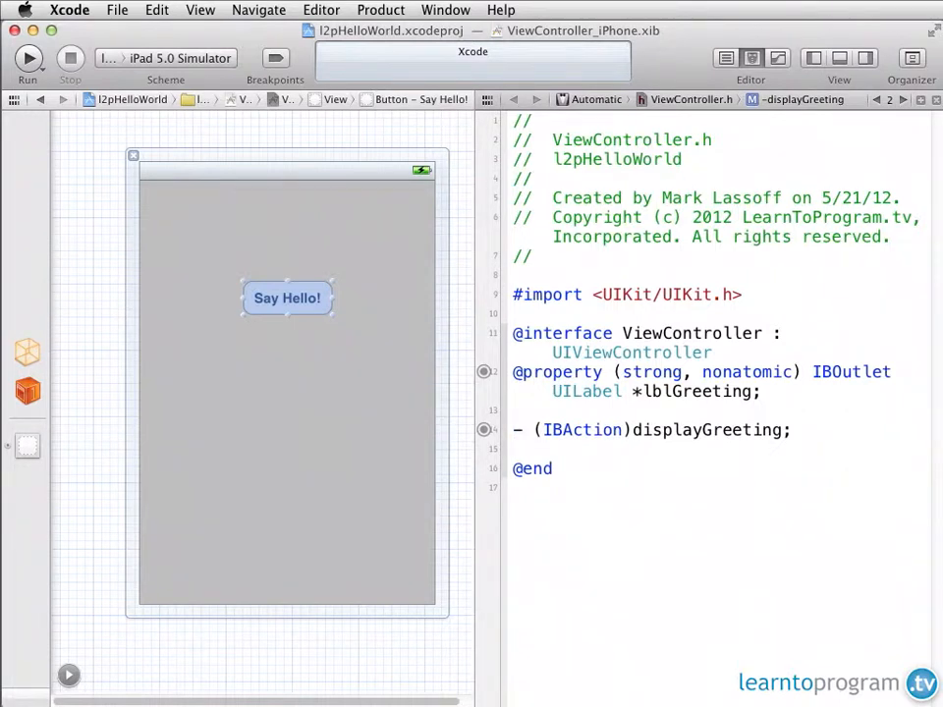
# - Inspect the new IBAction displayGreeting declaration in ViewController.h
pyautogui.doubleClick(579, 430)
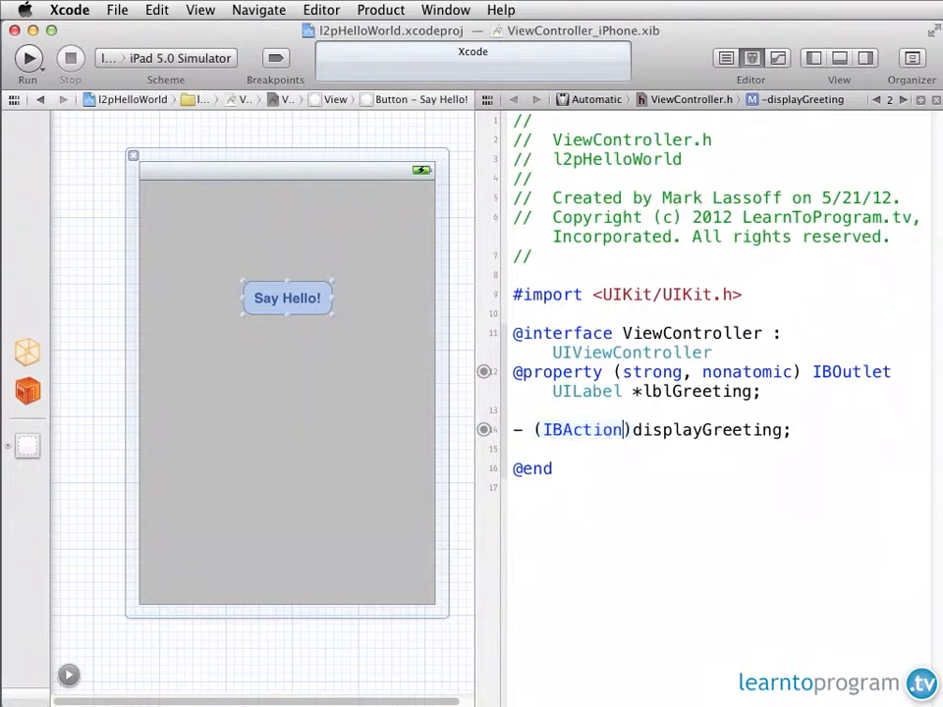
pyautogui.doubleClick(704, 431)
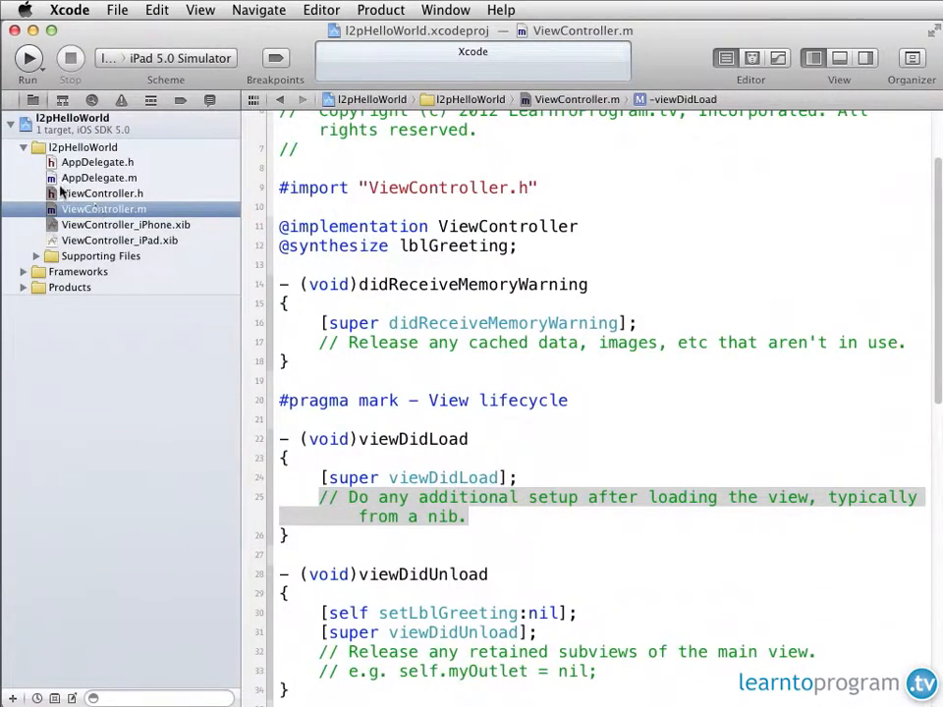
pyautogui.moveTo(209, 234)
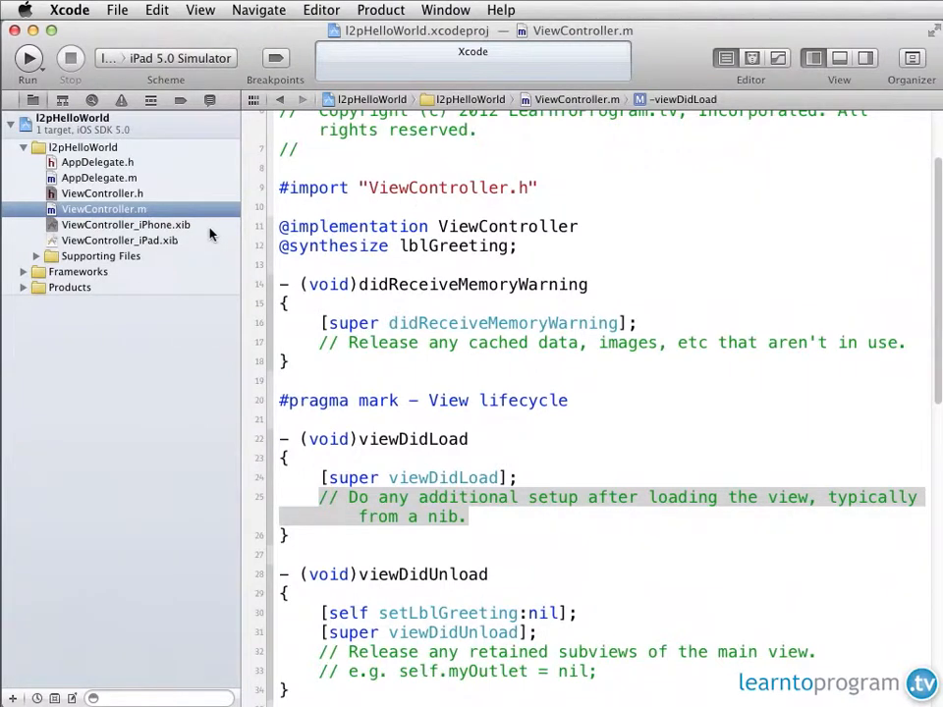
# - Locate the empty displayGreeting method at the end of ViewController.m, glancing at the header and iPhone xib
pyautogui.click(103, 193)
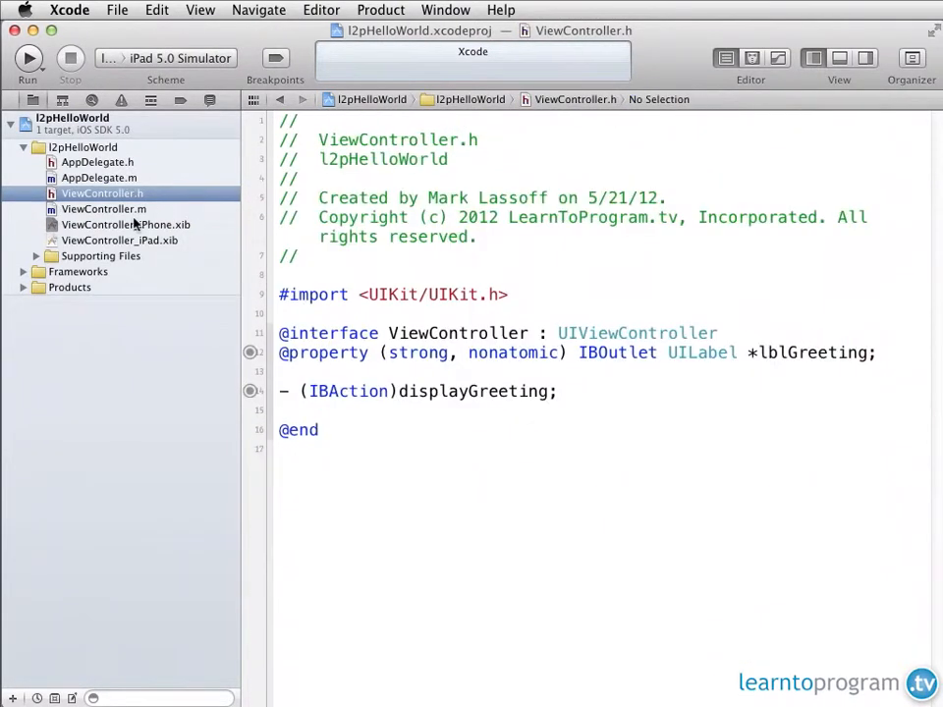
pyautogui.click(103, 208)
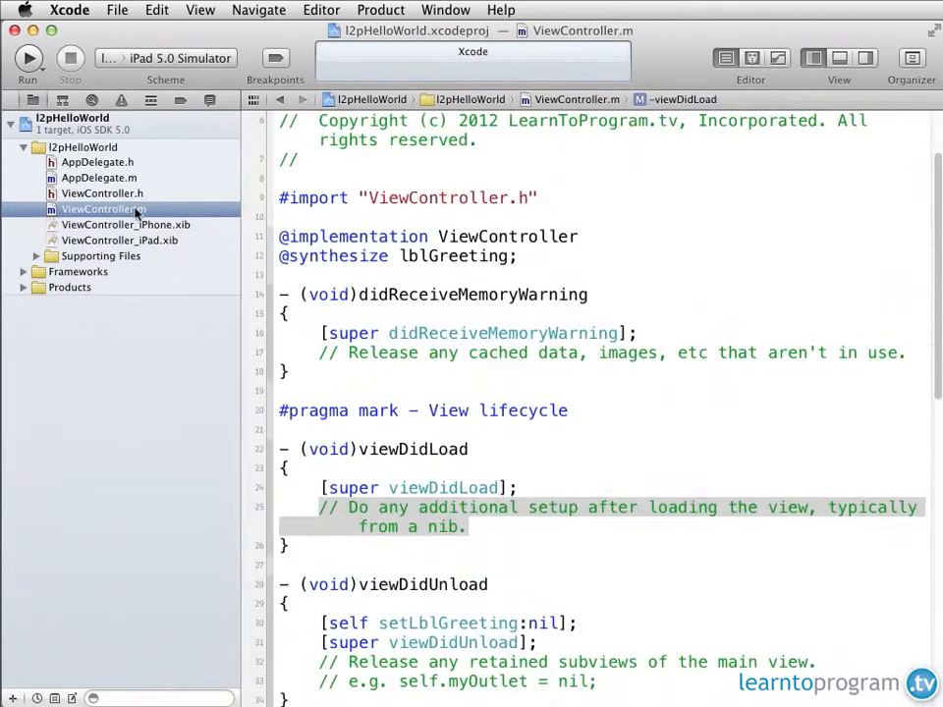
pyautogui.scroll(-3)
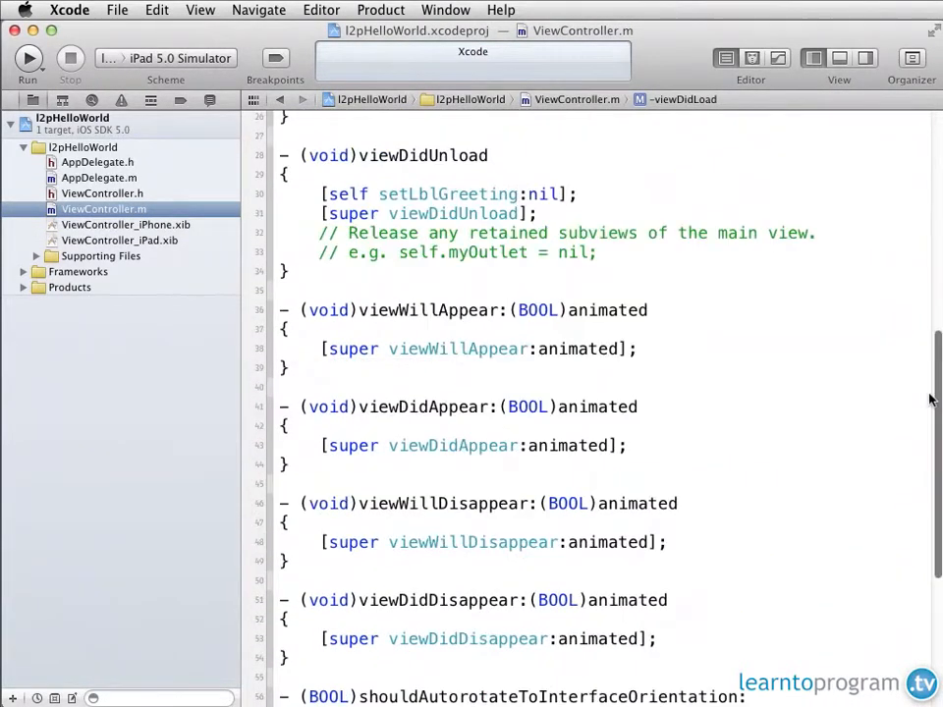
pyautogui.scroll(-3)
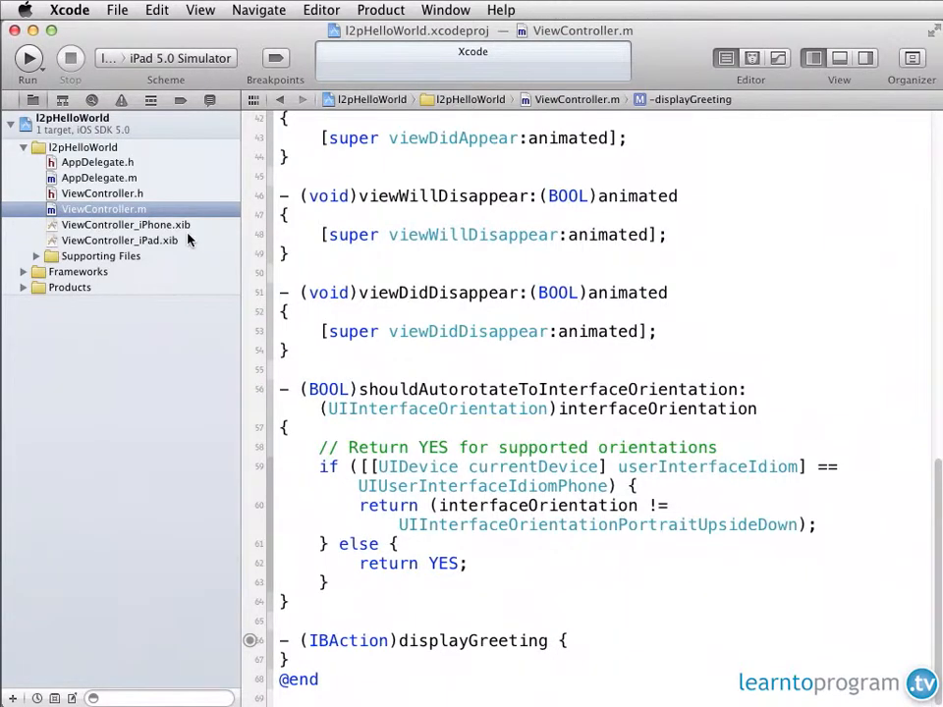
pyautogui.click(126, 224)
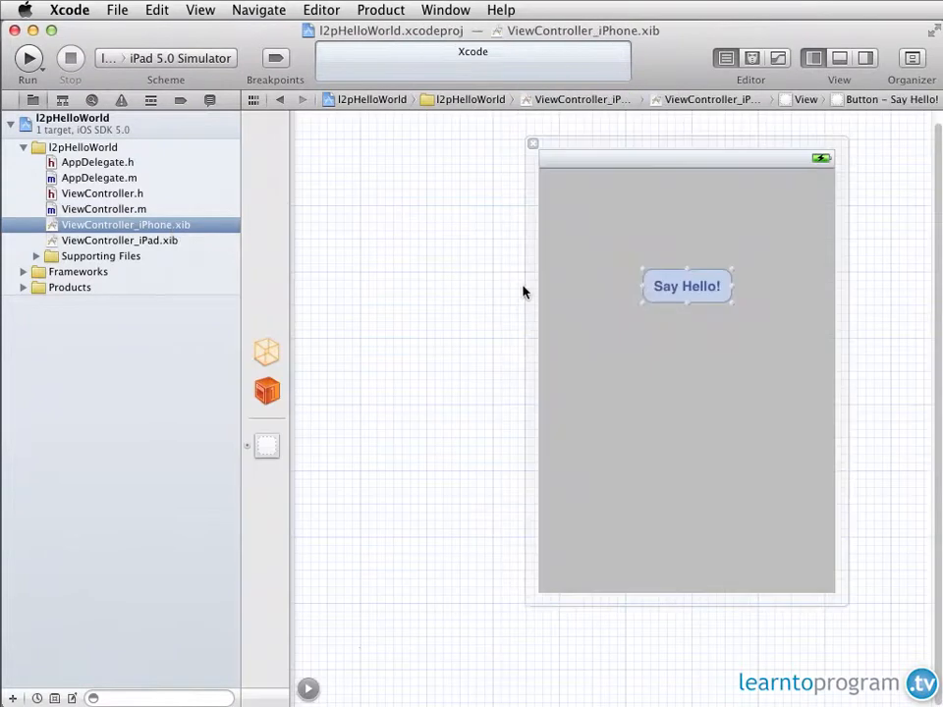
pyautogui.moveTo(126, 214)
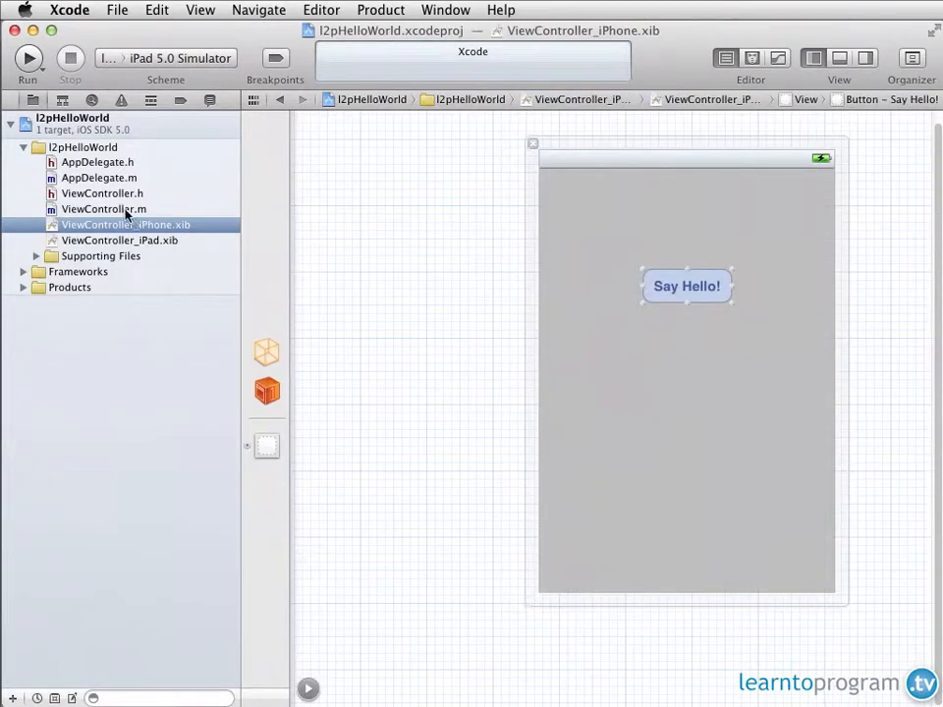
pyautogui.click(104, 209)
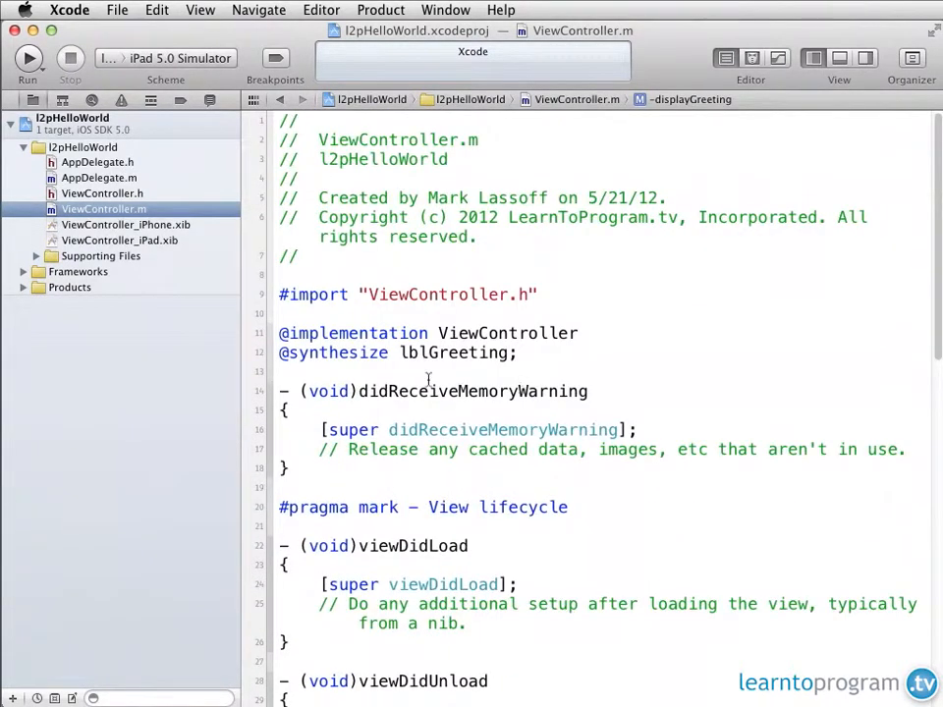
pyautogui.moveTo(539, 365)
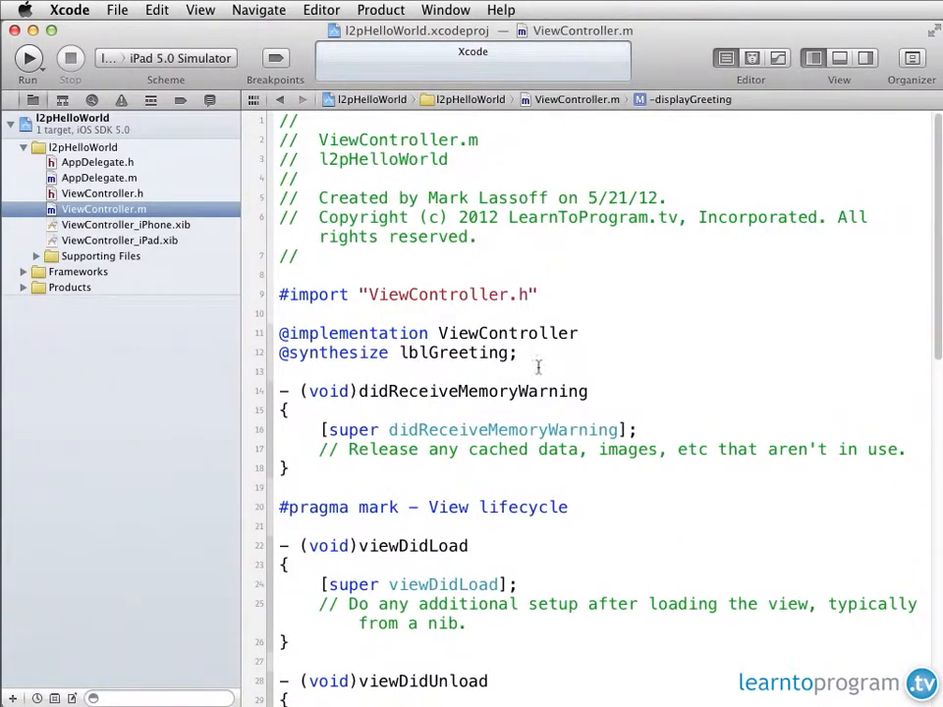
pyautogui.scroll(-3)
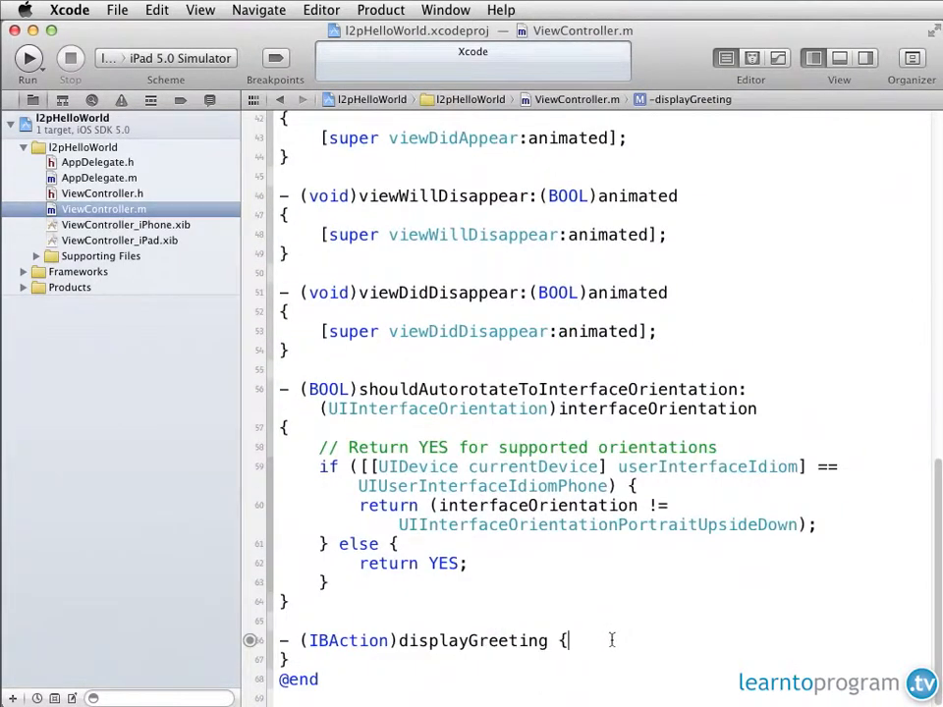
# - Write [lblGreeting setText:@"Hello from LearnToProgram.tv"]; inside displayGreeting
pyautogui.write('[lbl')
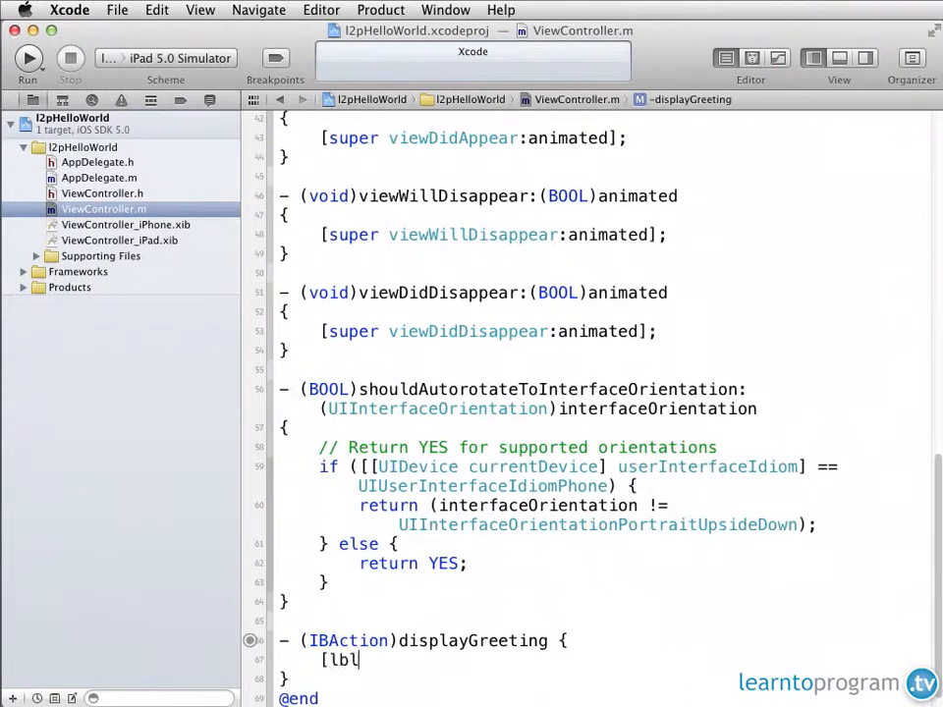
pyautogui.write('Greeting')
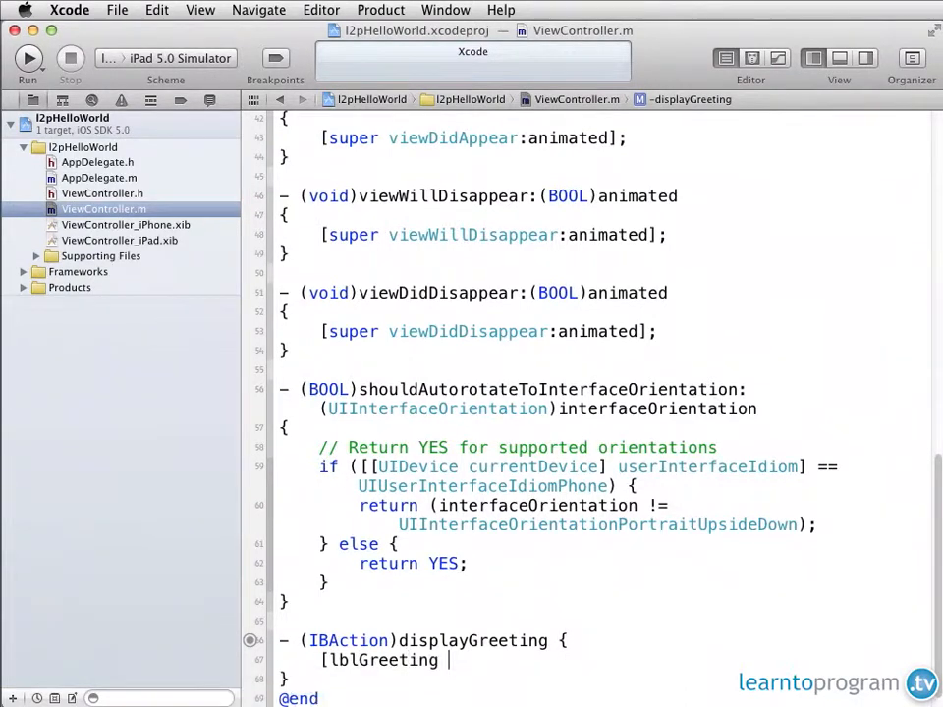
pyautogui.write('setText')
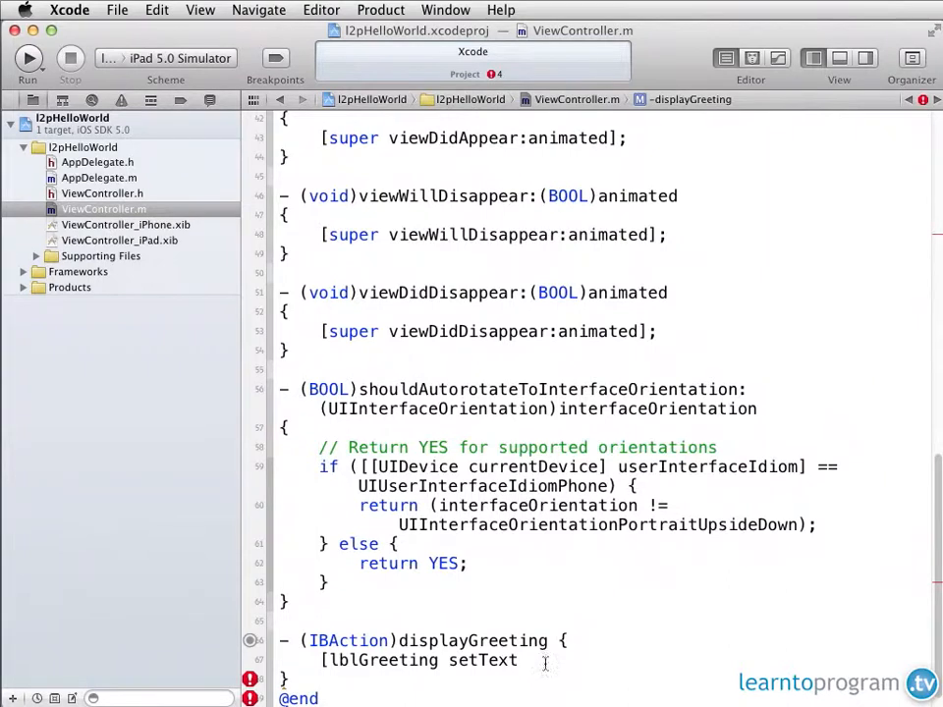
pyautogui.write(':@"Hello')
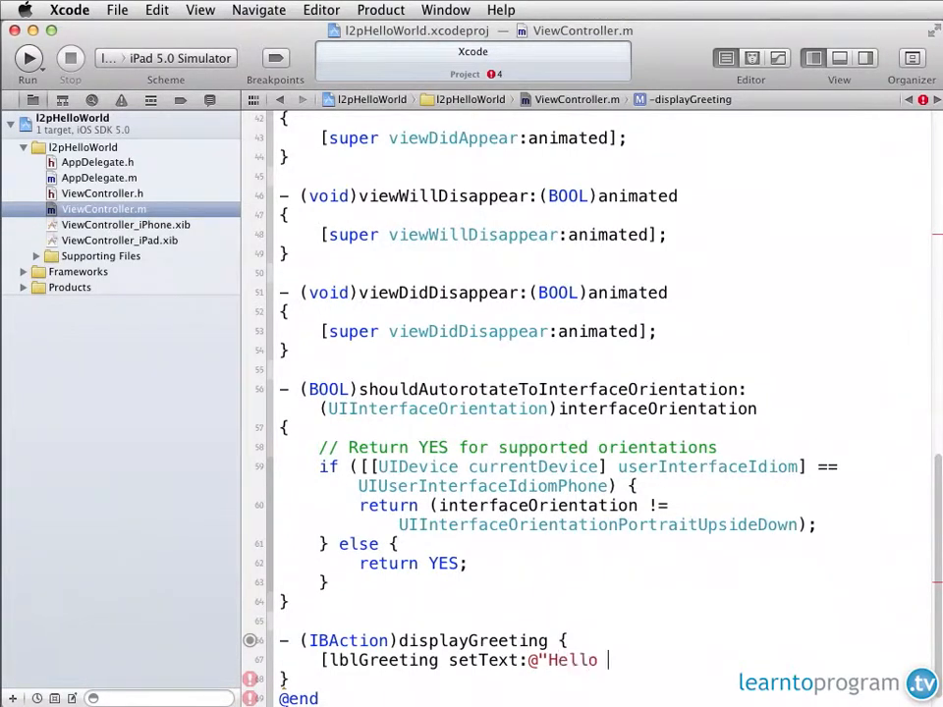
pyautogui.write('from LearnToProgram.tv"];')
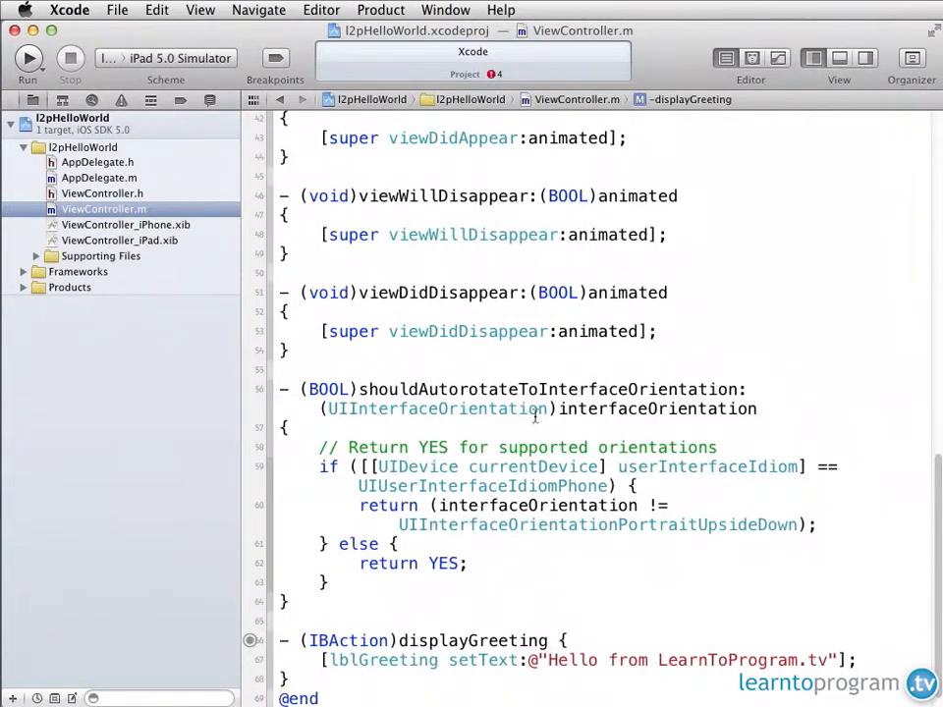
pyautogui.doubleClick(383, 660)
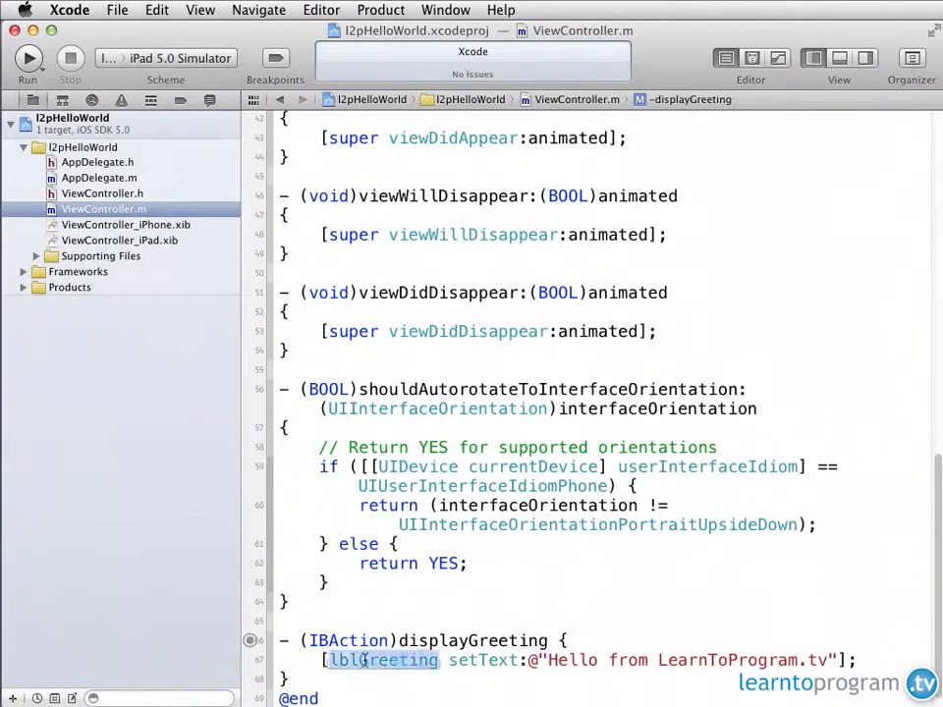
pyautogui.doubleClick(481, 660)
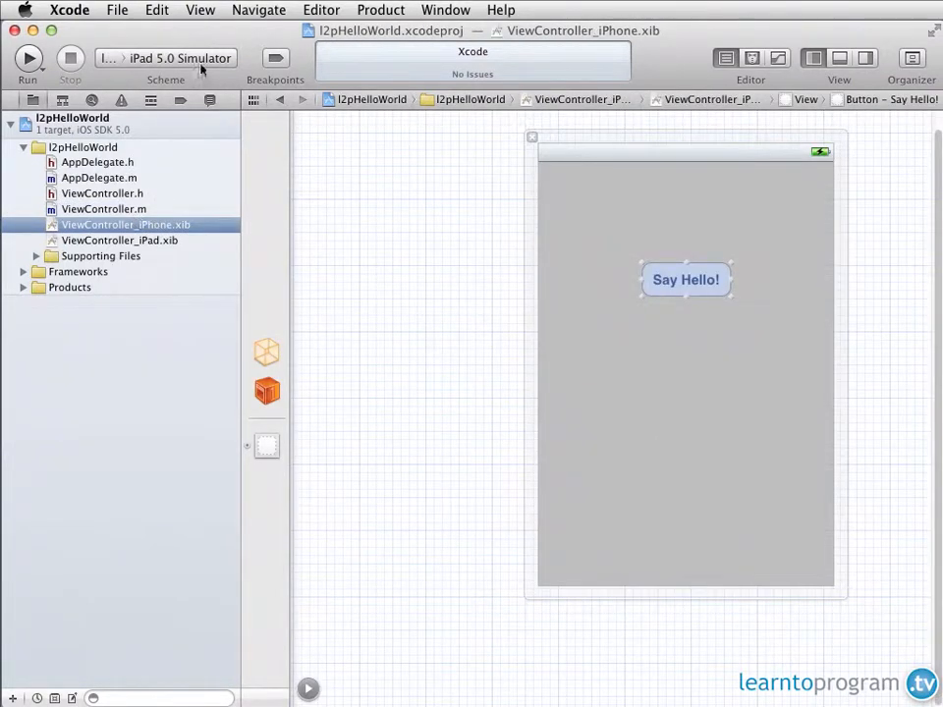
# - Select the iPhone 5.0 Simulator destination and build and run l2pHelloWorld
pyautogui.click(181, 59)
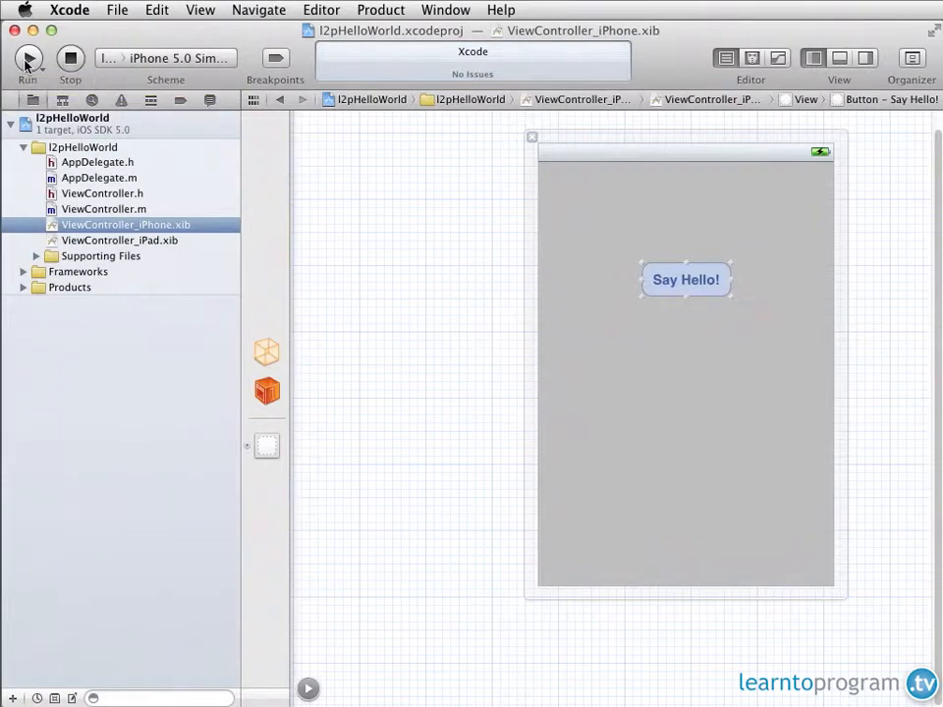
pyautogui.click(27, 59)
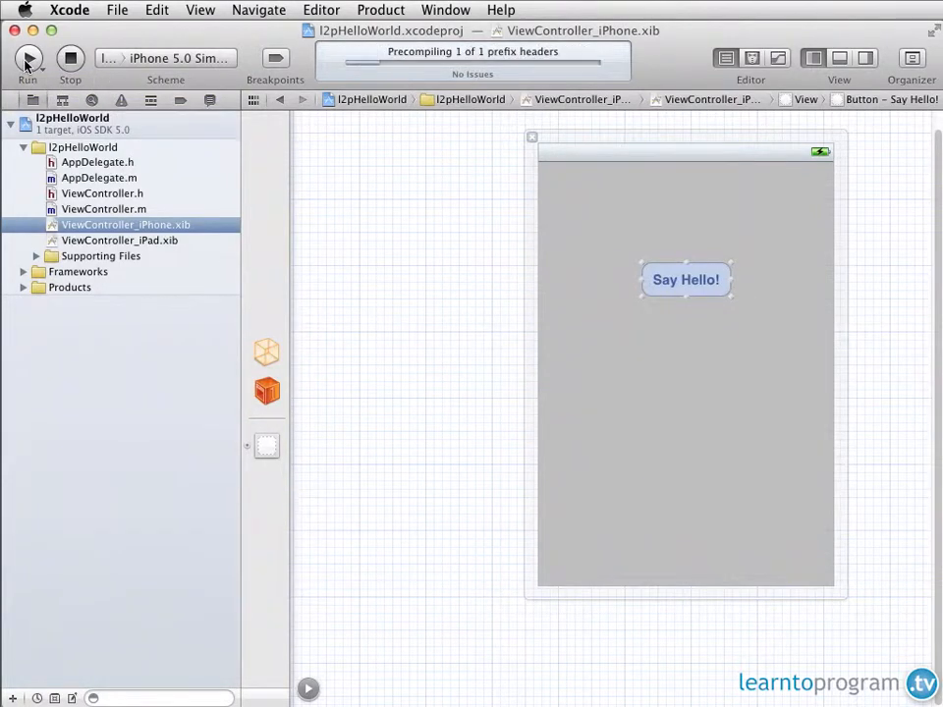
pyautogui.click(27, 59)
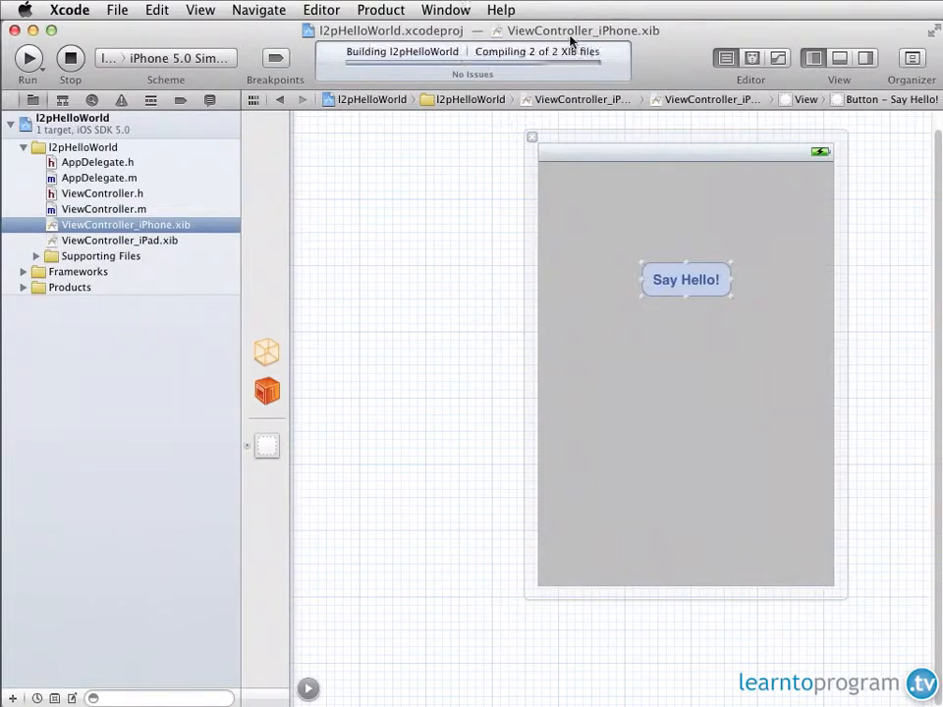
pyautogui.moveTo(403, 145)
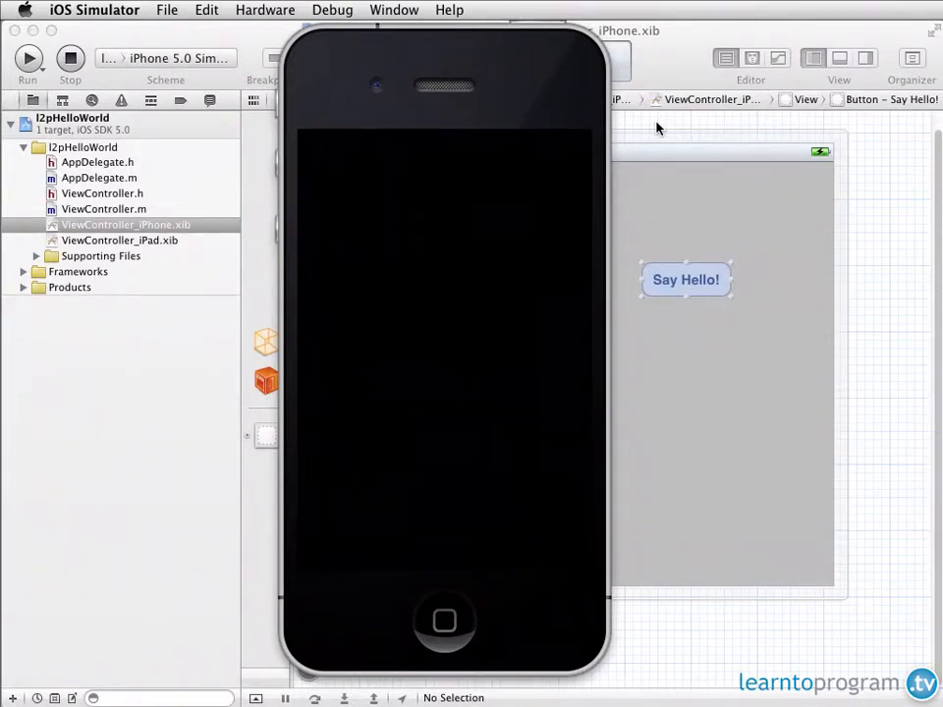
pyautogui.moveTo(534, 222)
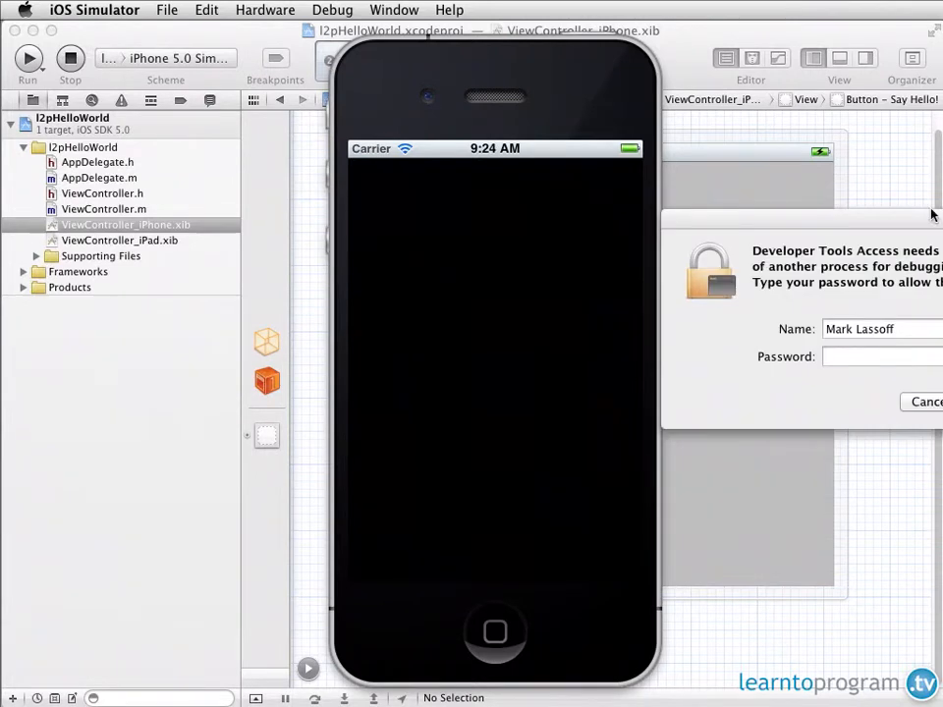
# - Enter the password for Developer Tools Access, then tap Say Hello! to show the greeting
pyautogui.write('••••')
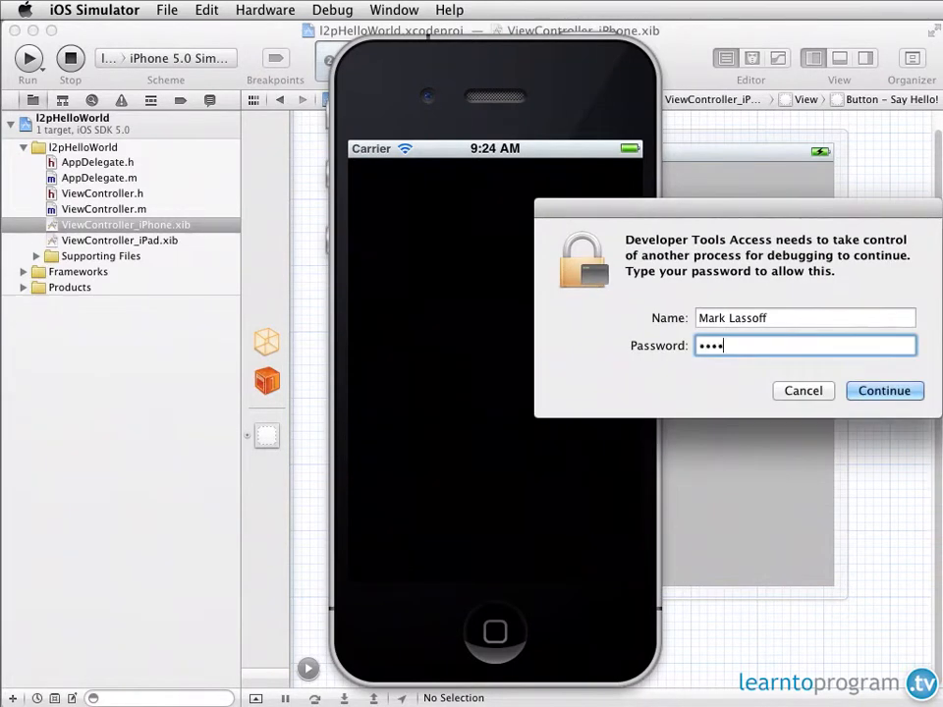
pyautogui.click(884, 389)
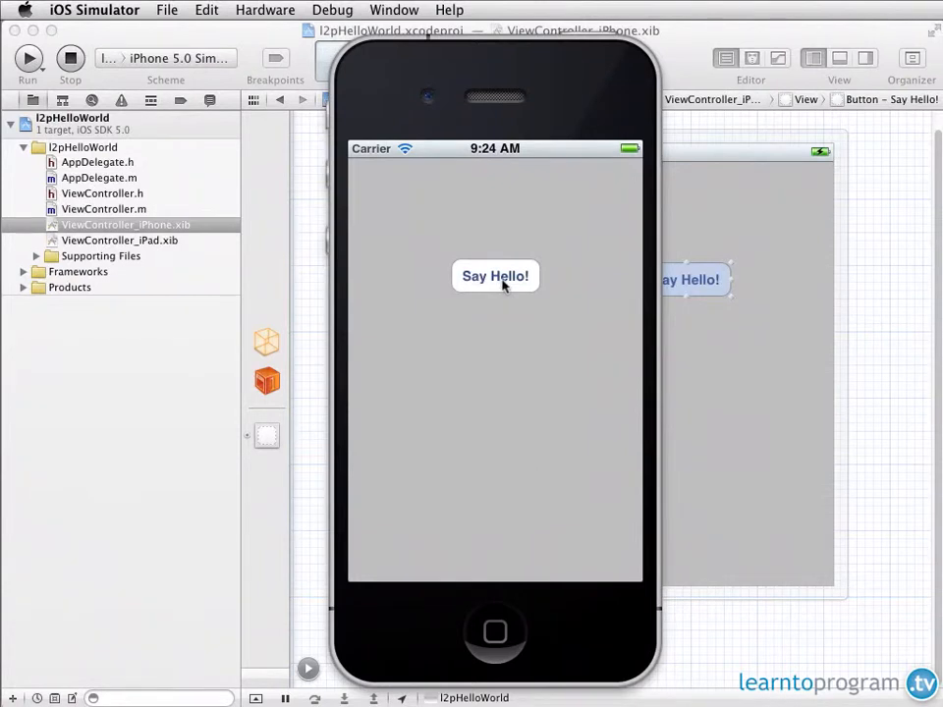
pyautogui.click(495, 275)
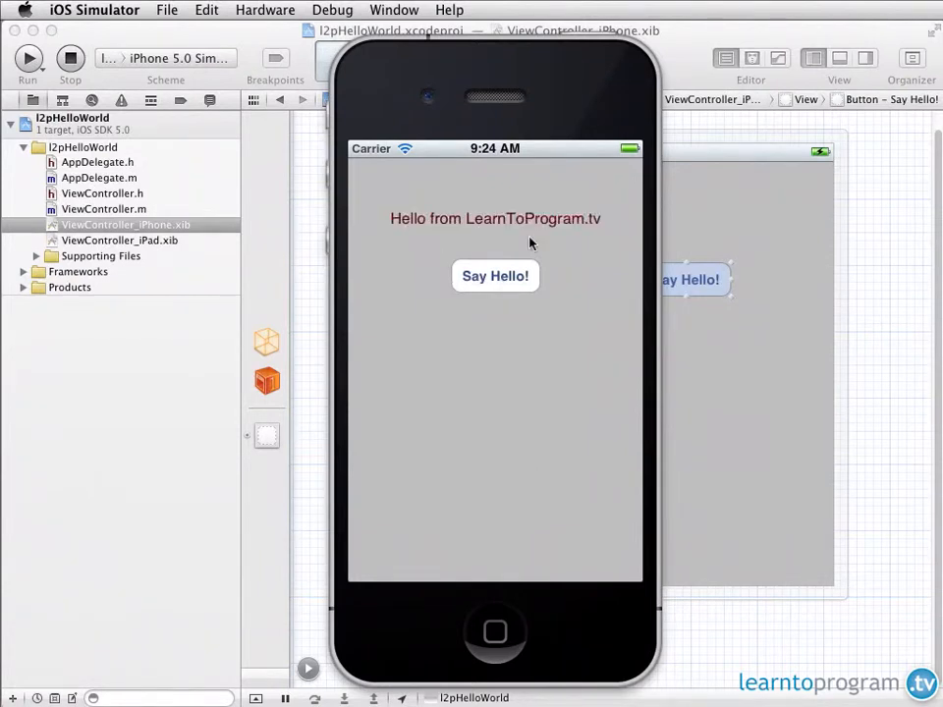
pyautogui.moveTo(606, 248)
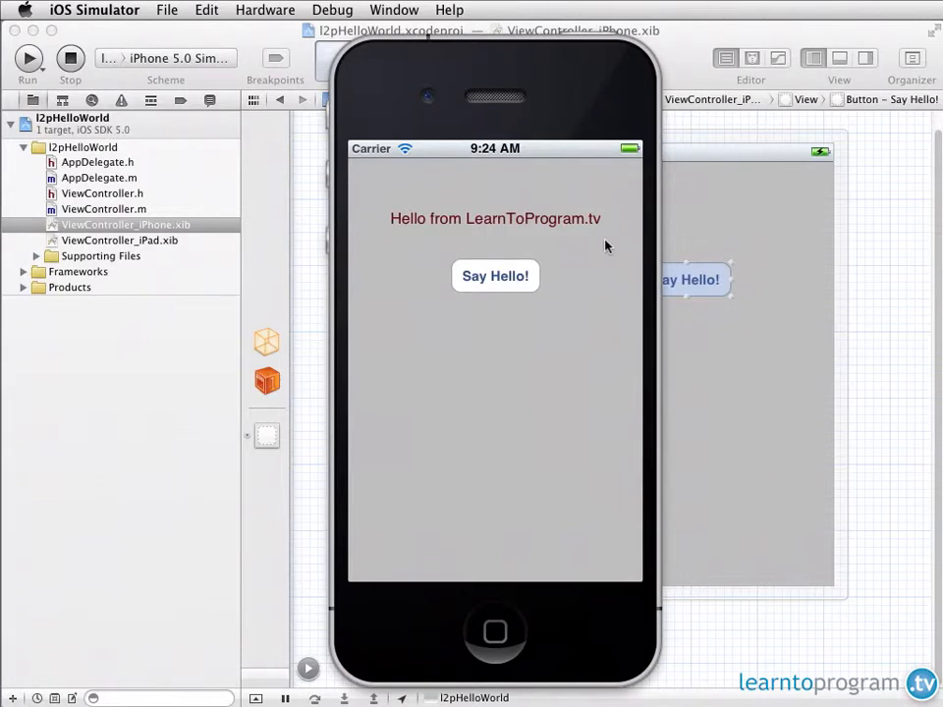